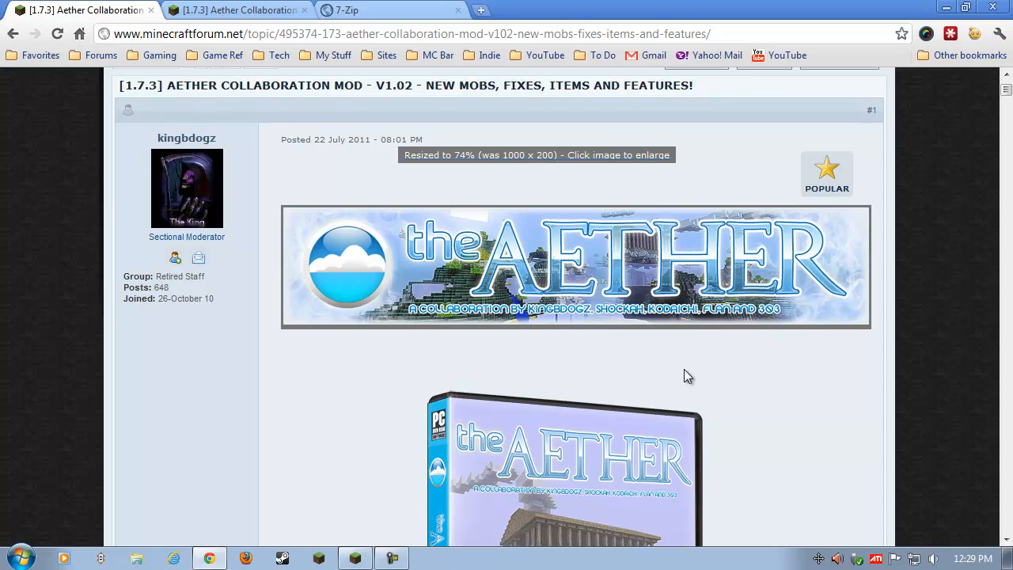
mouse_move(645, 234)
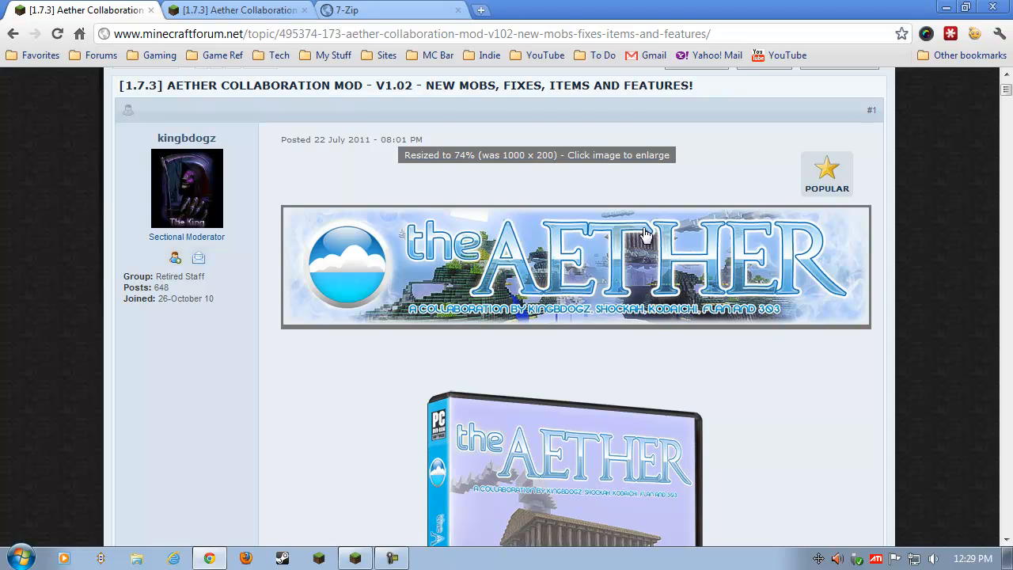
mouse_move(654, 109)
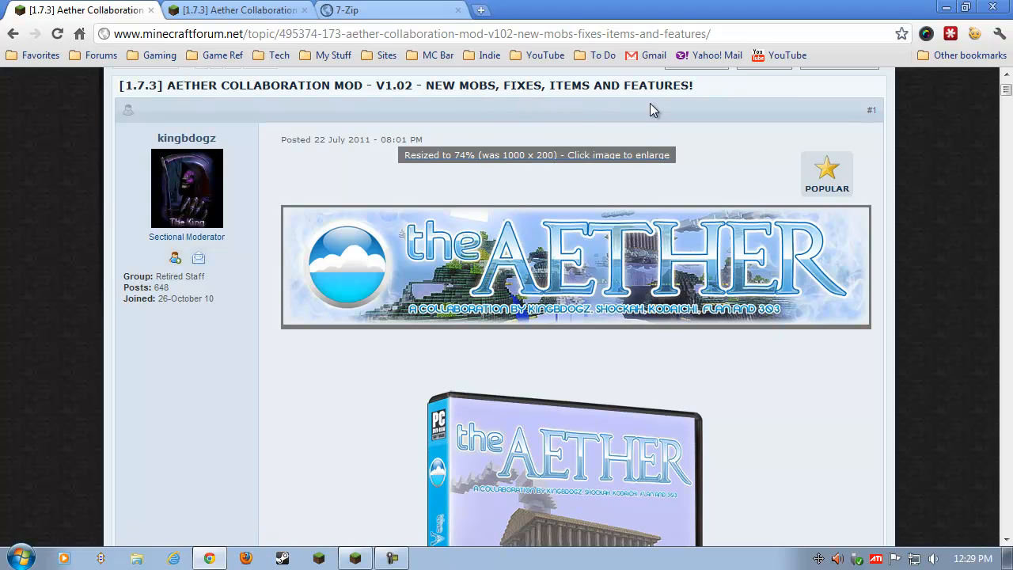
Search Google for 'minecraft aether' and open the top Aether Collaboration Mod forum result
scroll("down", 3)
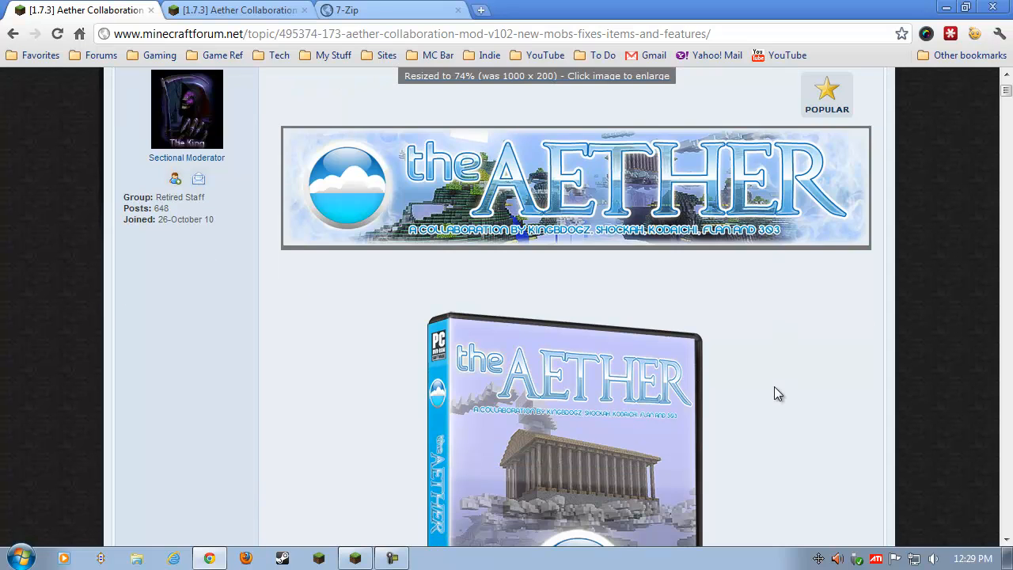
mouse_move(530, 266)
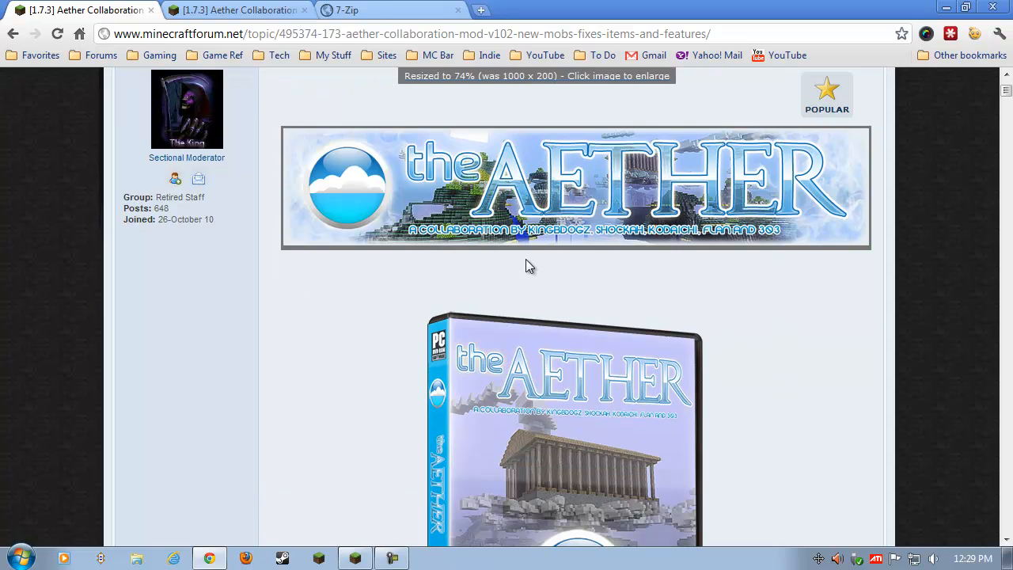
scroll("down", 3)
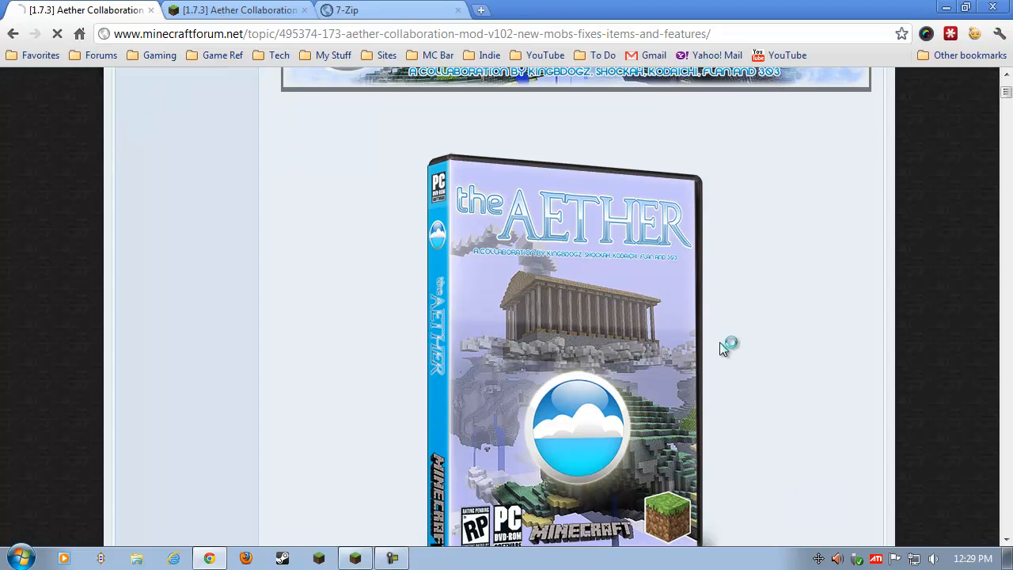
scroll("up", 3)
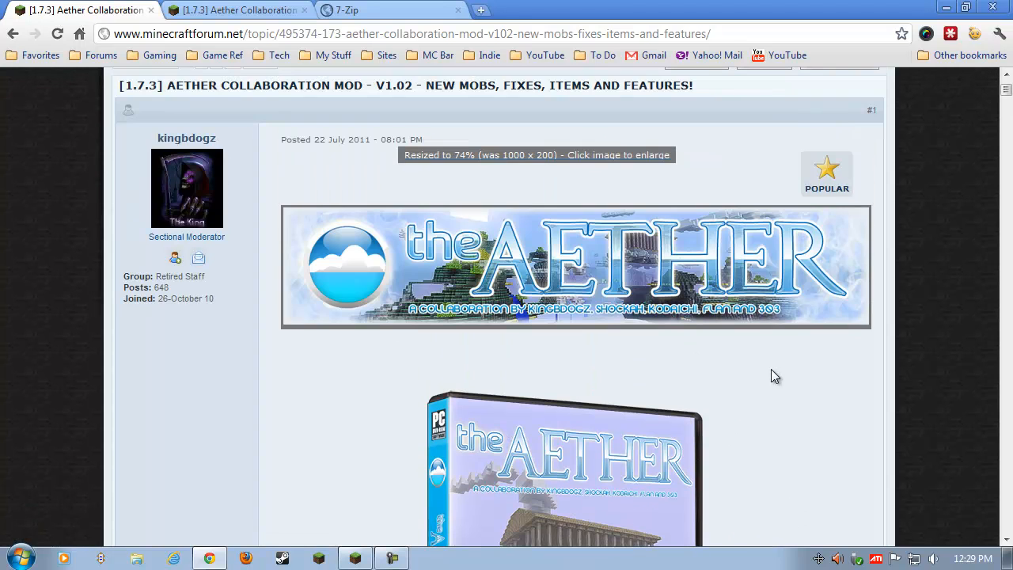
mouse_move(749, 400)
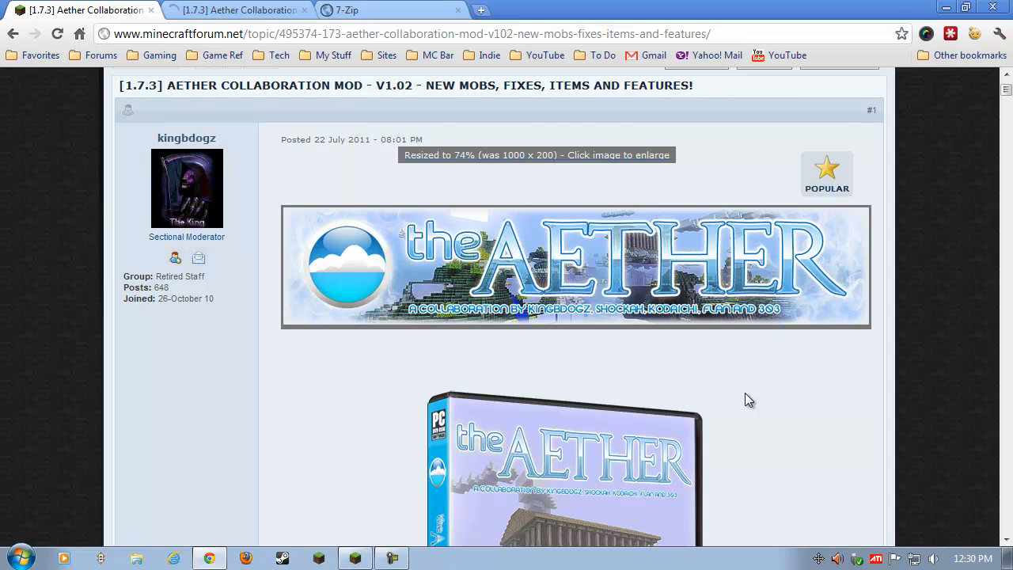
mouse_move(744, 394)
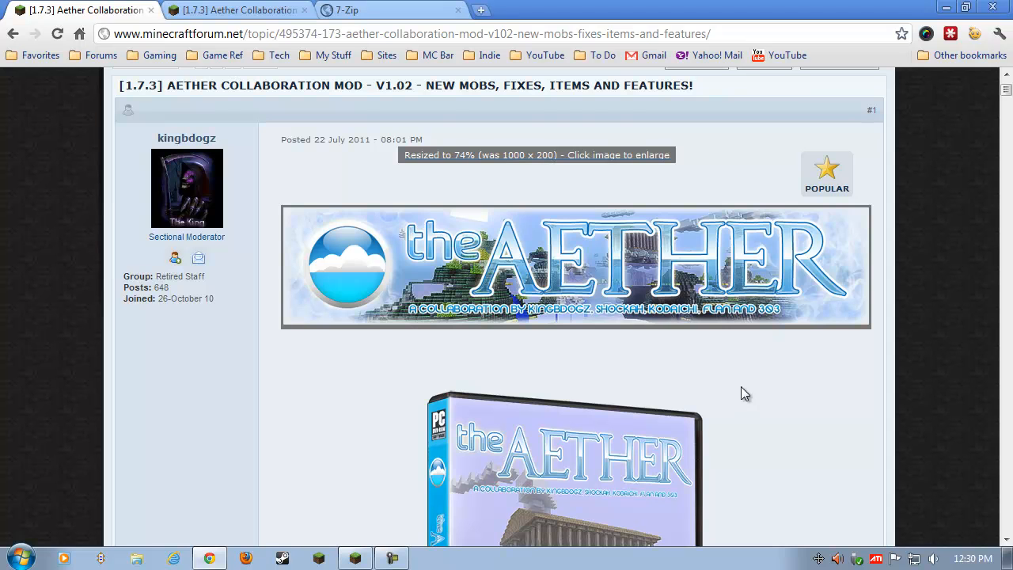
mouse_move(563, 320)
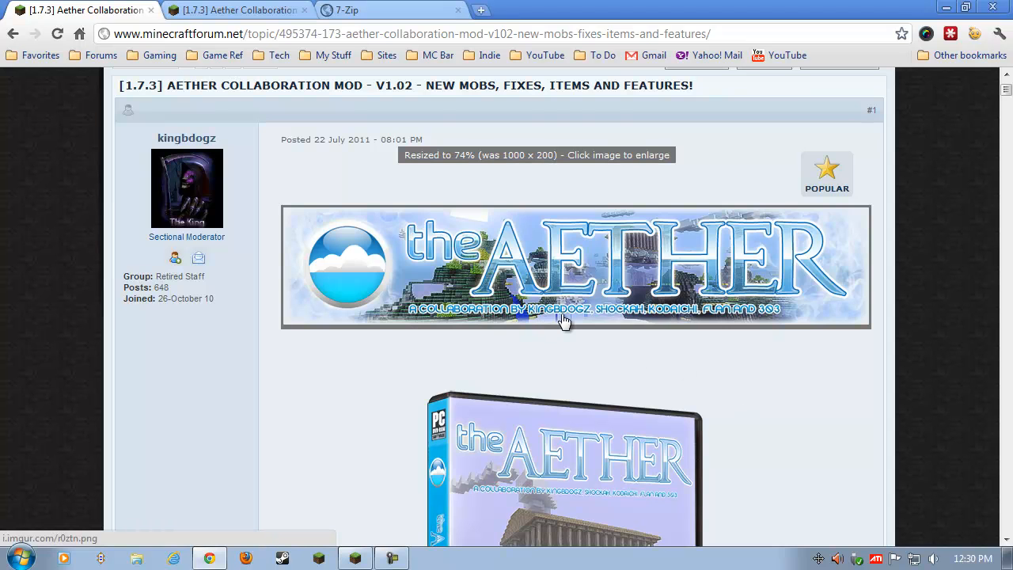
mouse_move(761, 329)
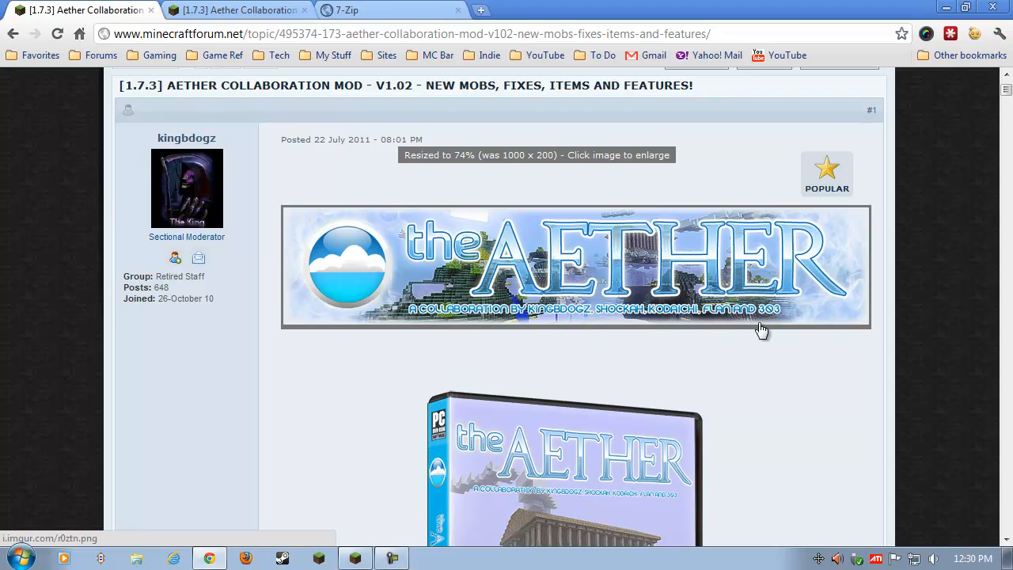
mouse_move(742, 339)
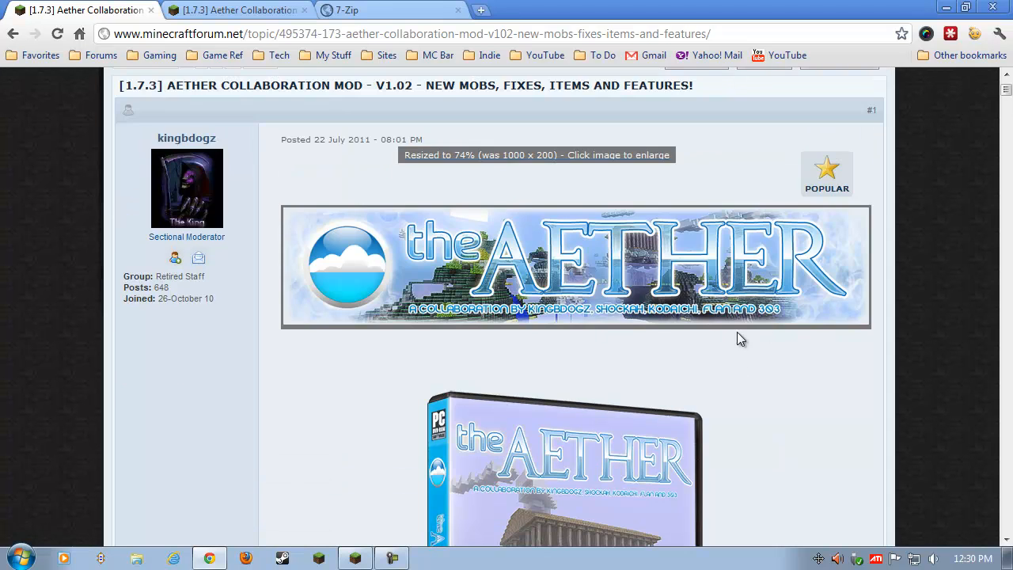
mouse_move(780, 396)
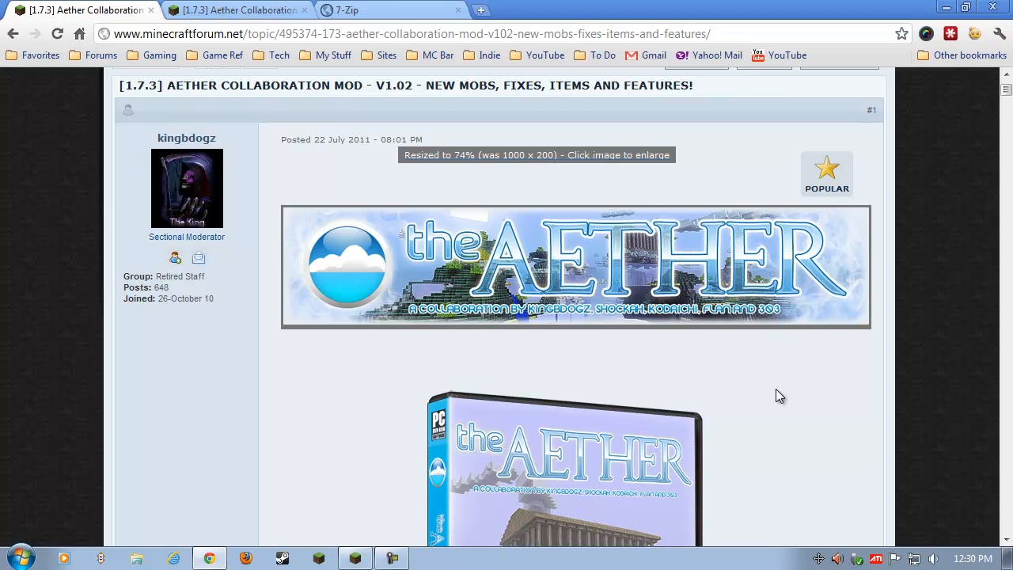
mouse_move(774, 396)
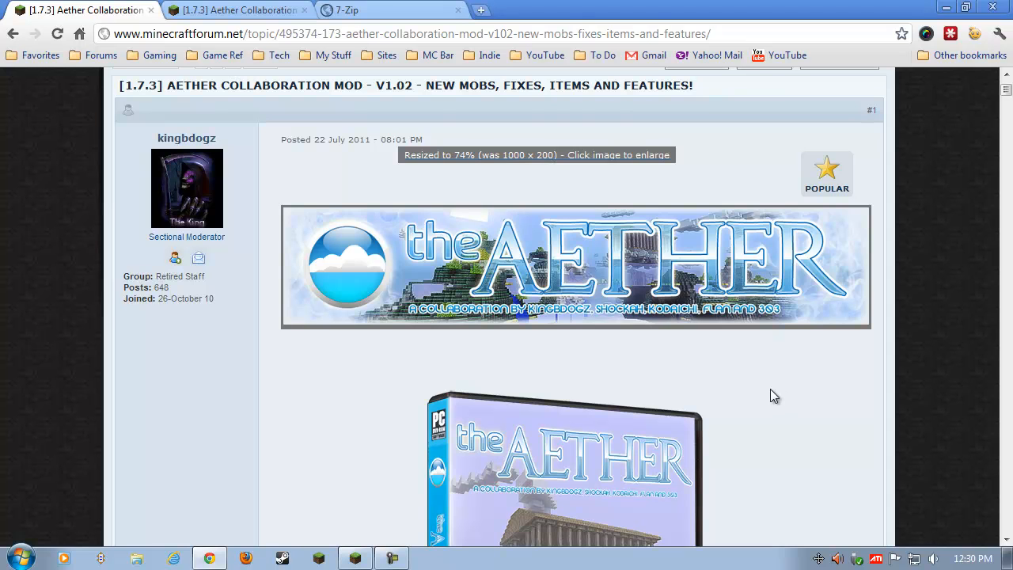
mouse_move(600, 374)
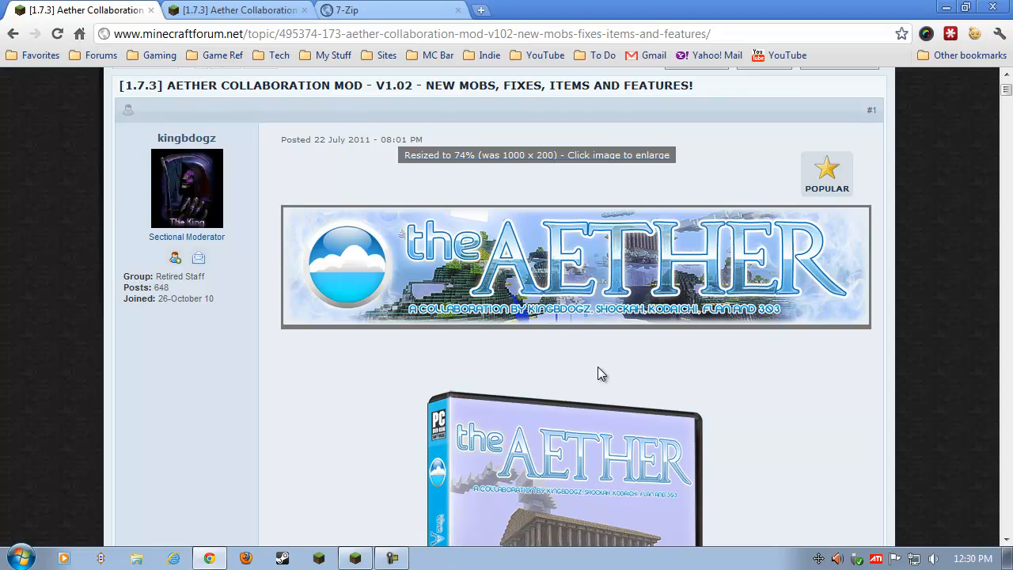
mouse_move(741, 361)
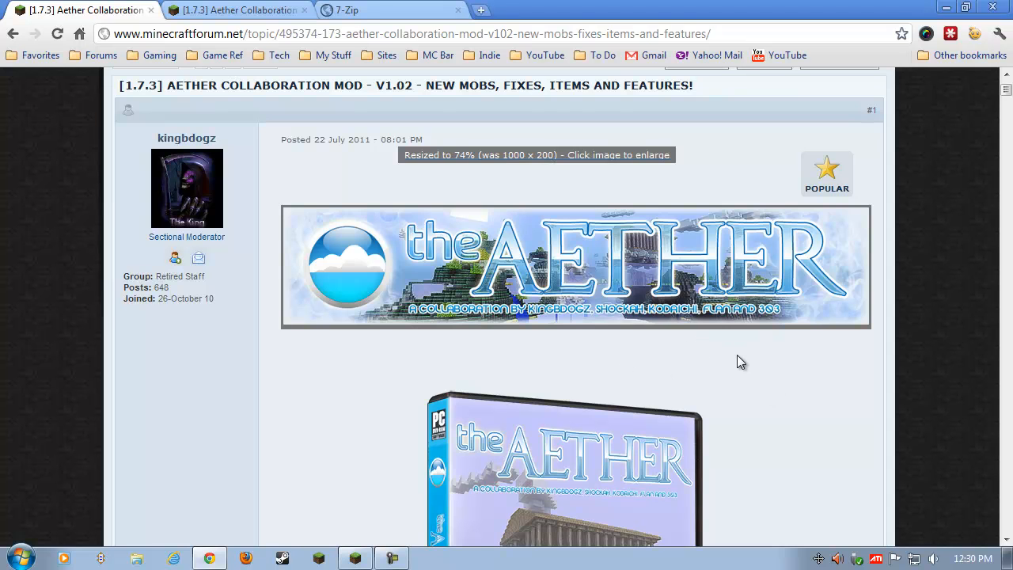
mouse_move(575, 370)
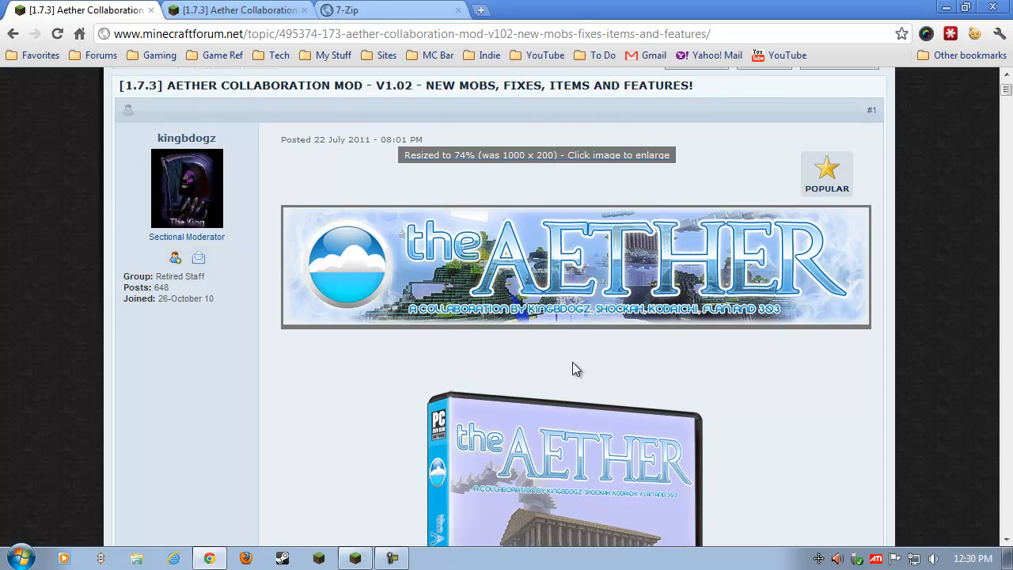
mouse_move(756, 448)
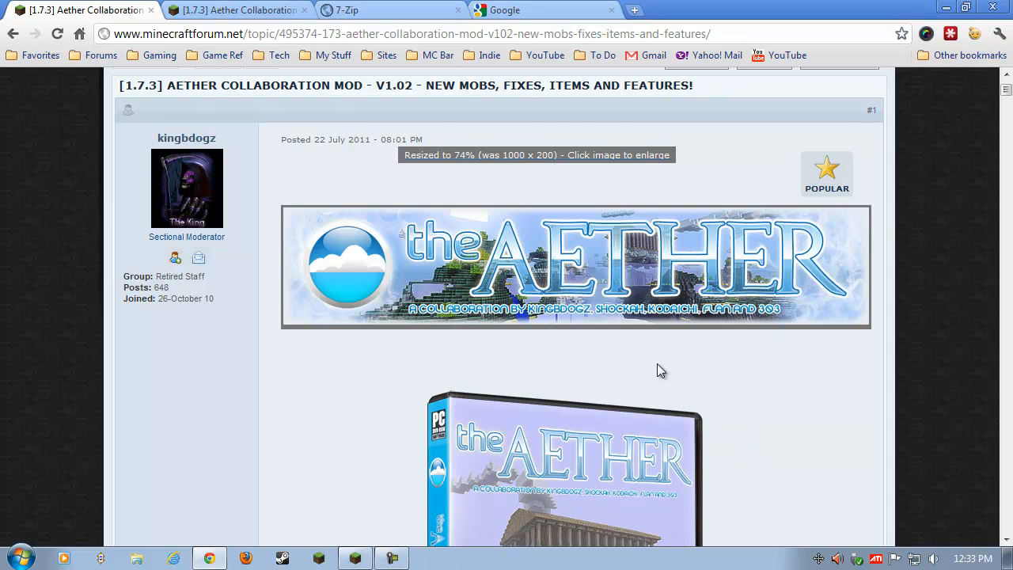
left_click(522, 10)
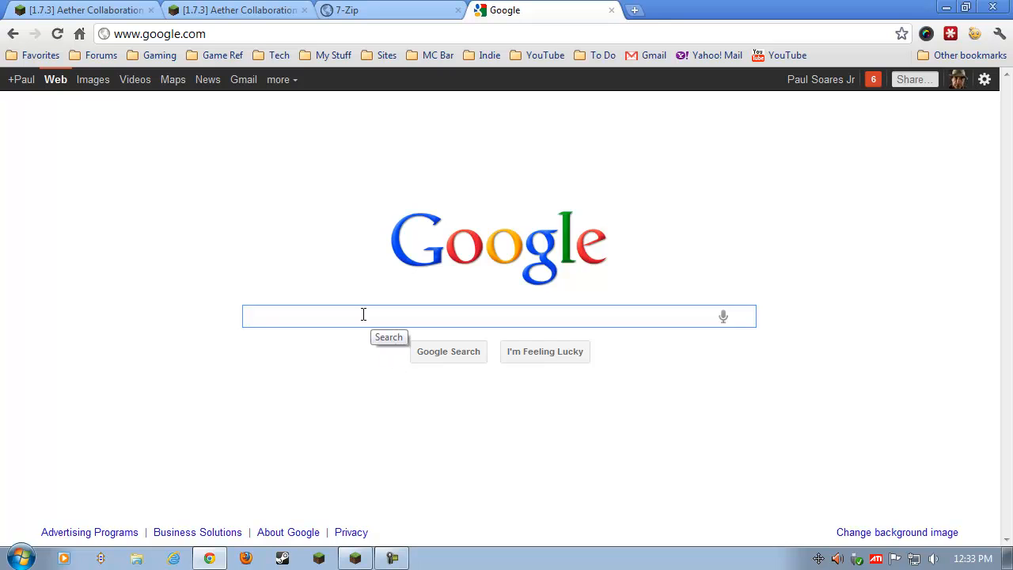
type("minecrafy")
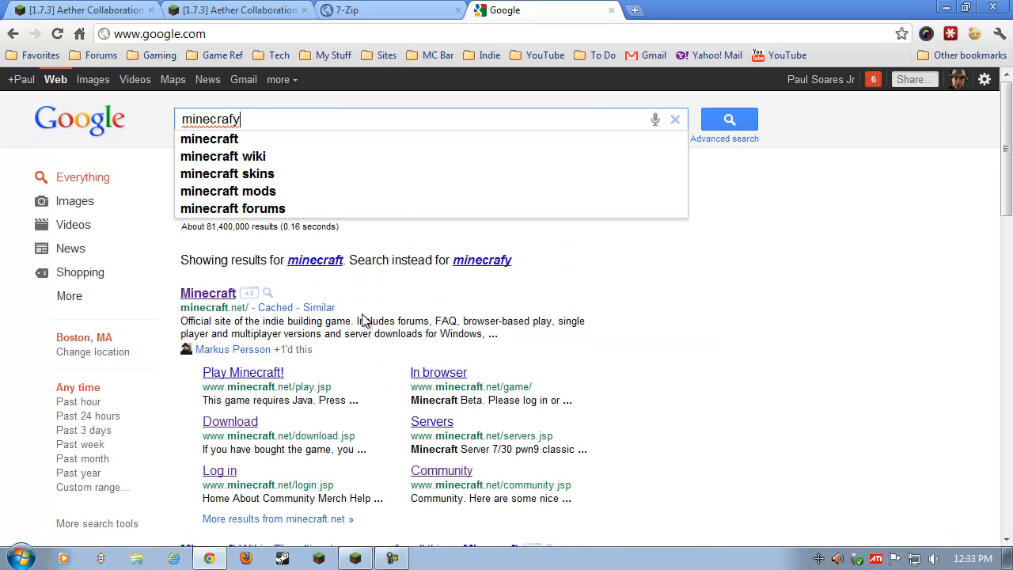
type("minecraft a")
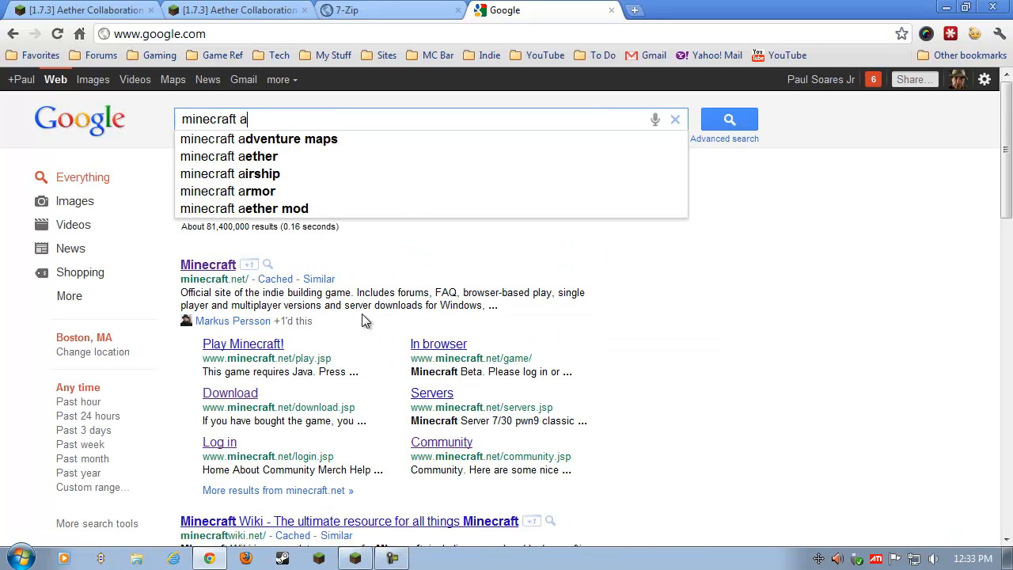
left_click(229, 156)
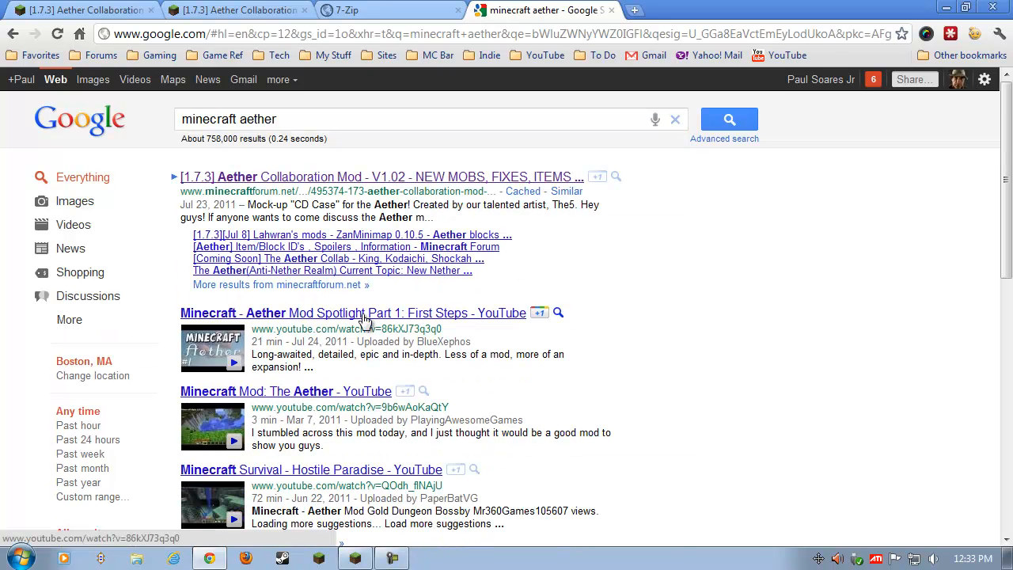
mouse_move(366, 182)
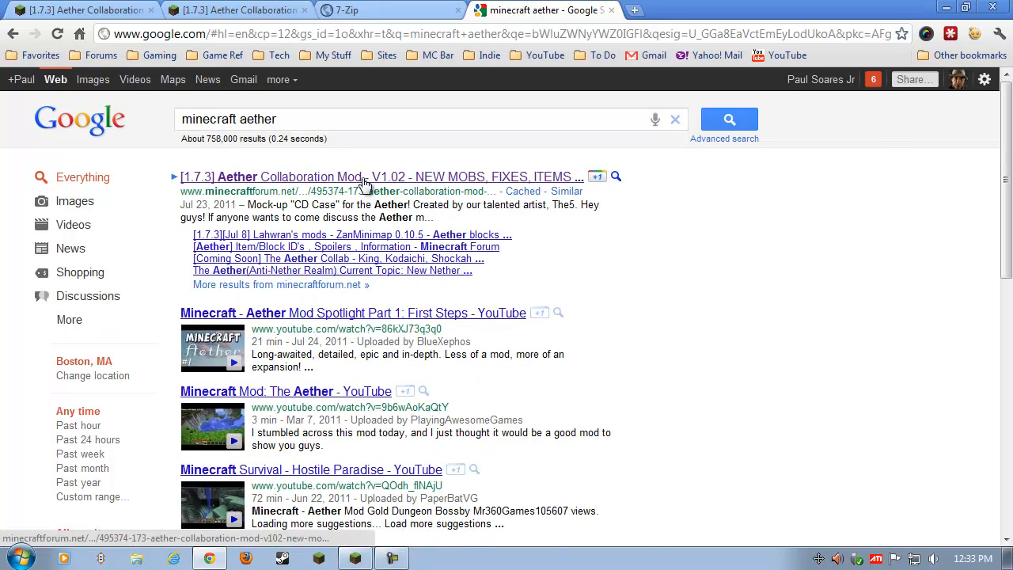
left_click(364, 176)
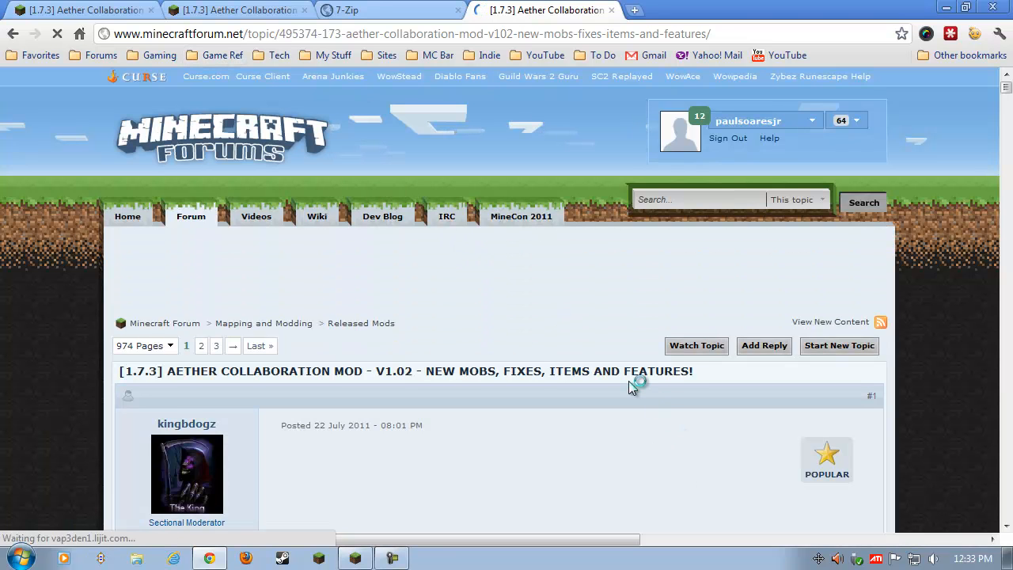
scroll("down", 3)
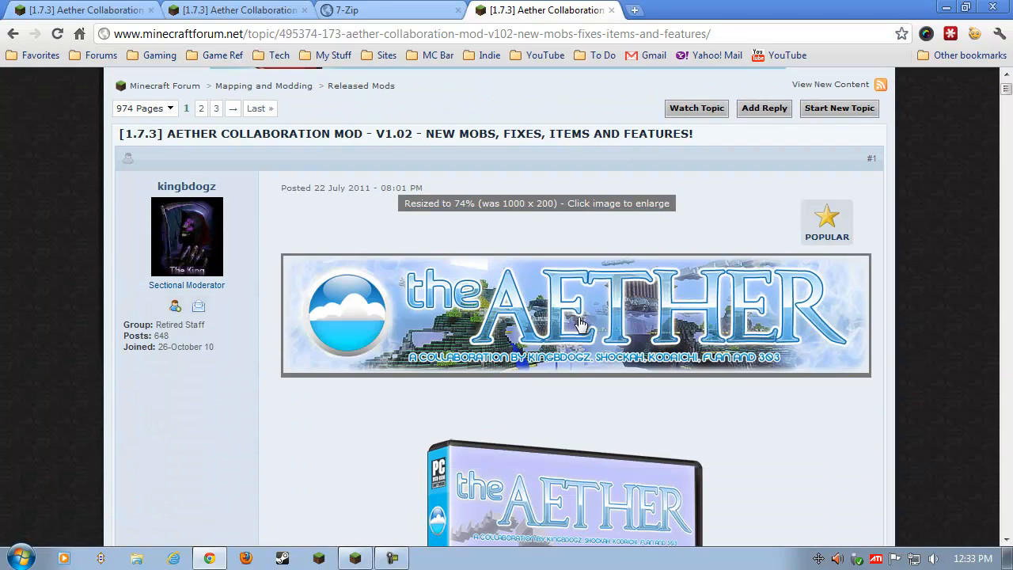
scroll("down", 3)
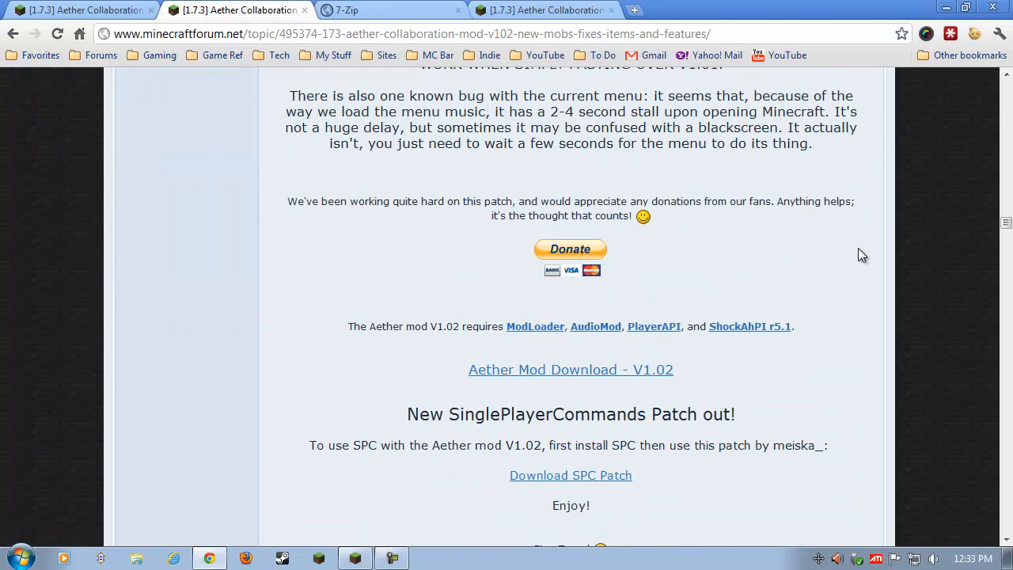
mouse_move(796, 242)
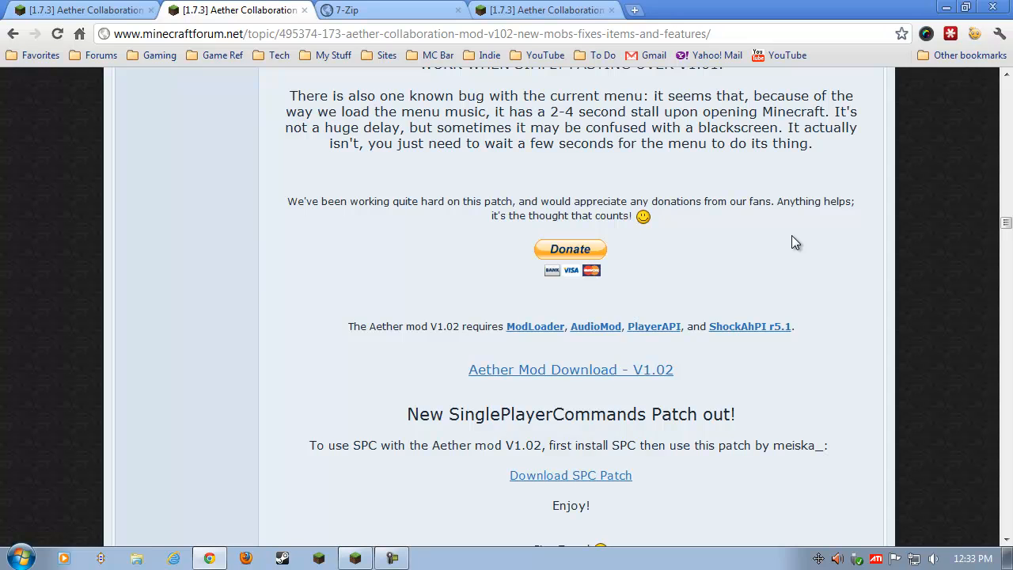
scroll("down", 3)
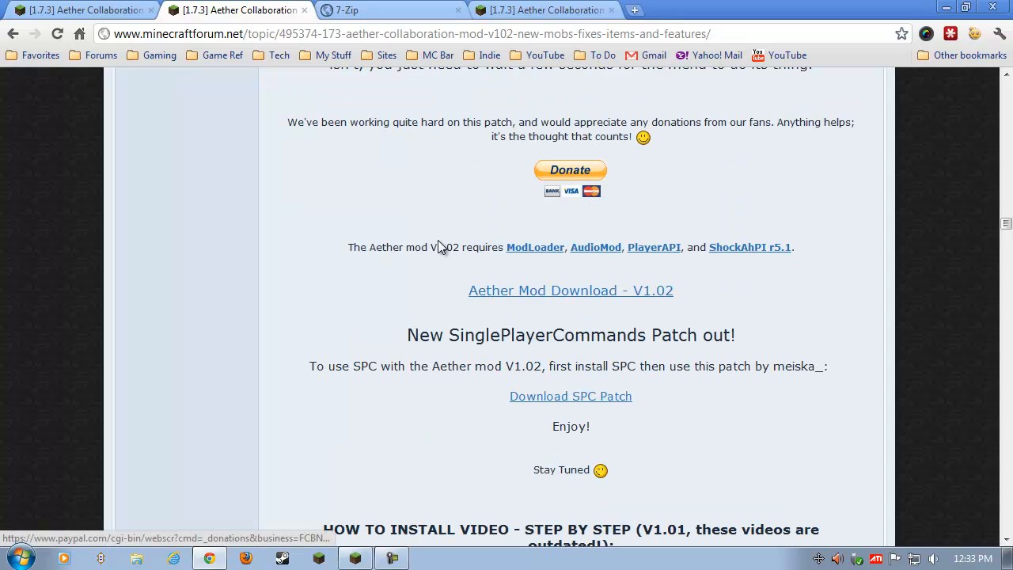
mouse_move(595, 247)
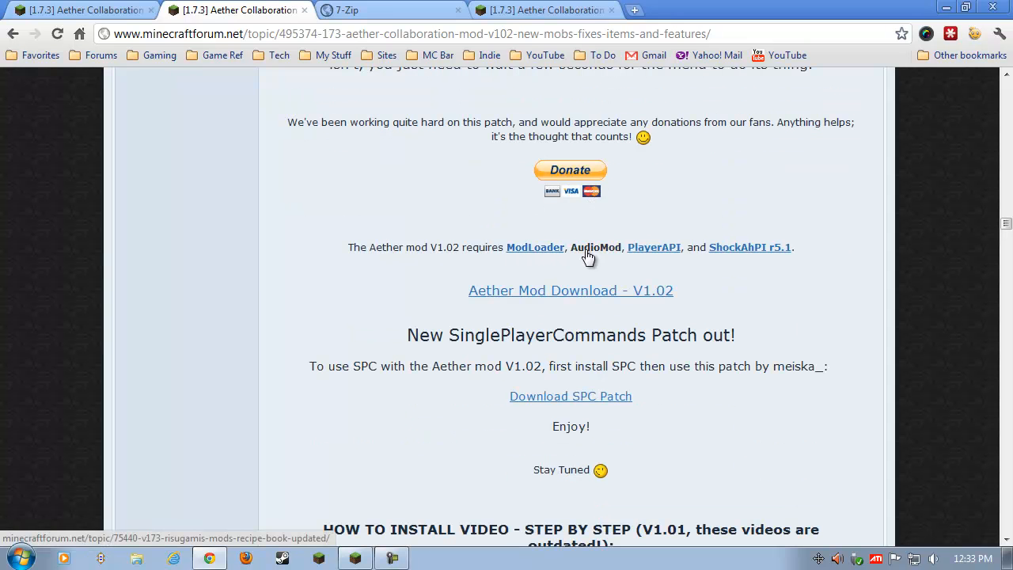
mouse_move(677, 277)
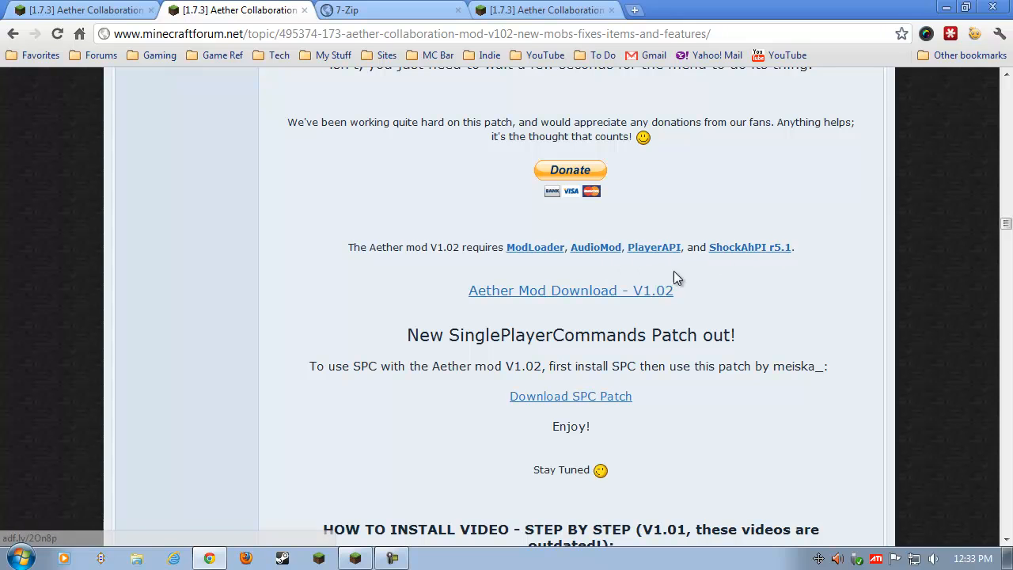
mouse_move(595, 247)
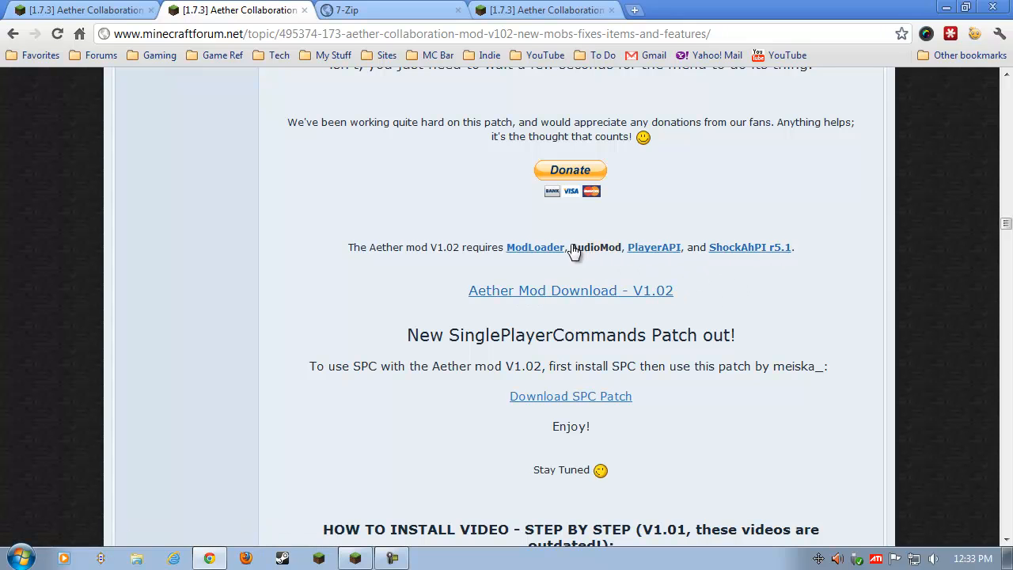
mouse_move(654, 247)
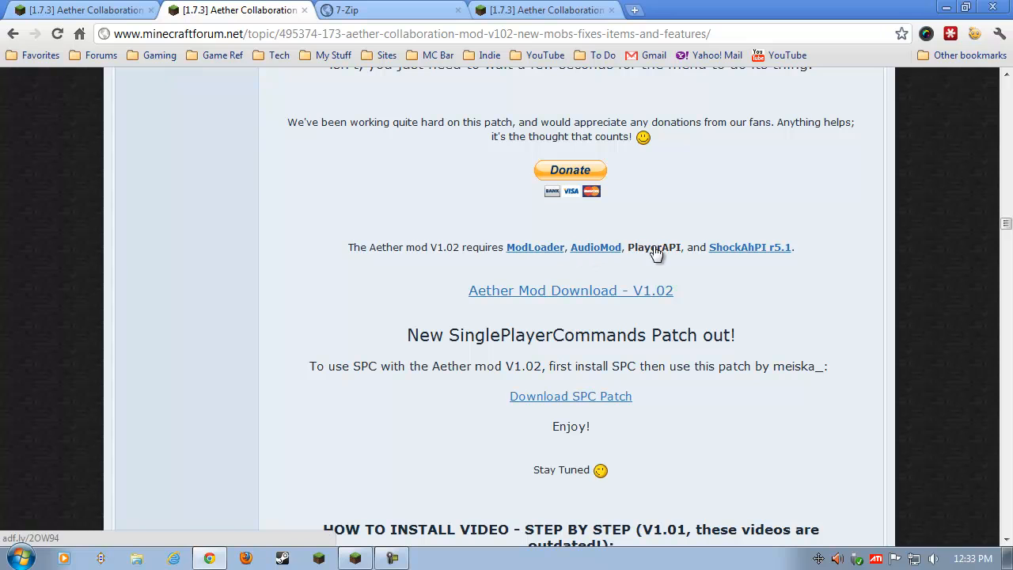
mouse_move(783, 262)
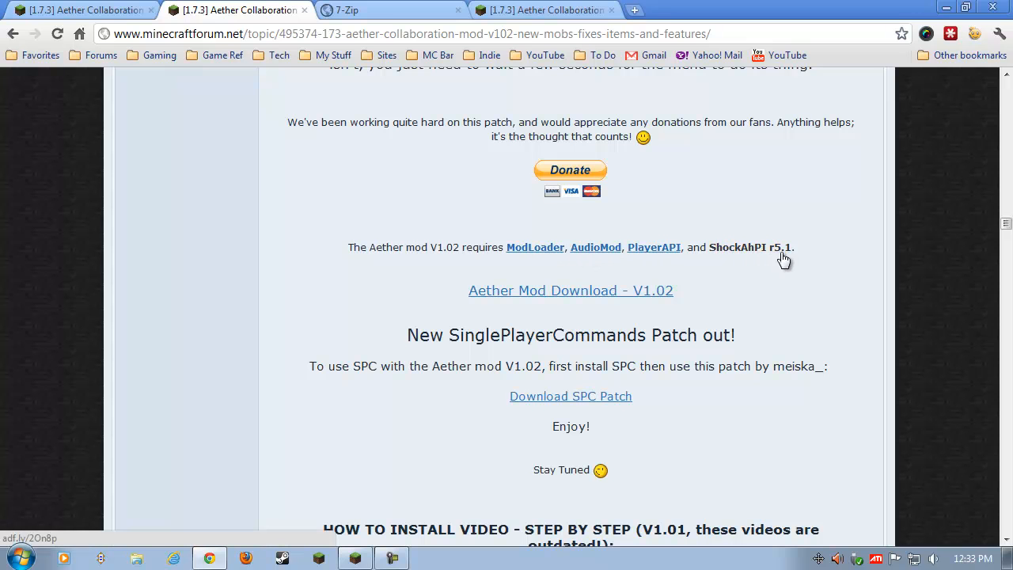
mouse_move(780, 336)
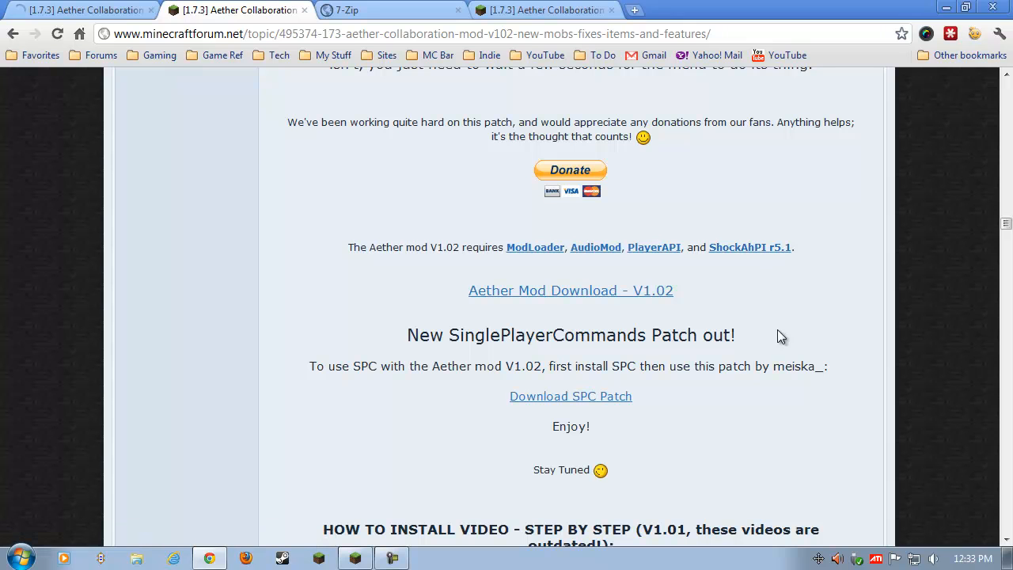
mouse_move(420, 201)
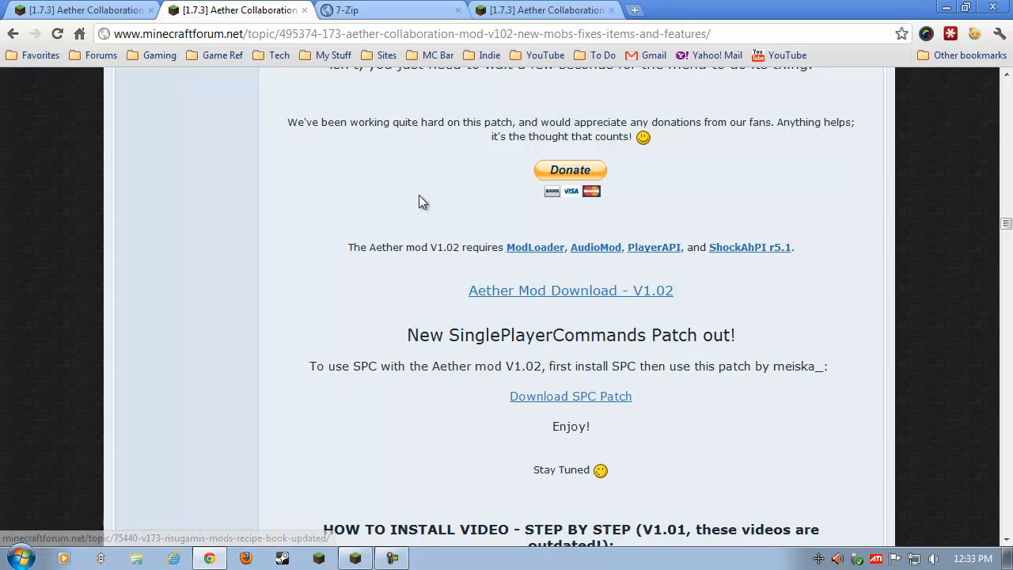
mouse_move(445, 105)
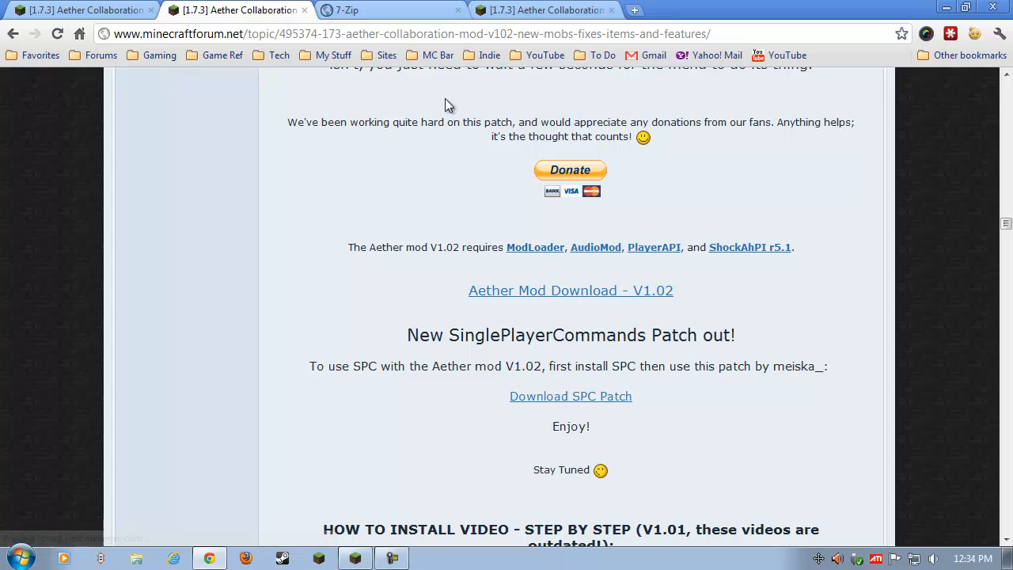
mouse_move(396, 198)
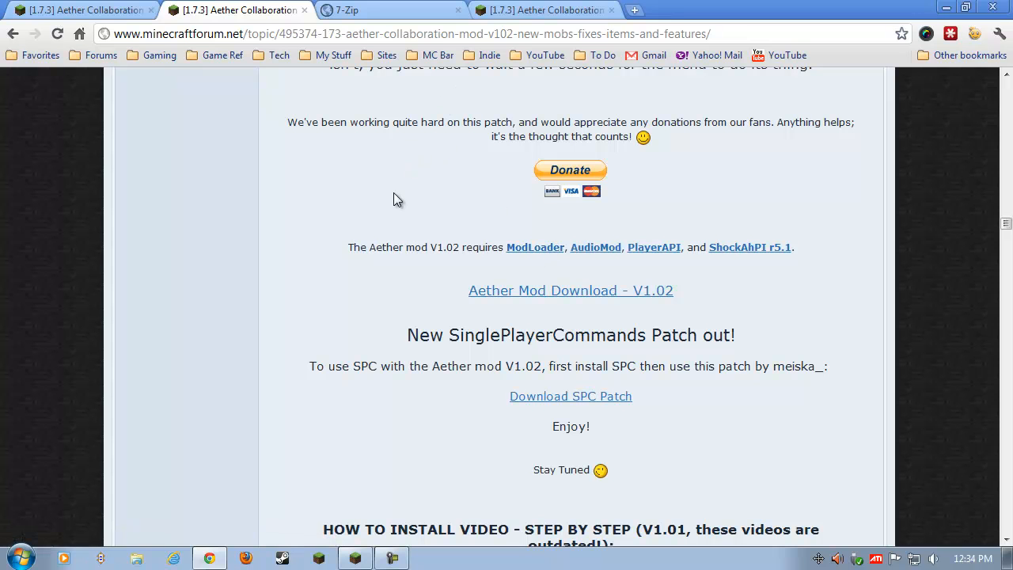
mouse_move(417, 264)
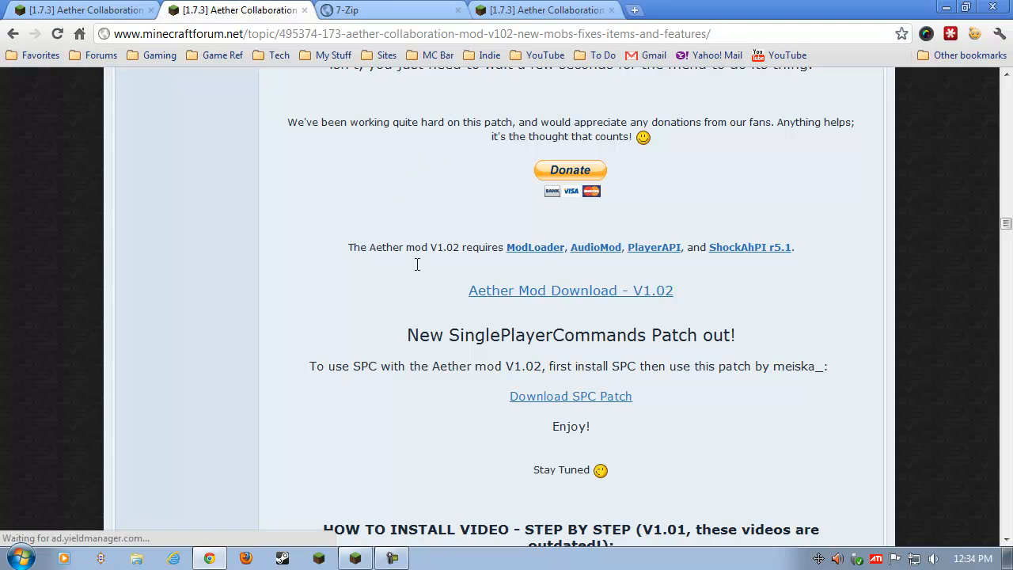
mouse_move(402, 172)
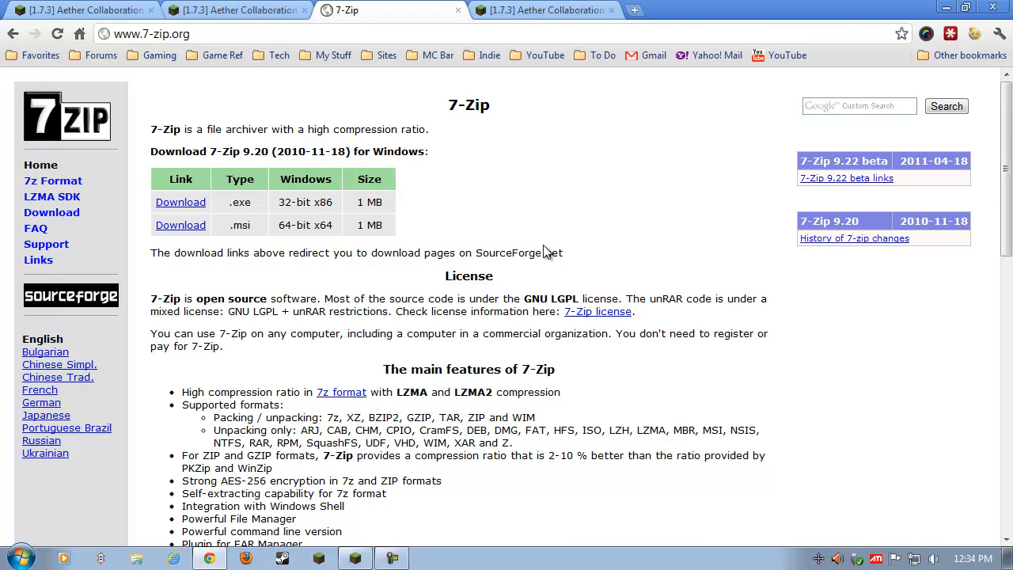
mouse_move(595, 219)
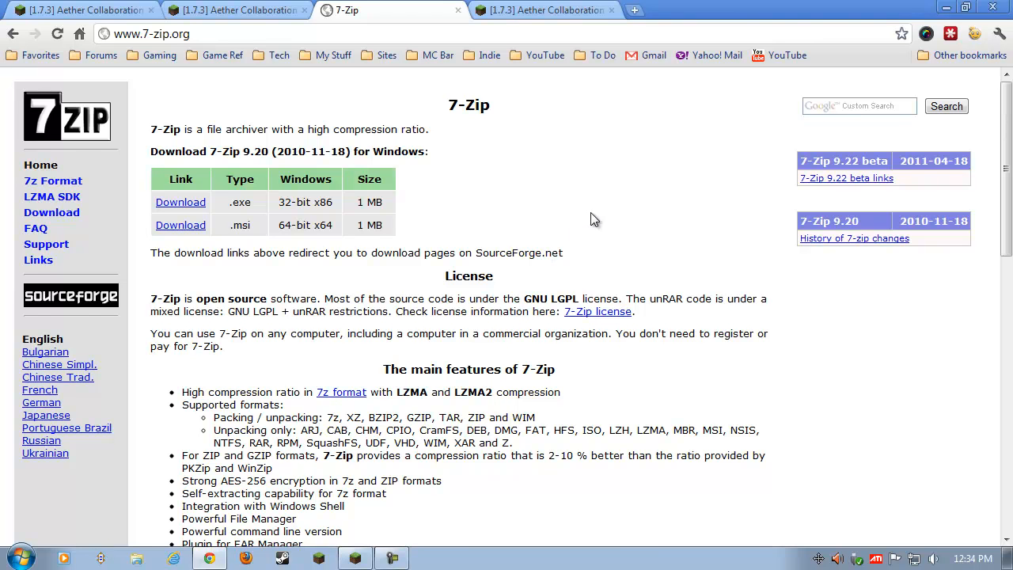
mouse_move(546, 162)
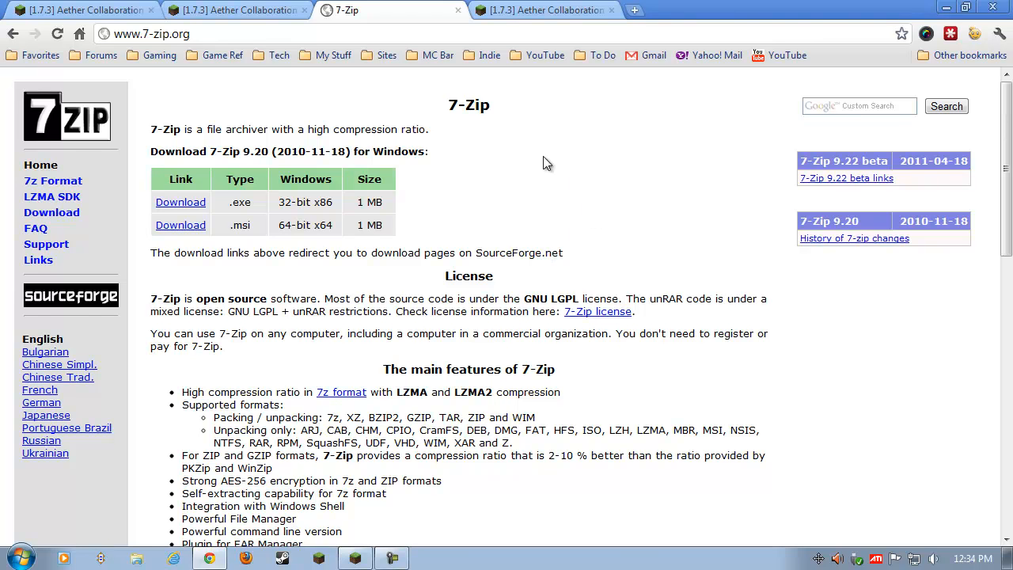
mouse_move(179, 132)
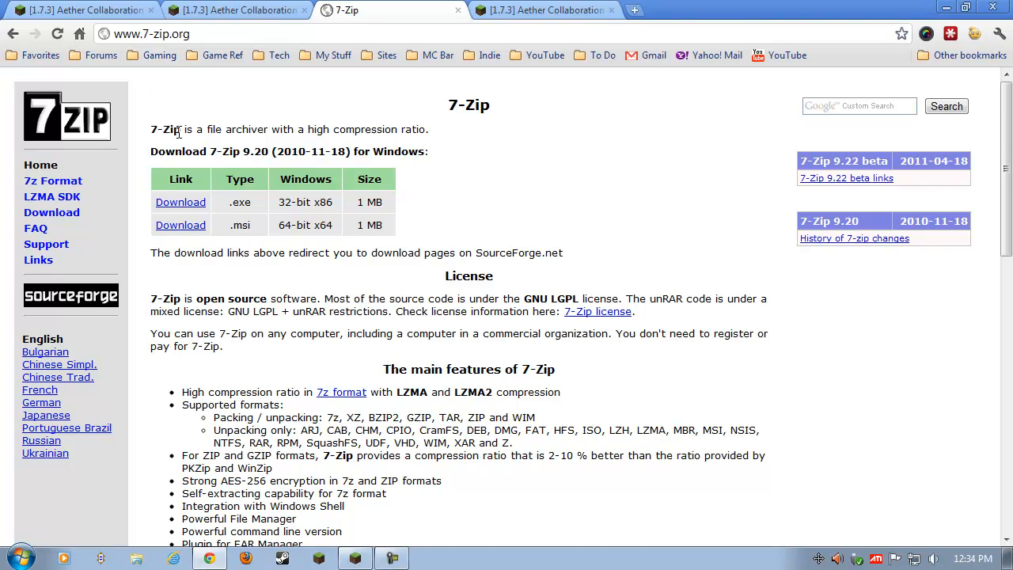
mouse_move(382, 188)
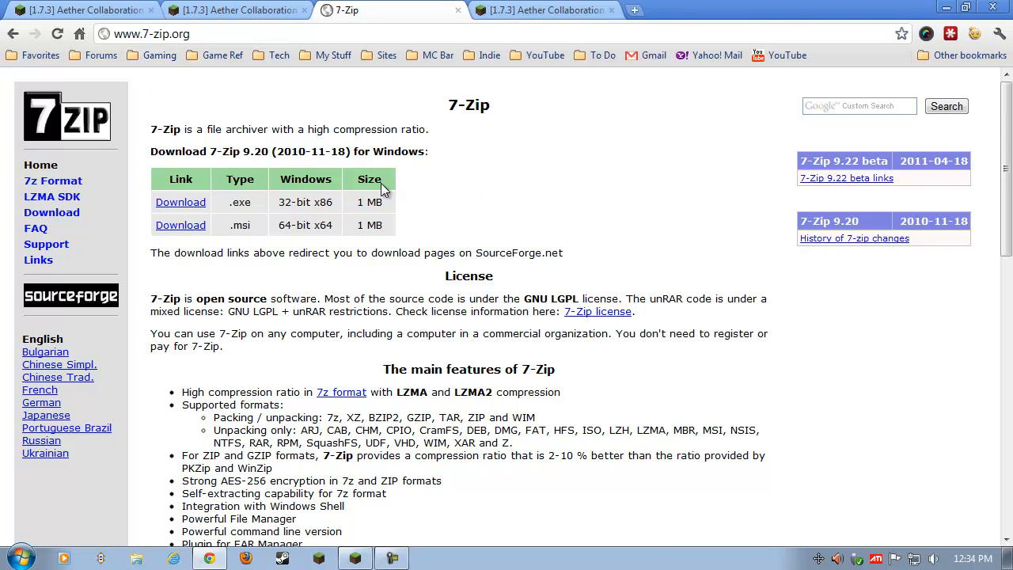
mouse_move(181, 202)
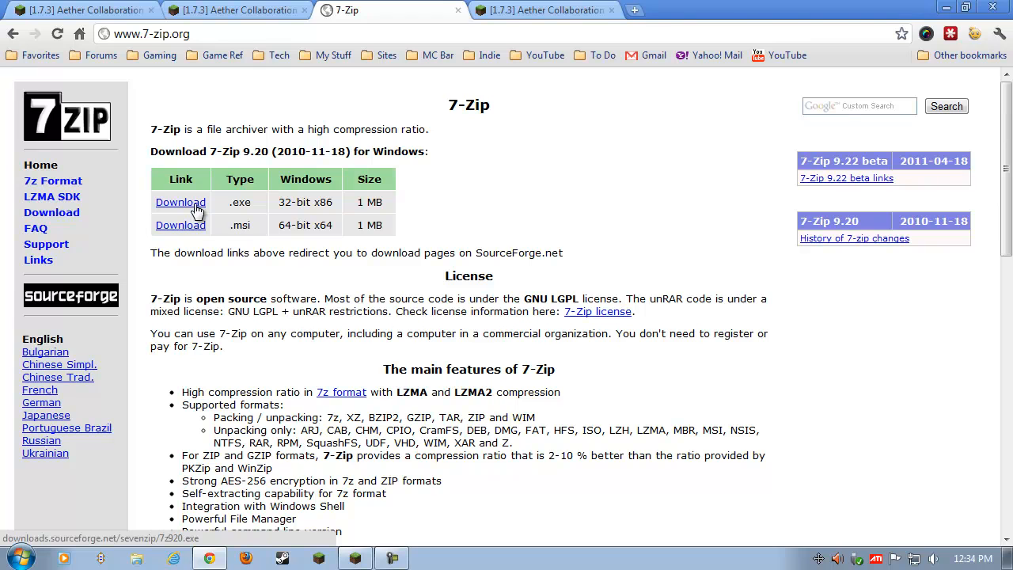
mouse_move(181, 230)
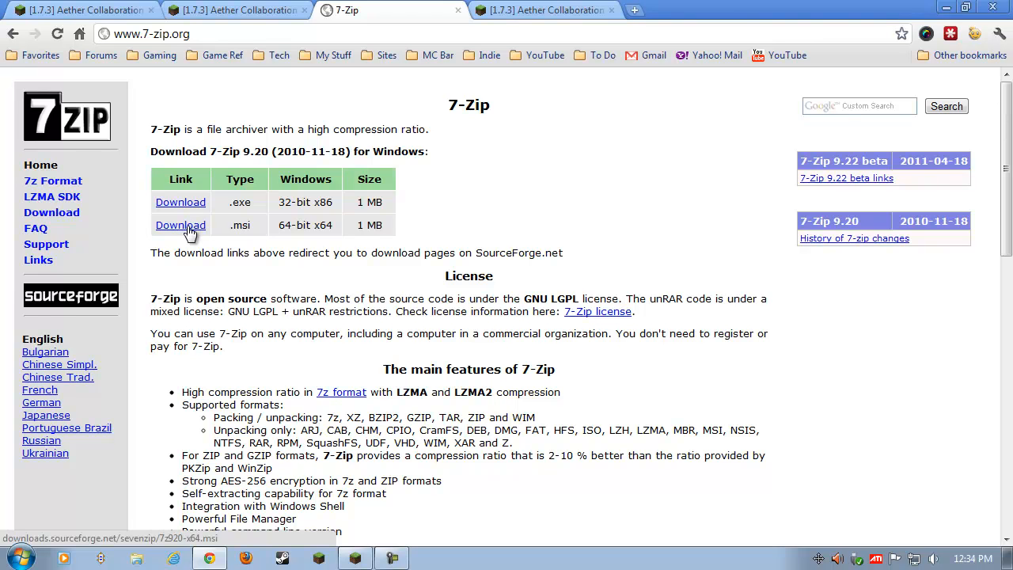
mouse_move(251, 228)
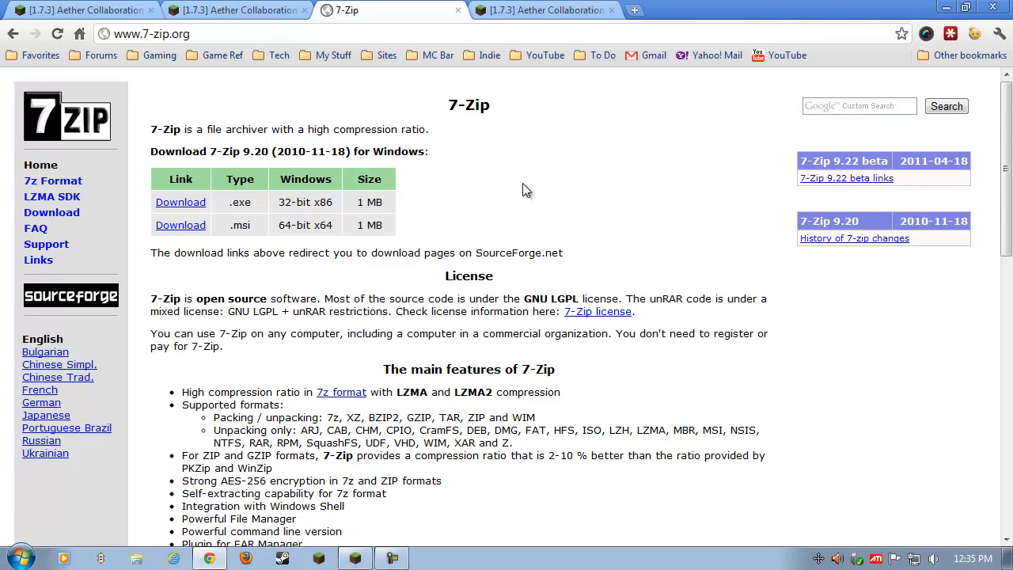
Close the 7-Zip tab and the extra forum tab, leaving two Aether forum tabs
left_click(458, 10)
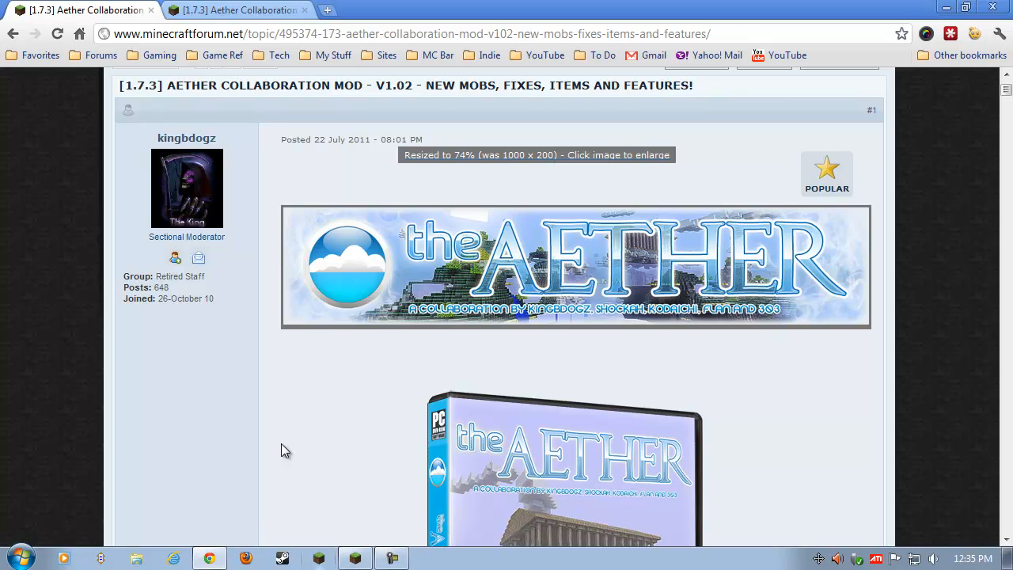
mouse_move(322, 399)
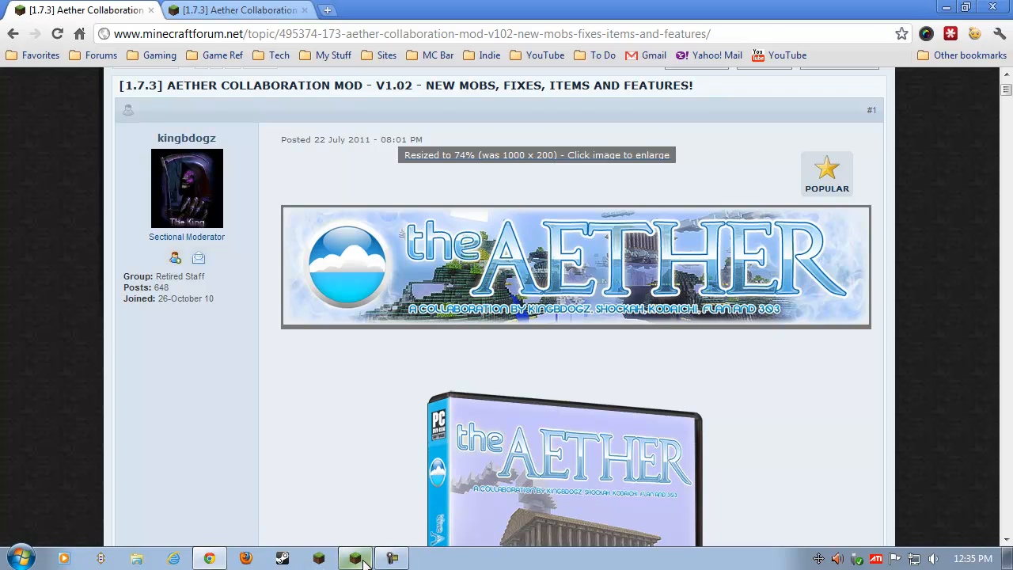
mouse_move(355, 558)
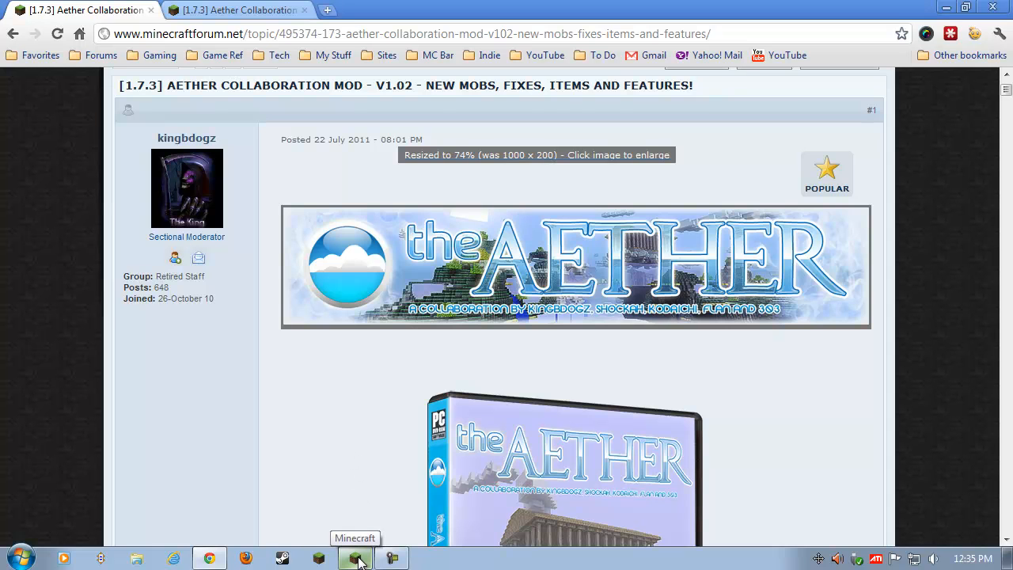
mouse_move(357, 462)
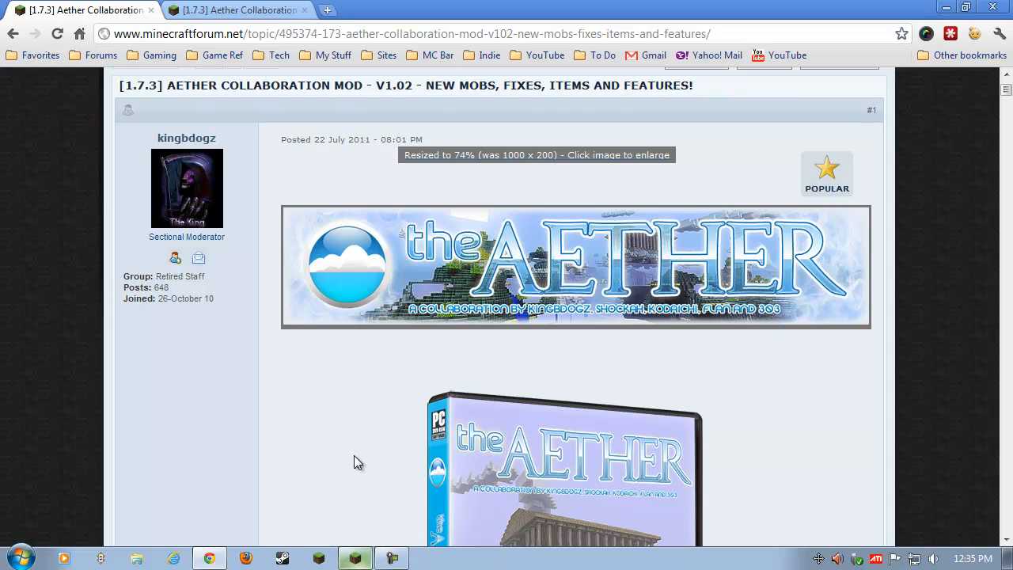
mouse_move(355, 412)
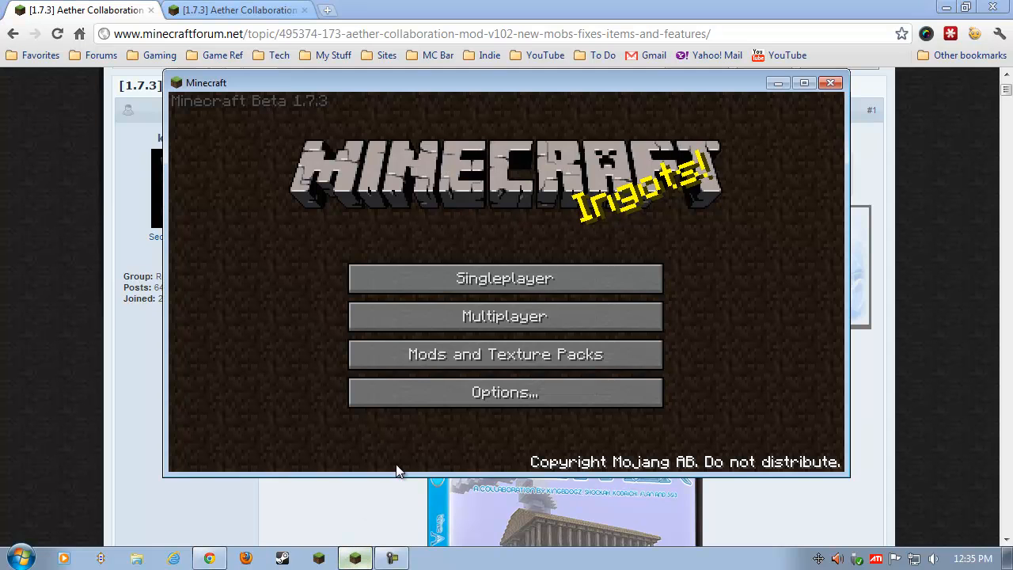
mouse_move(772, 220)
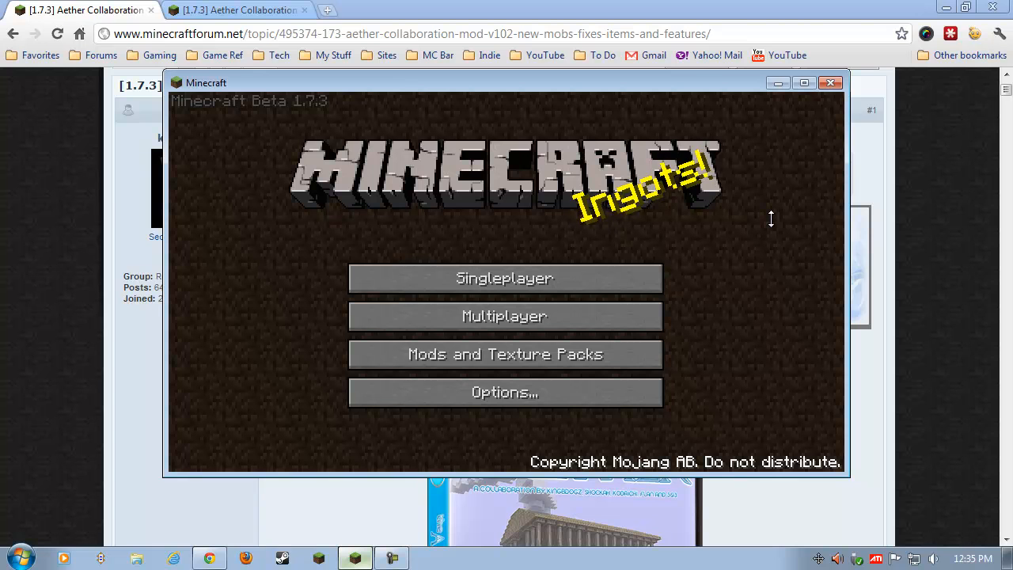
mouse_move(667, 206)
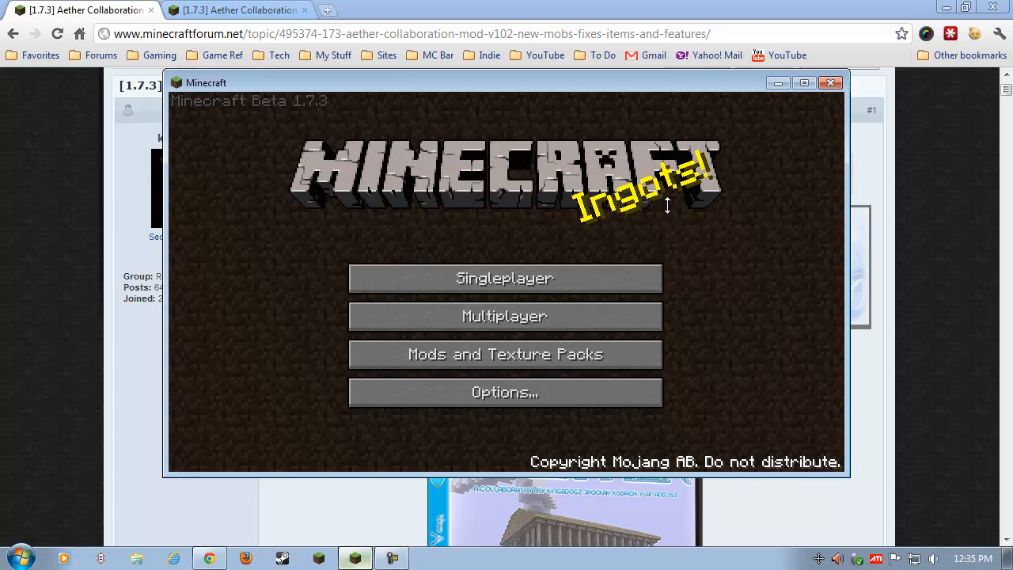
mouse_move(606, 168)
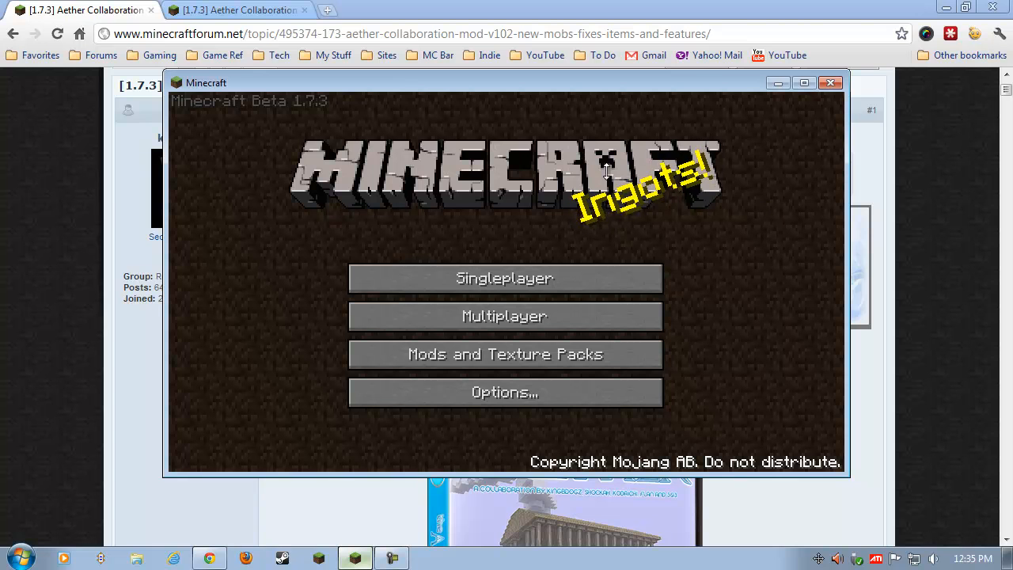
mouse_move(673, 219)
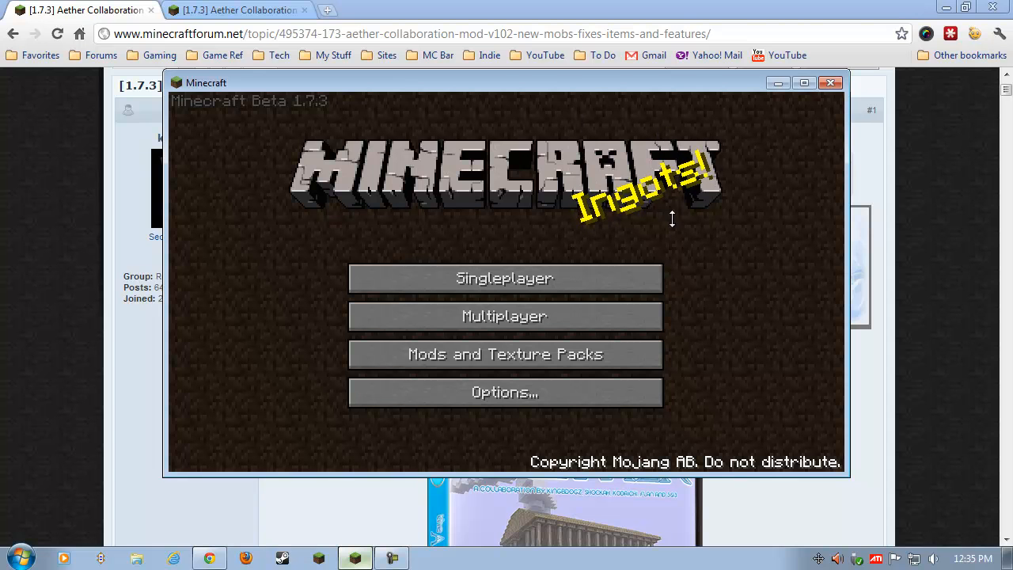
mouse_move(505, 354)
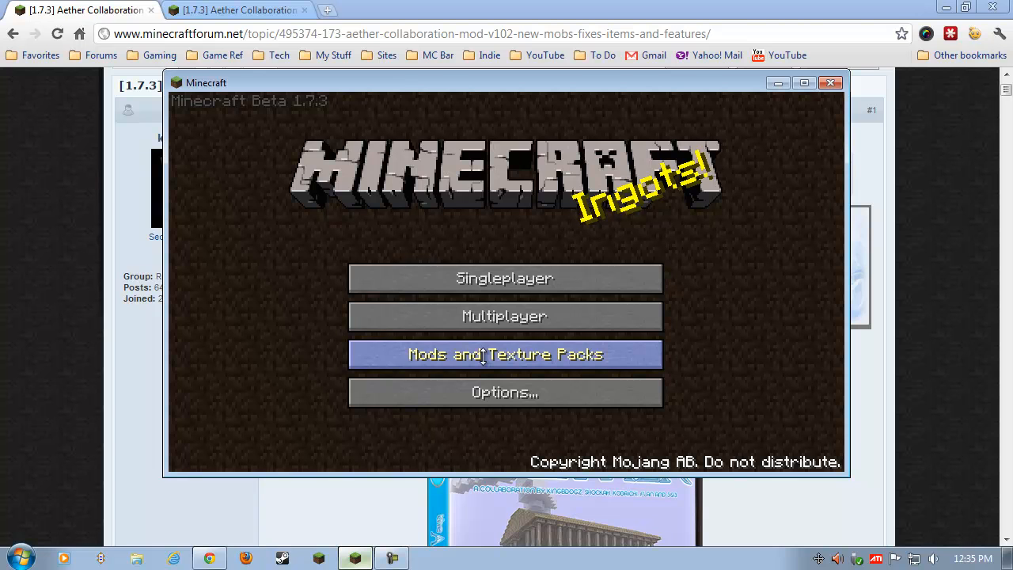
Show the Select Texture Pack screen listing Default and MCPyramid Texture Pack.zip
left_click(505, 354)
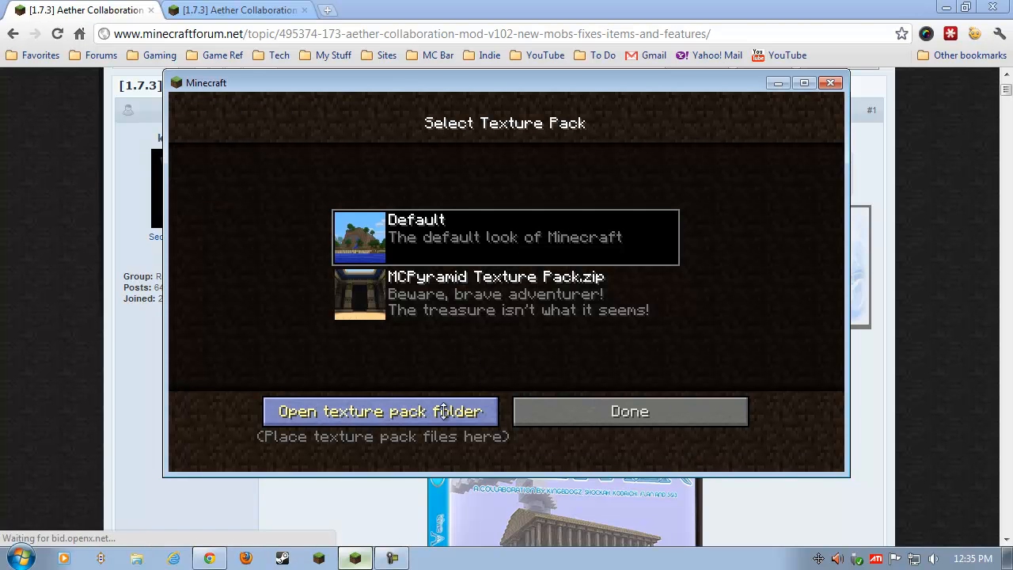
Show the texture pack folder in Explorer and step up to the Roaming folder
left_click(382, 410)
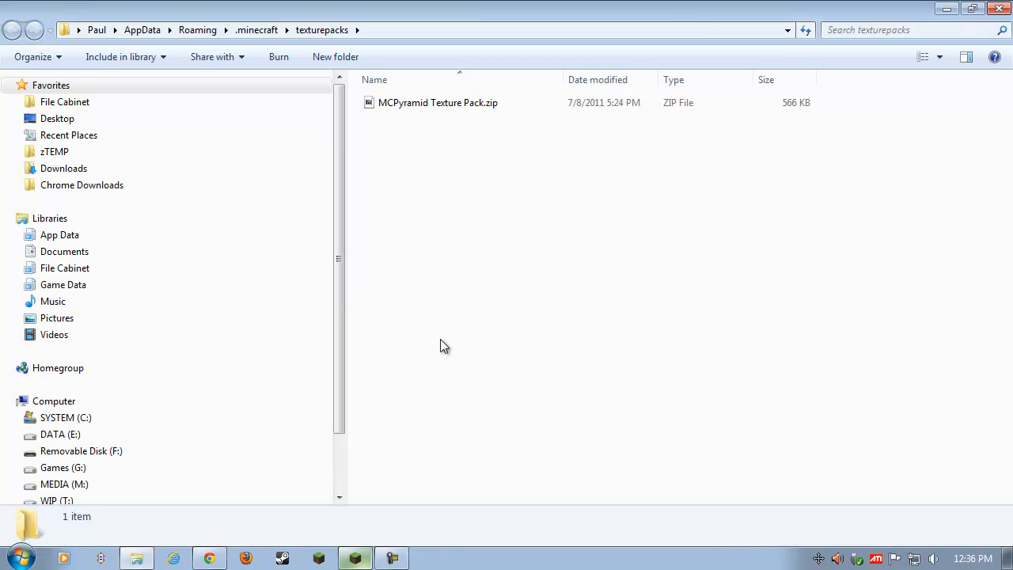
mouse_move(339, 107)
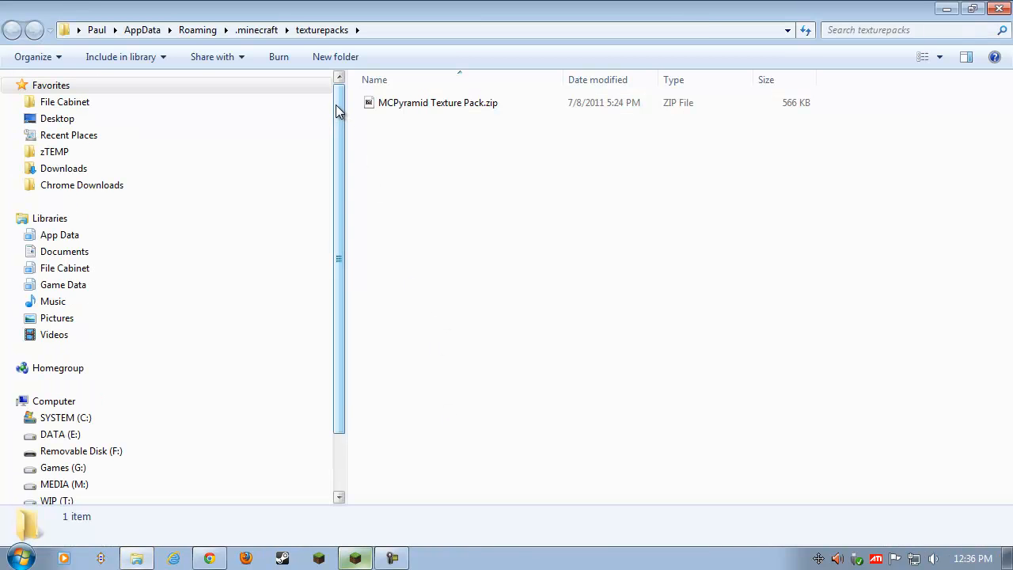
scroll("down", 3)
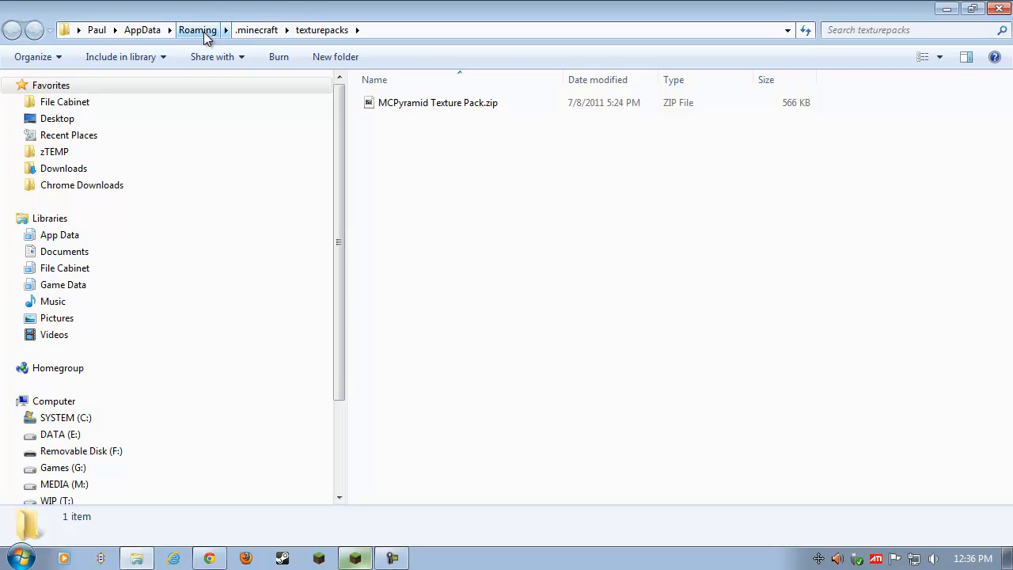
left_click(257, 30)
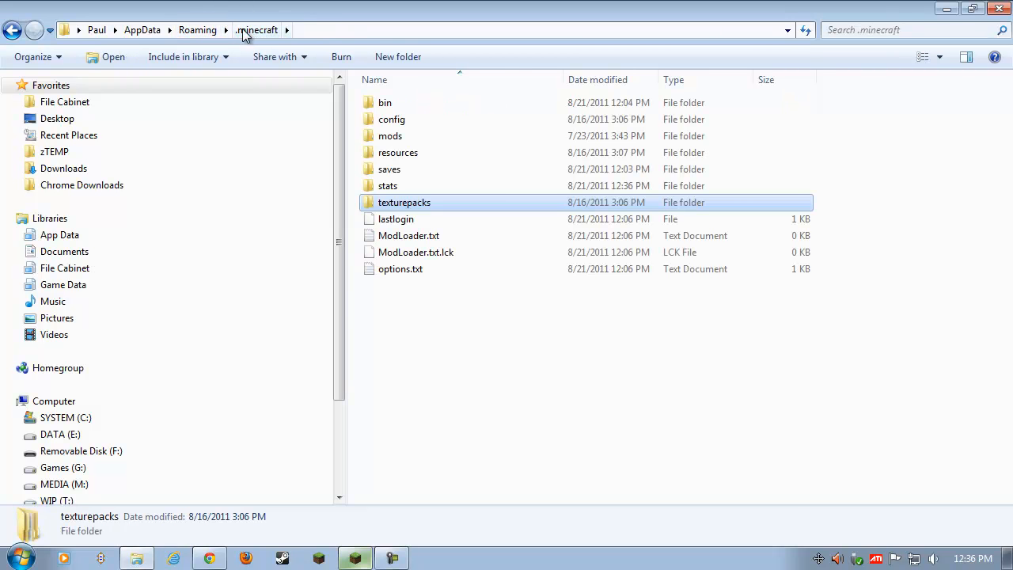
left_click(197, 30)
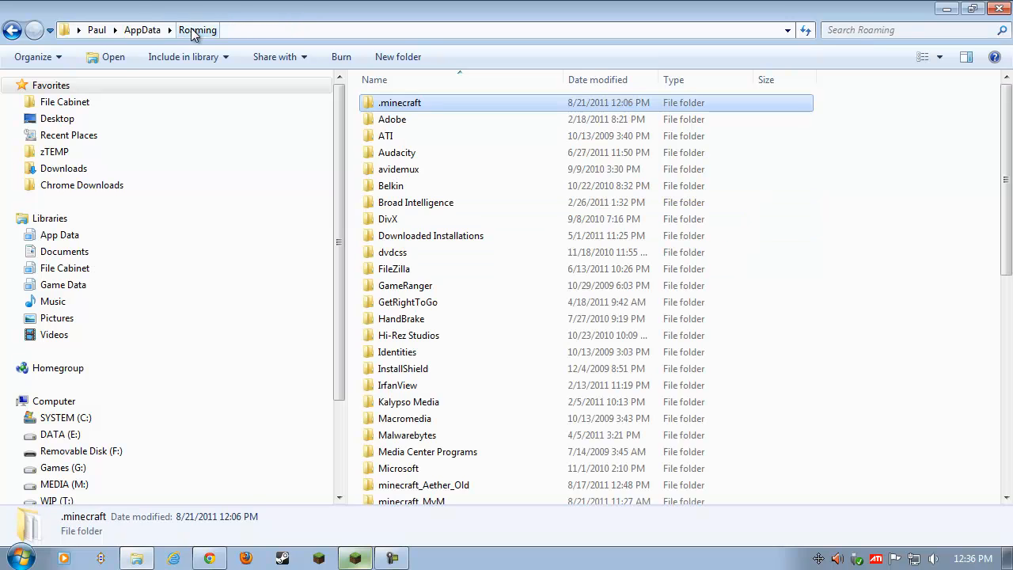
mouse_move(404, 111)
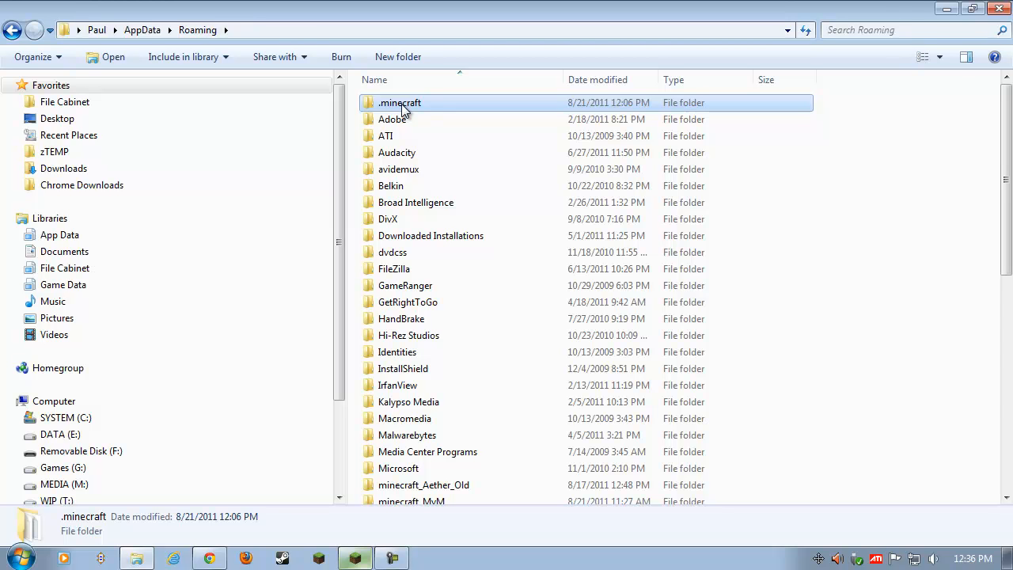
mouse_move(407, 249)
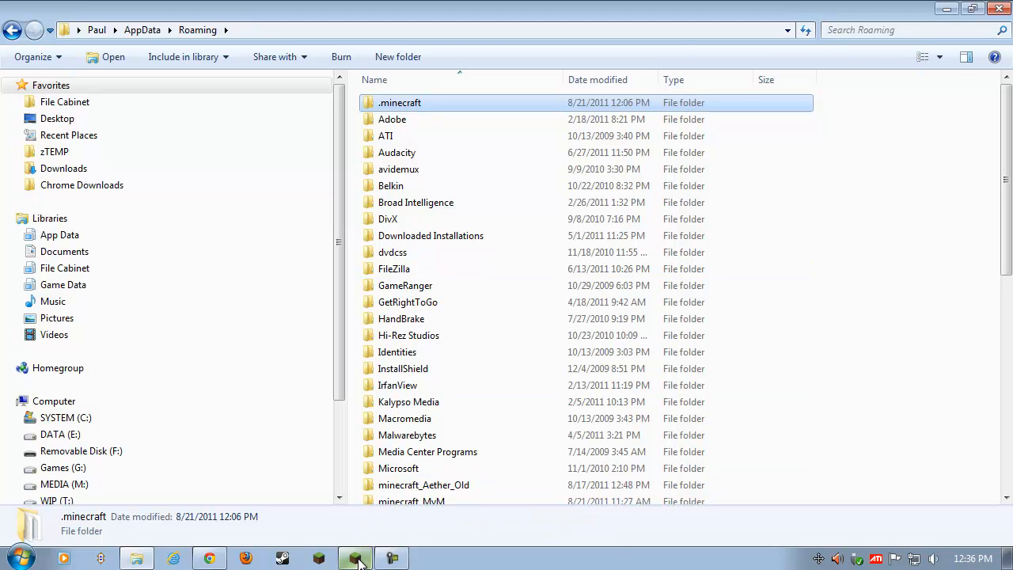
Dismiss the texture pack screen in Minecraft and select the .minecraft folder in Roaming
left_click(355, 558)
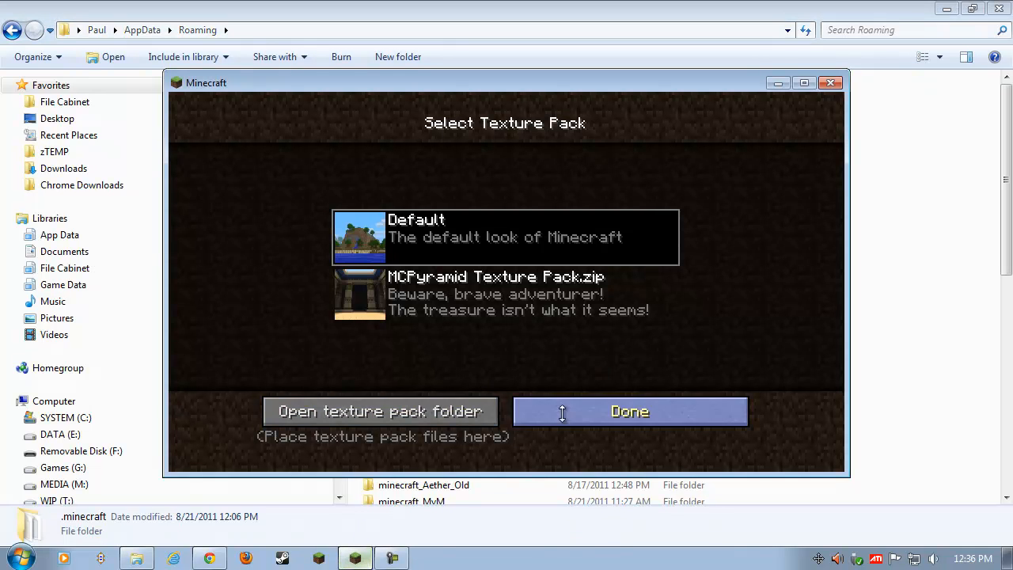
left_click(629, 411)
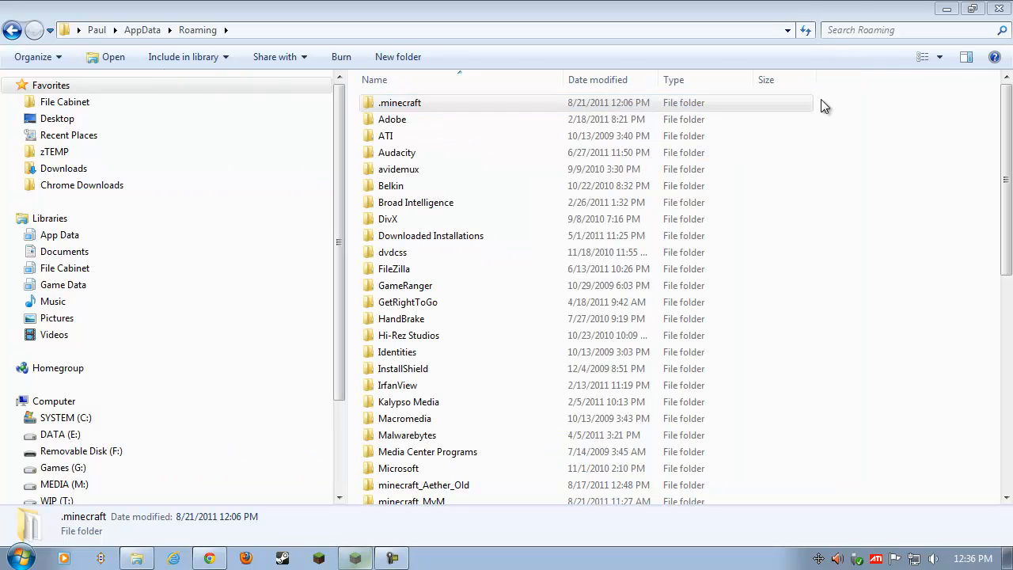
left_click(400, 102)
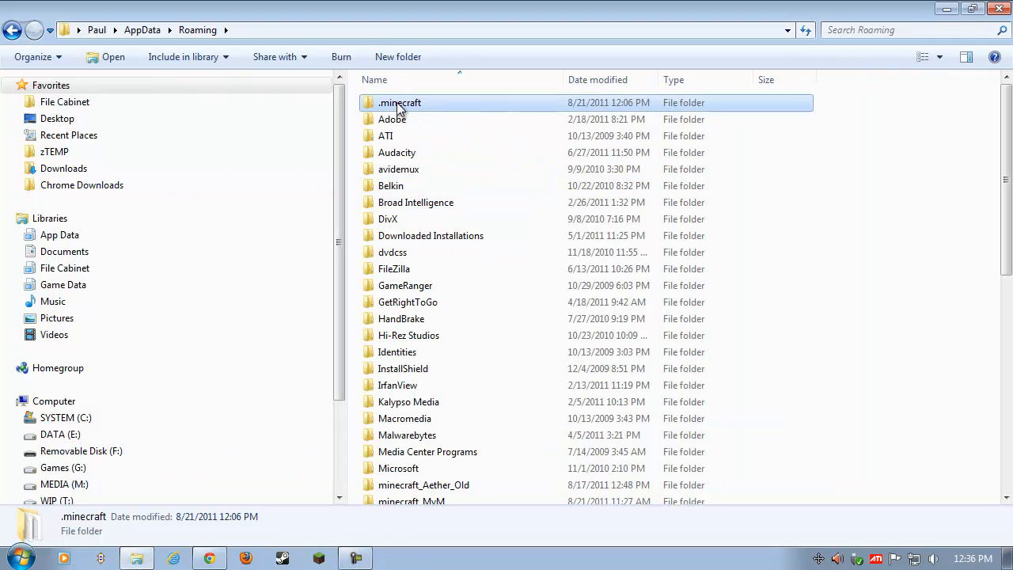
Rename the .minecraft folder to minecraft_BAK
right_click(400, 102)
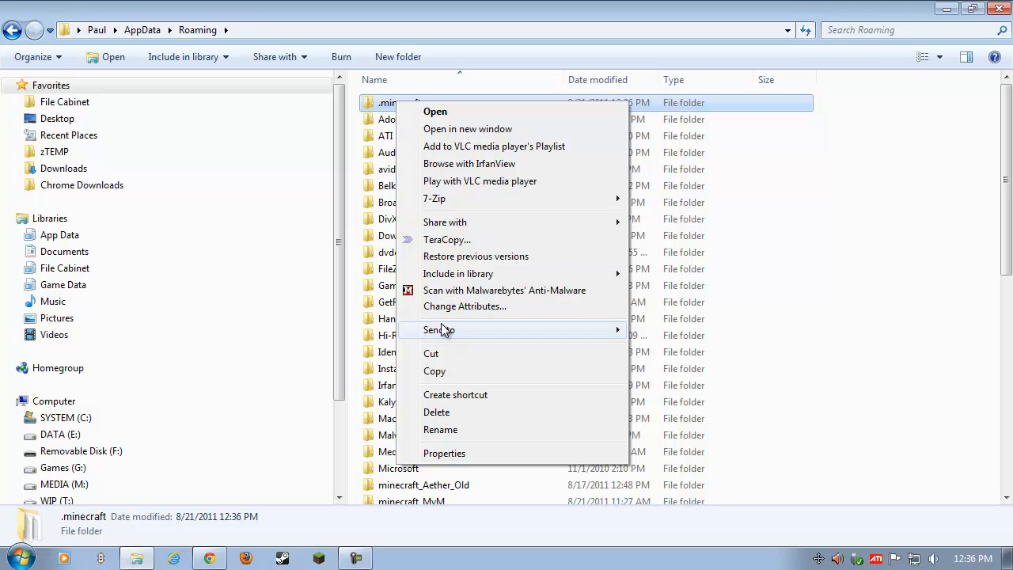
left_click(441, 429)
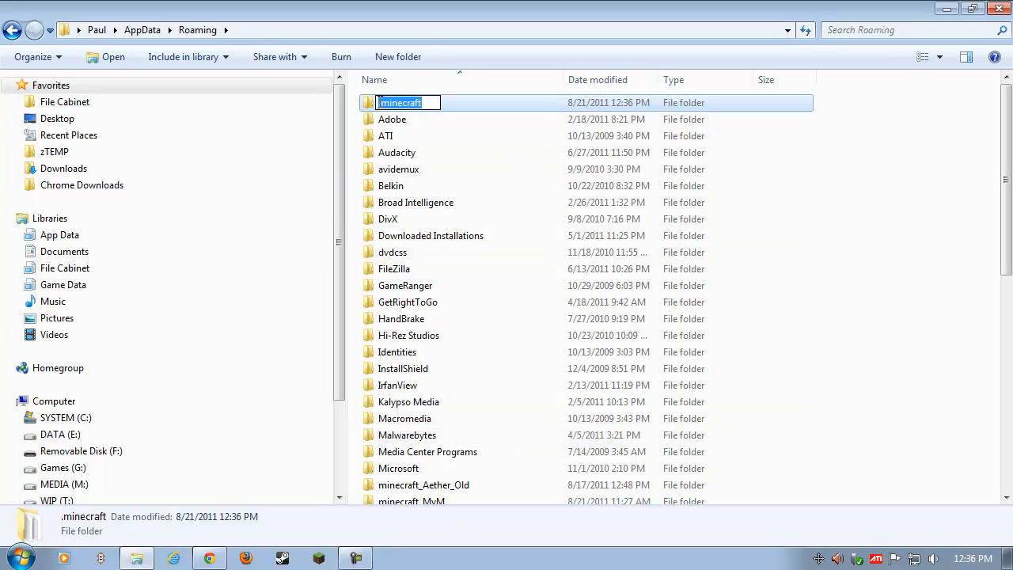
left_click(419, 119)
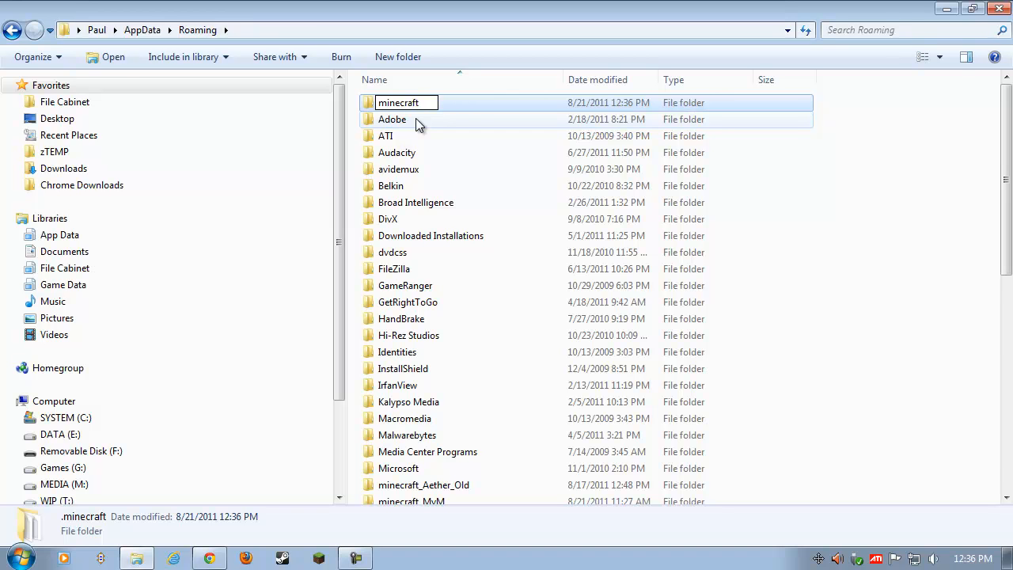
type("_BAK")
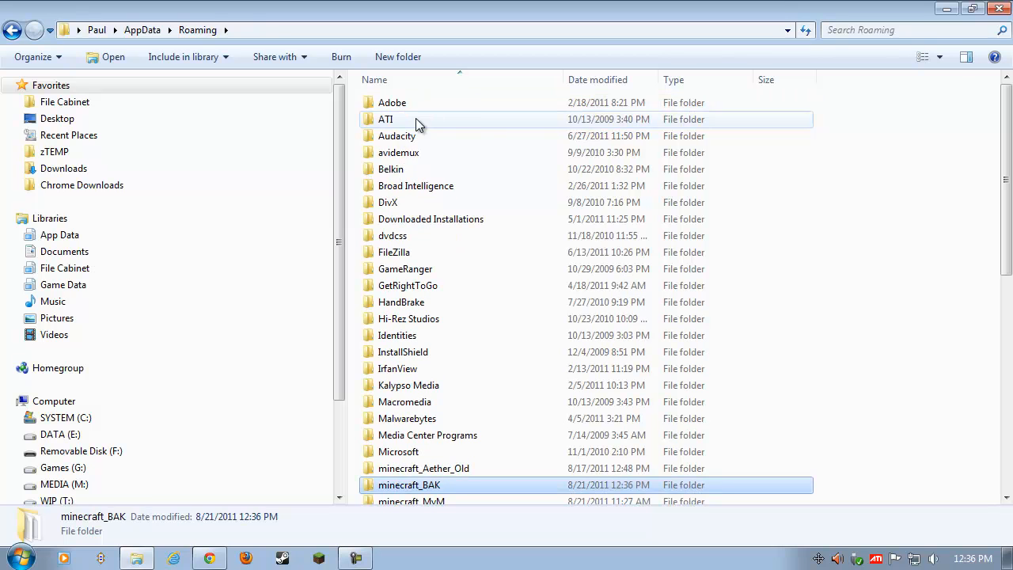
mouse_move(471, 252)
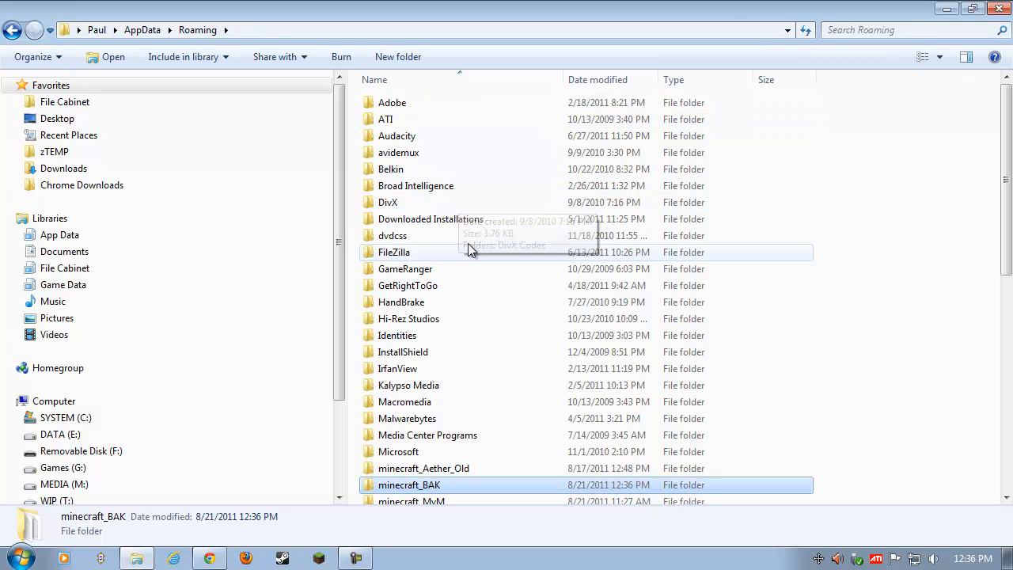
mouse_move(408, 451)
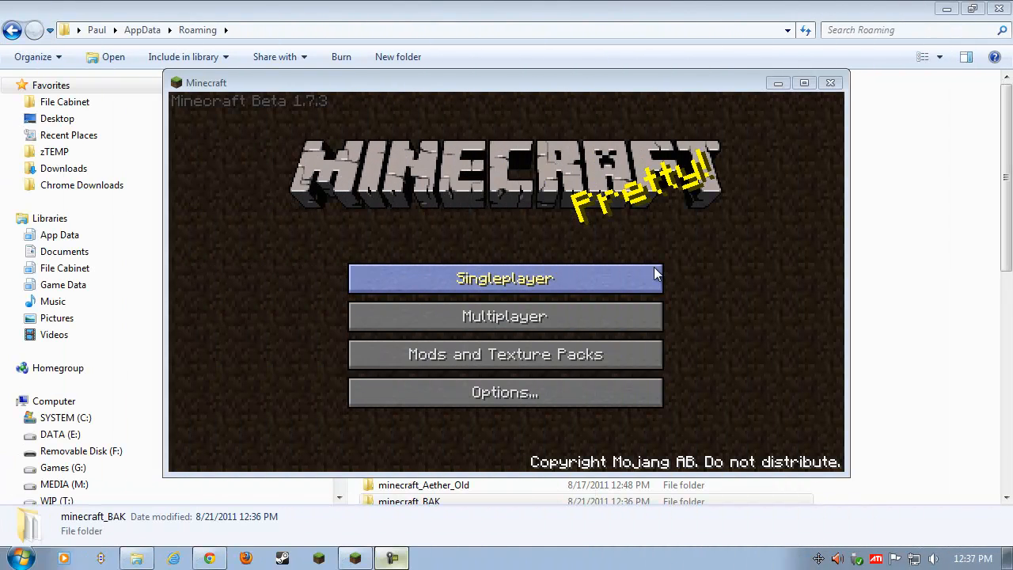
Confirm the fresh install has no worlds and lower music to 13% and sound to 50%
left_click(504, 278)
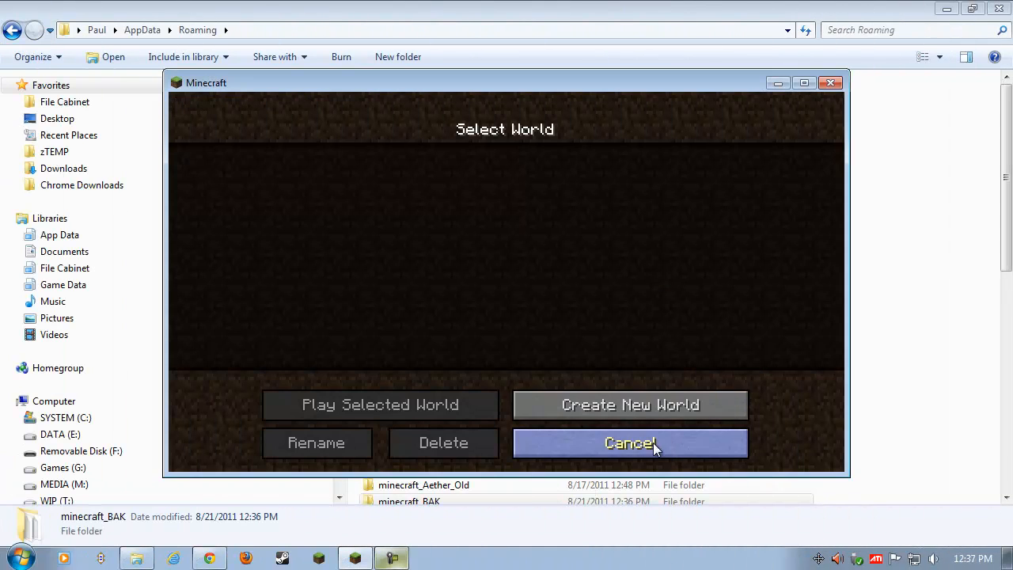
left_click(630, 442)
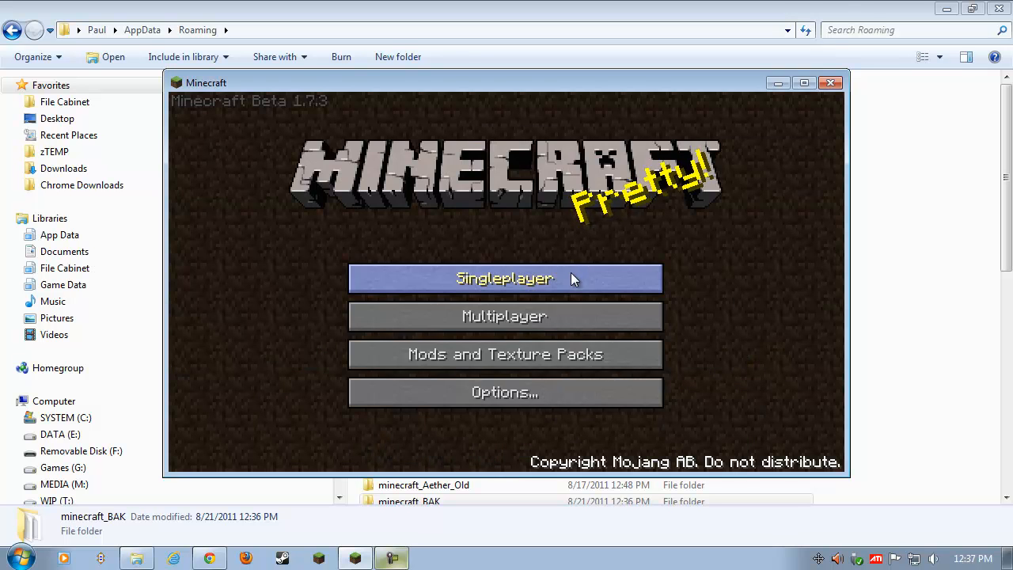
left_click(504, 278)
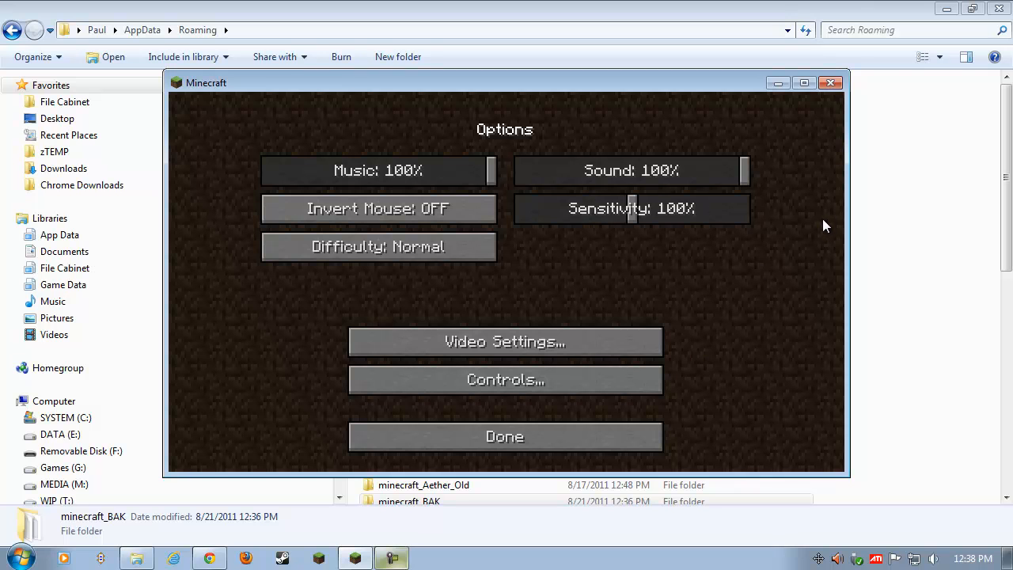
left_click_drag(491, 170, 292, 170)
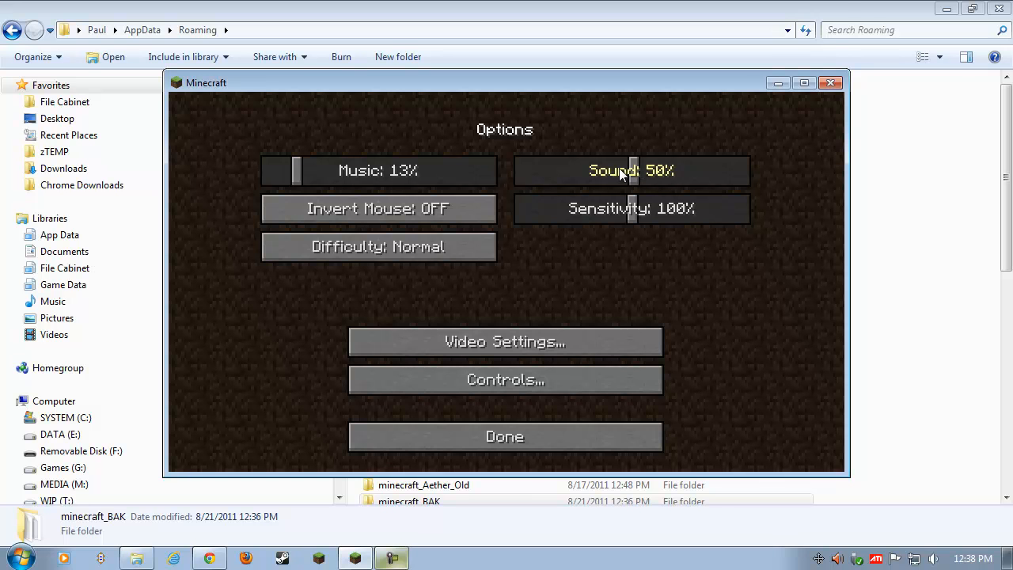
mouse_move(574, 405)
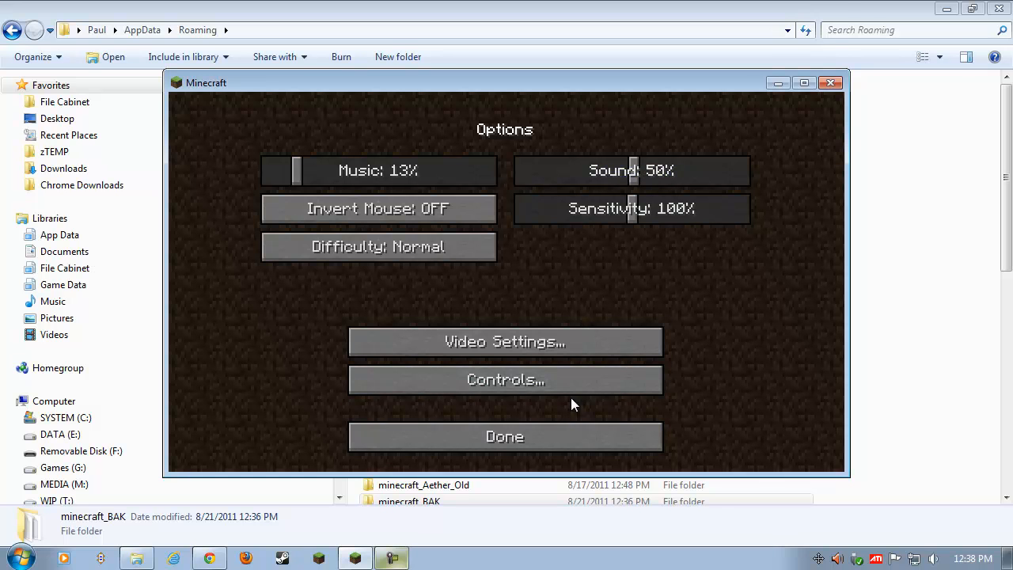
left_click(504, 436)
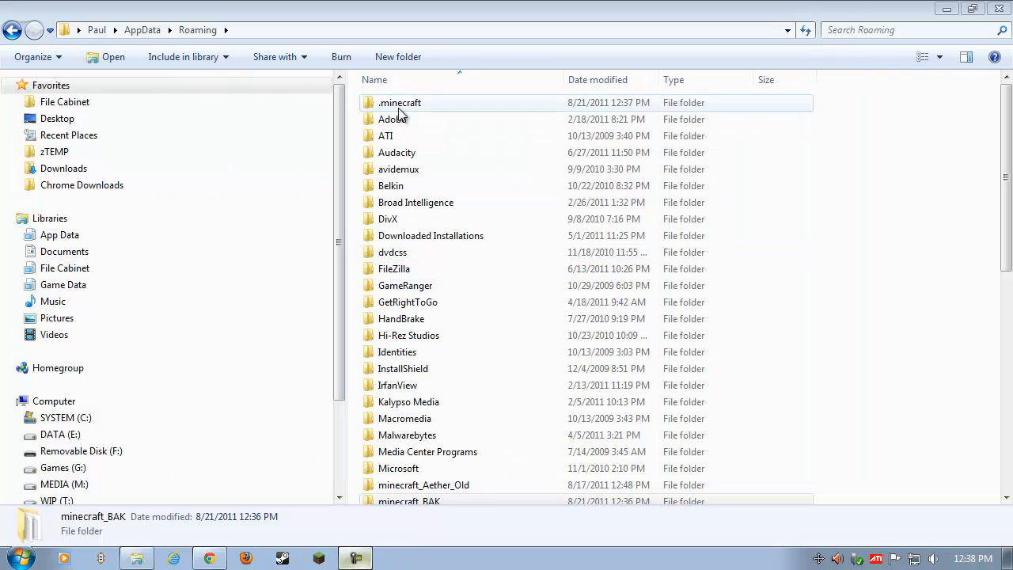
Browse into the newly created .minecraft folder and its bin subfolder
double_click(400, 102)
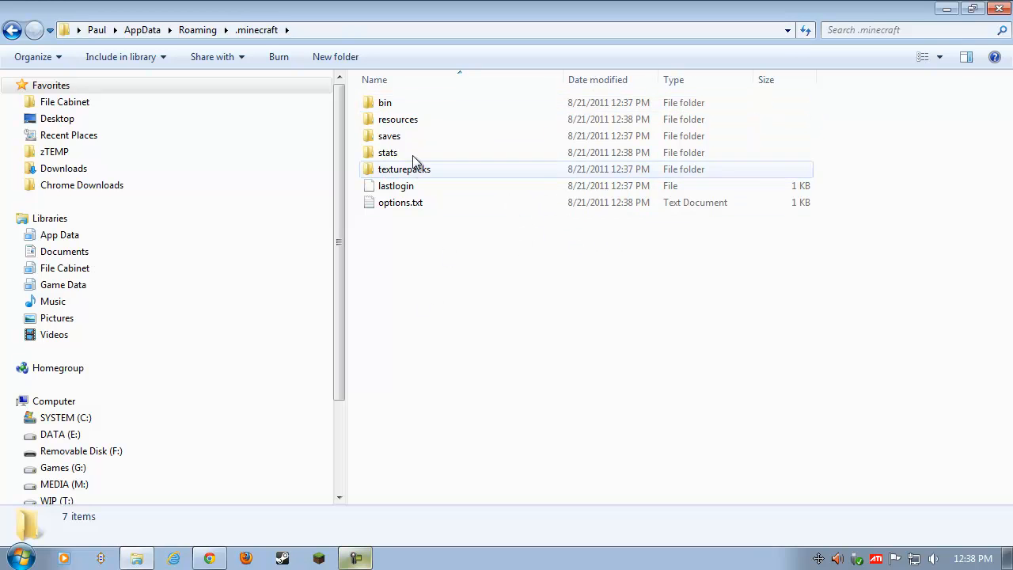
double_click(385, 102)
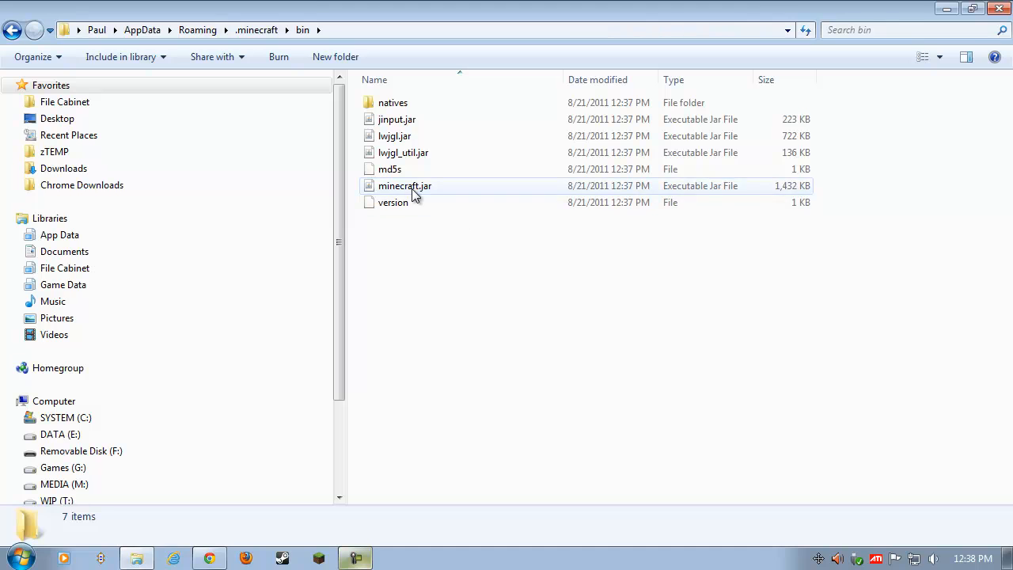
Load minecraft.jar from the new bin folder as an archive in 7-Zip
left_click(405, 185)
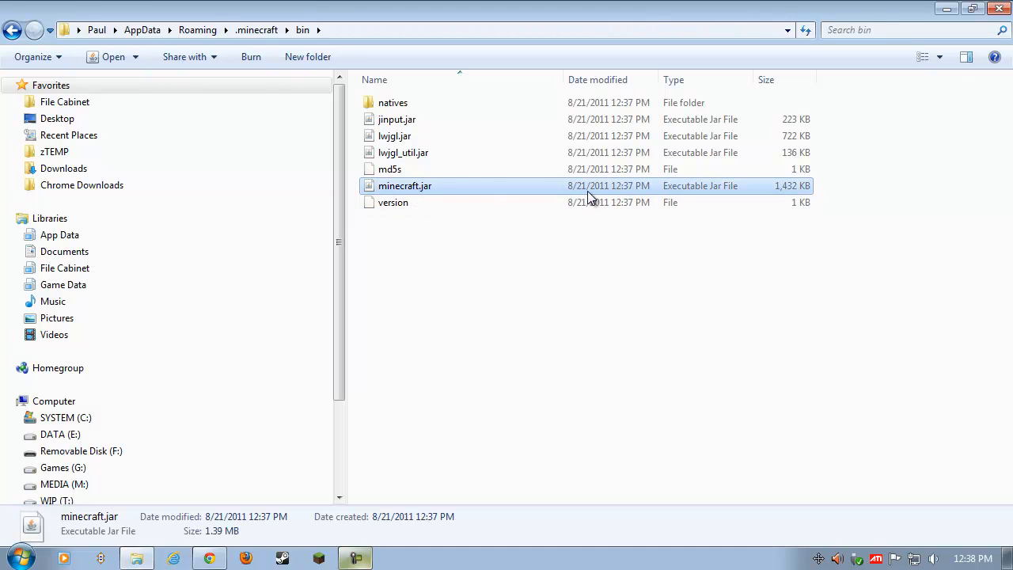
mouse_move(426, 404)
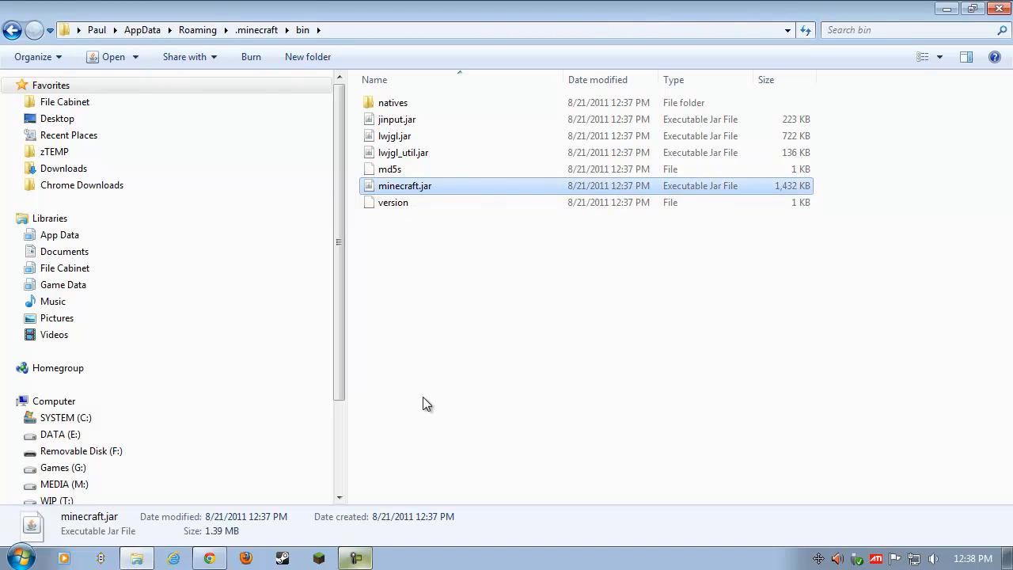
mouse_move(433, 262)
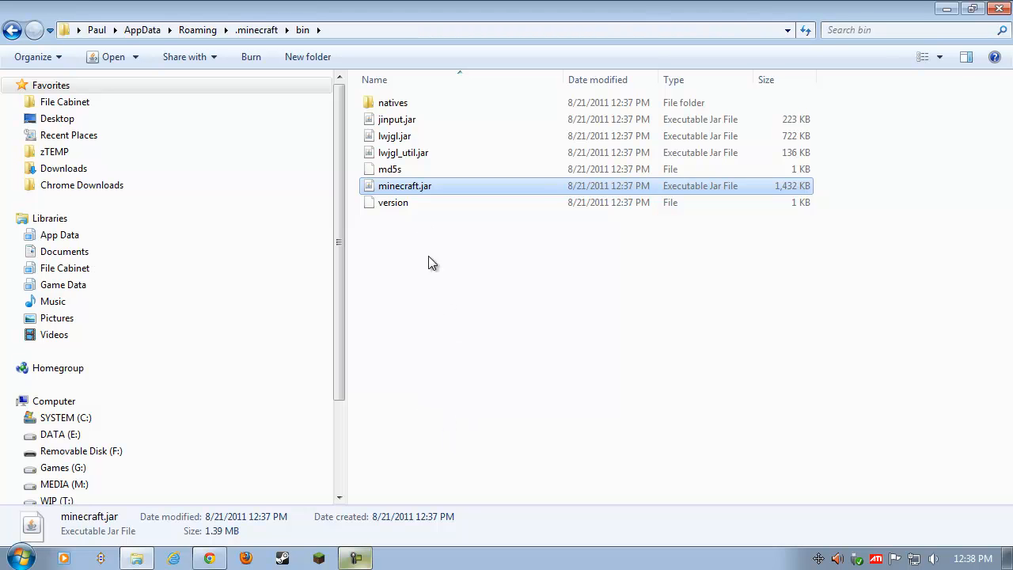
right_click(404, 185)
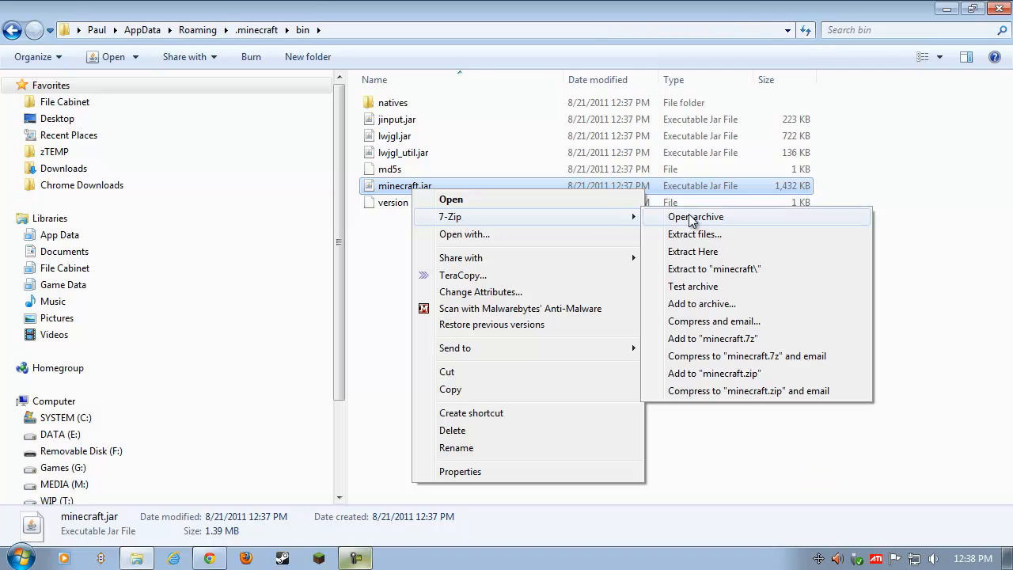
left_click(695, 216)
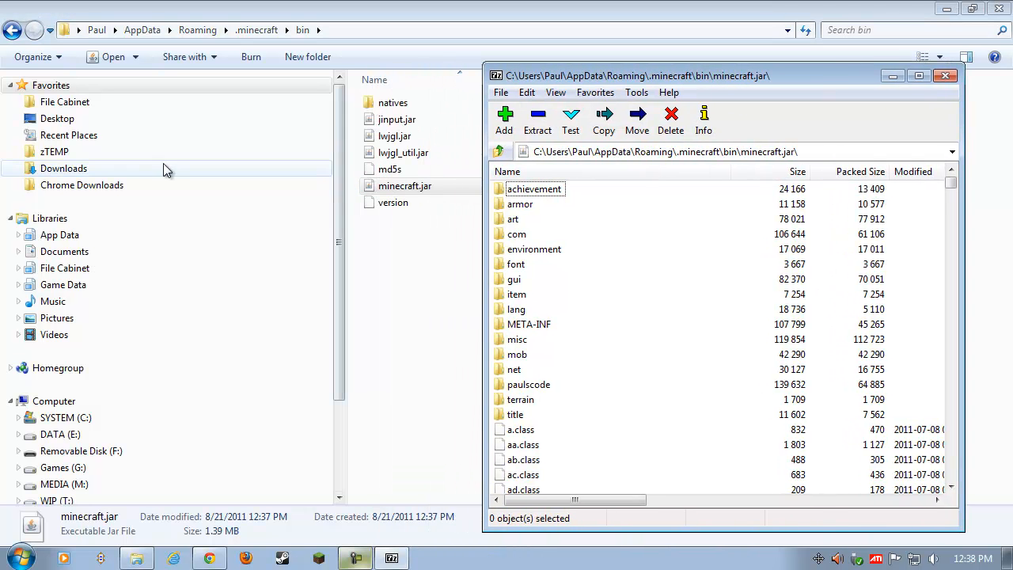
mouse_move(81, 184)
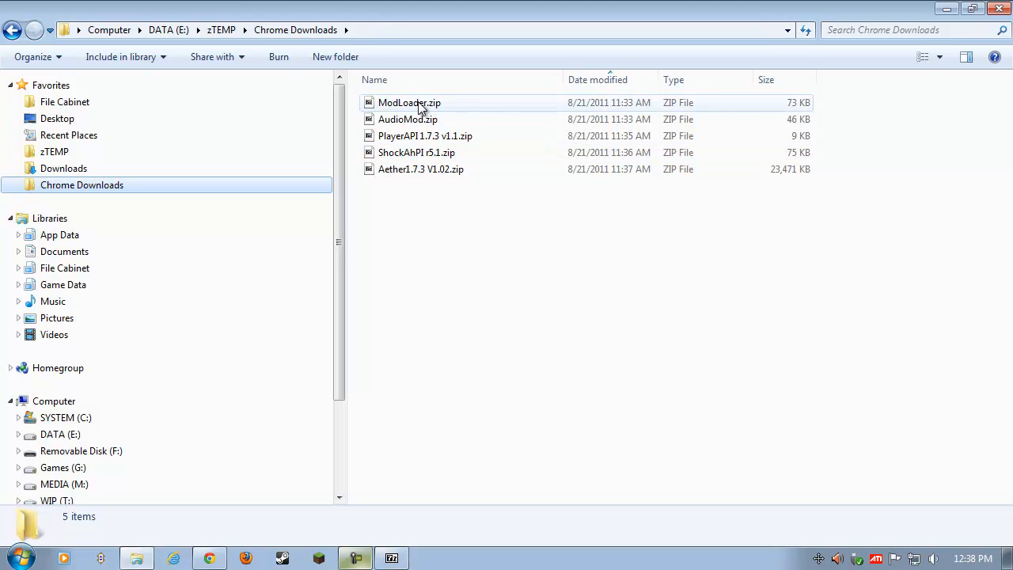
Copy all ModLoader.zip class files into minecraft.jar via 7-Zip
right_click(410, 102)
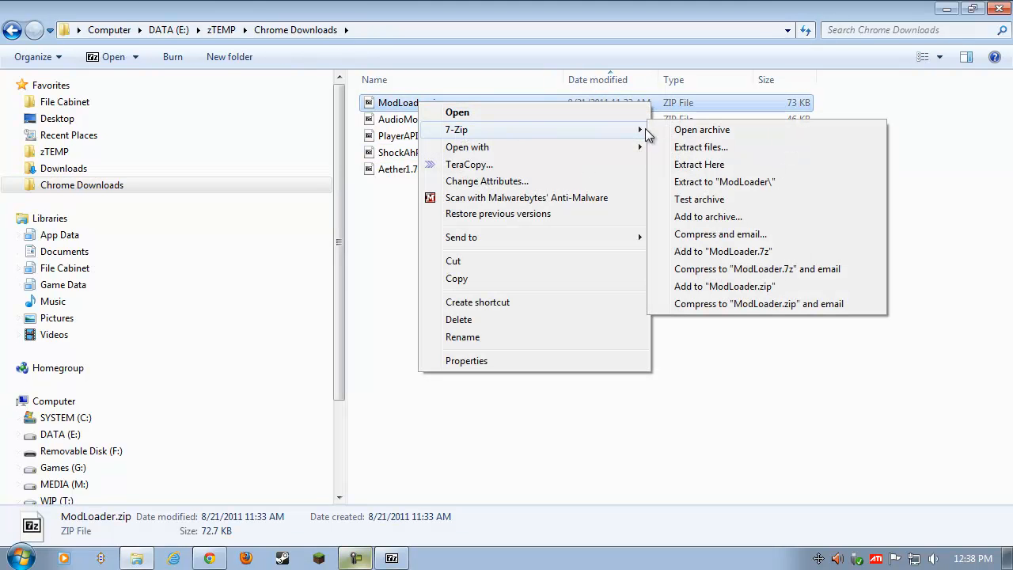
left_click(701, 129)
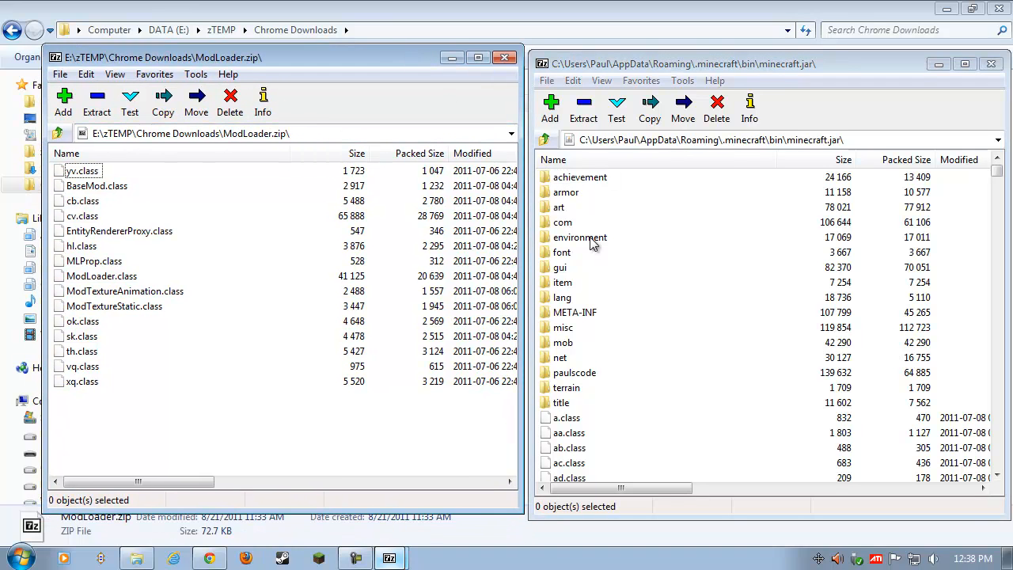
mouse_move(12, 281)
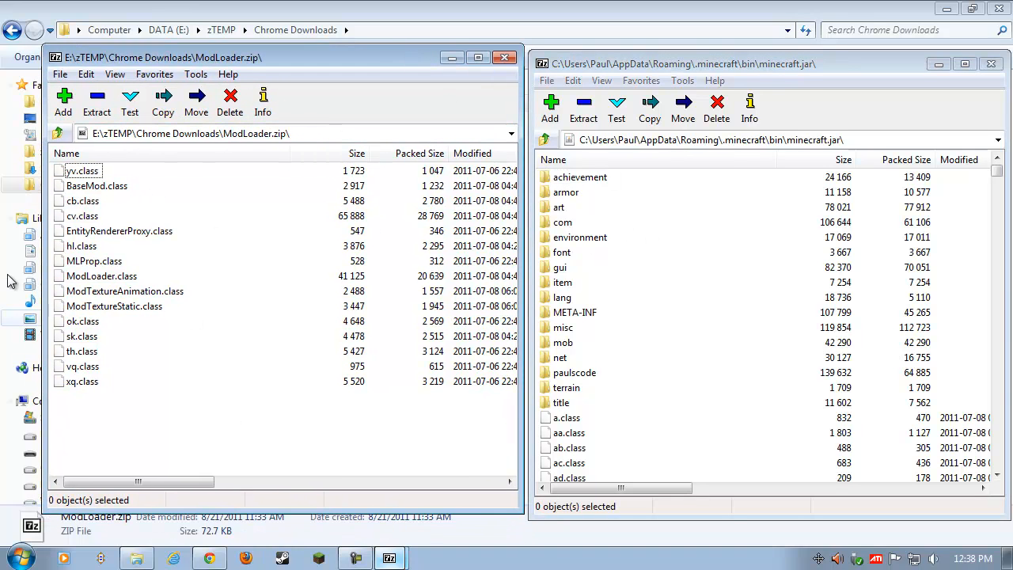
mouse_move(727, 441)
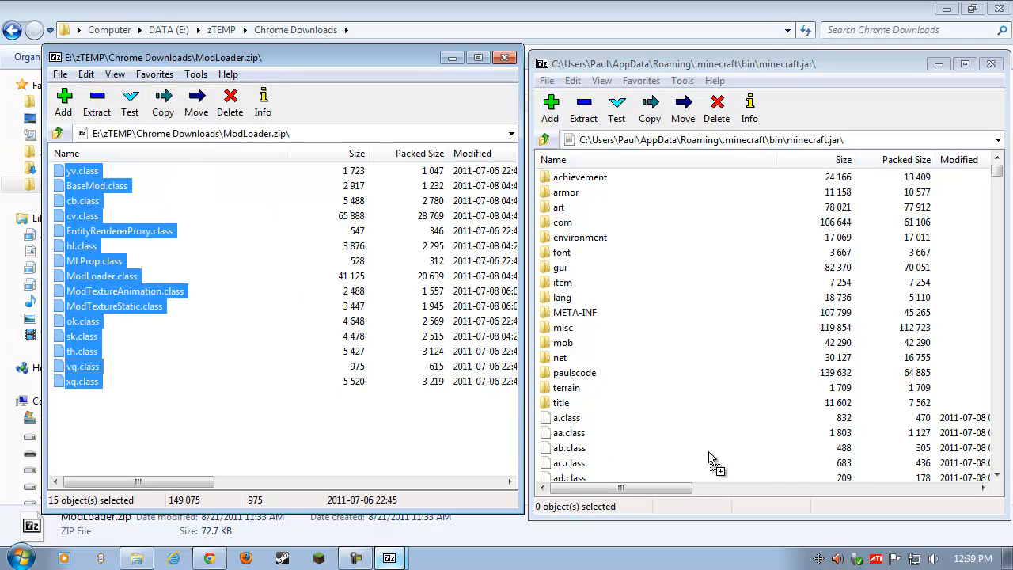
mouse_move(772, 471)
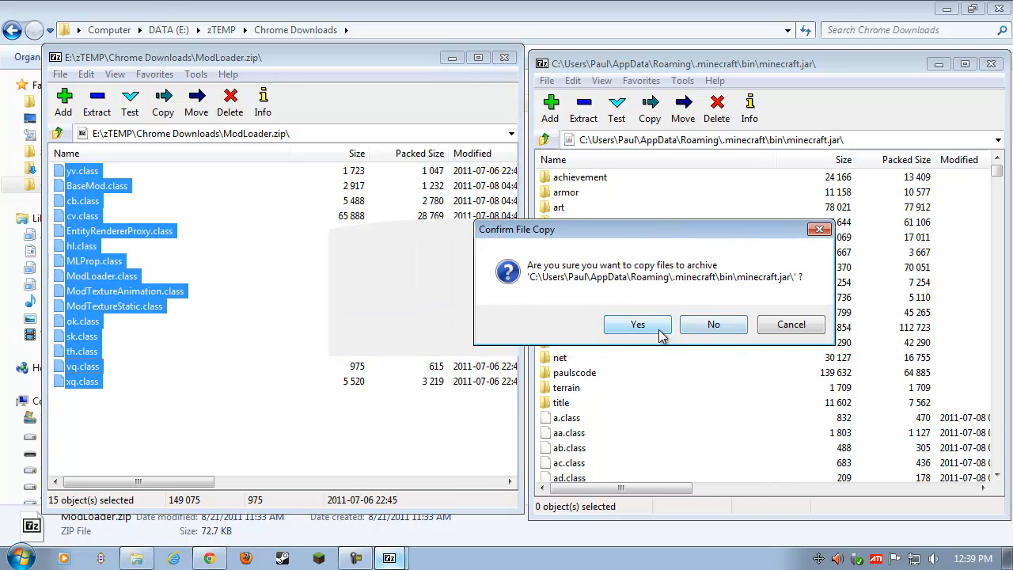
left_click(638, 325)
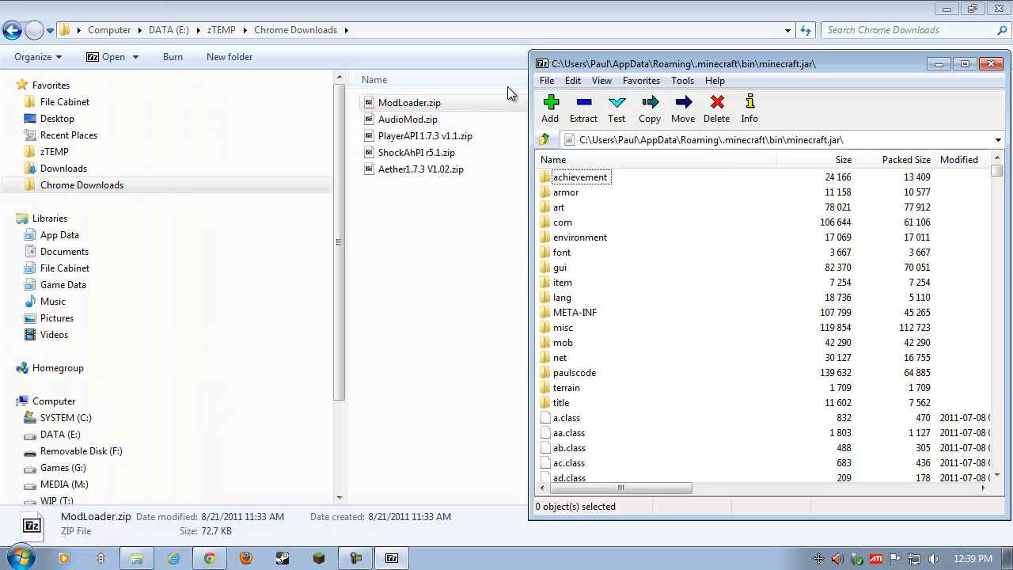
Copy AudioMod.zip's ibxm, paulscode and yo.class into minecraft.jar
right_click(408, 118)
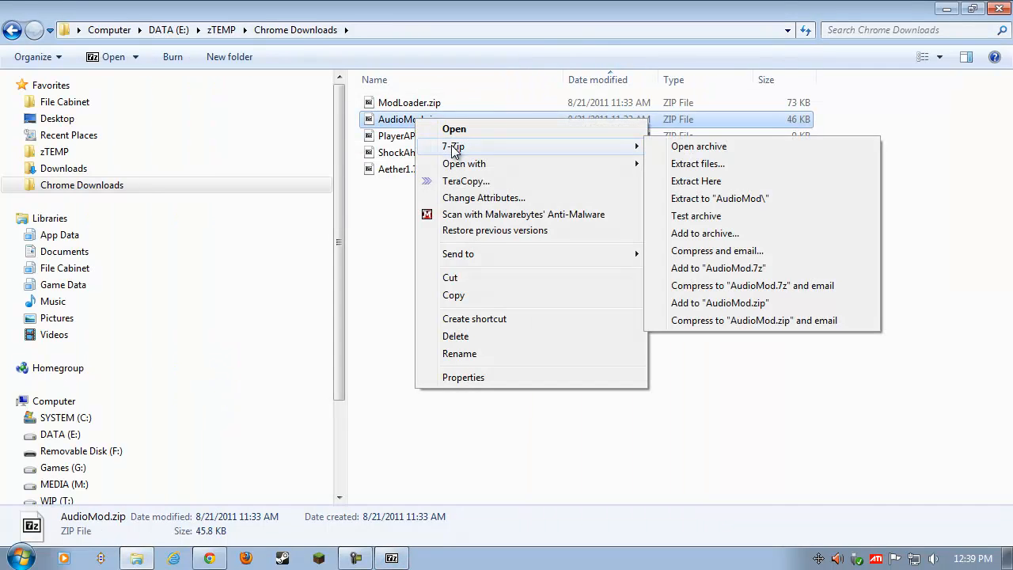
left_click(699, 145)
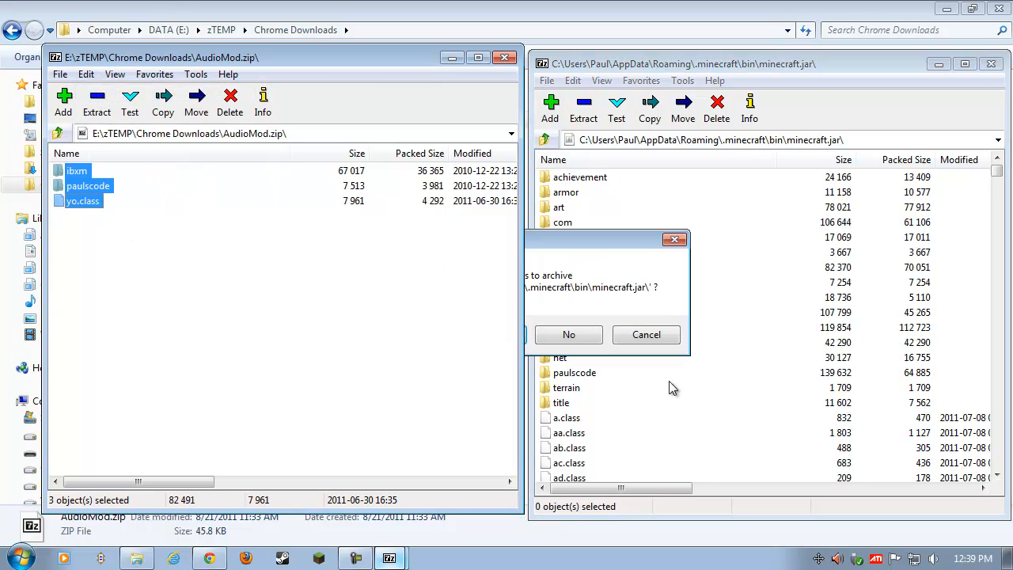
left_click(569, 334)
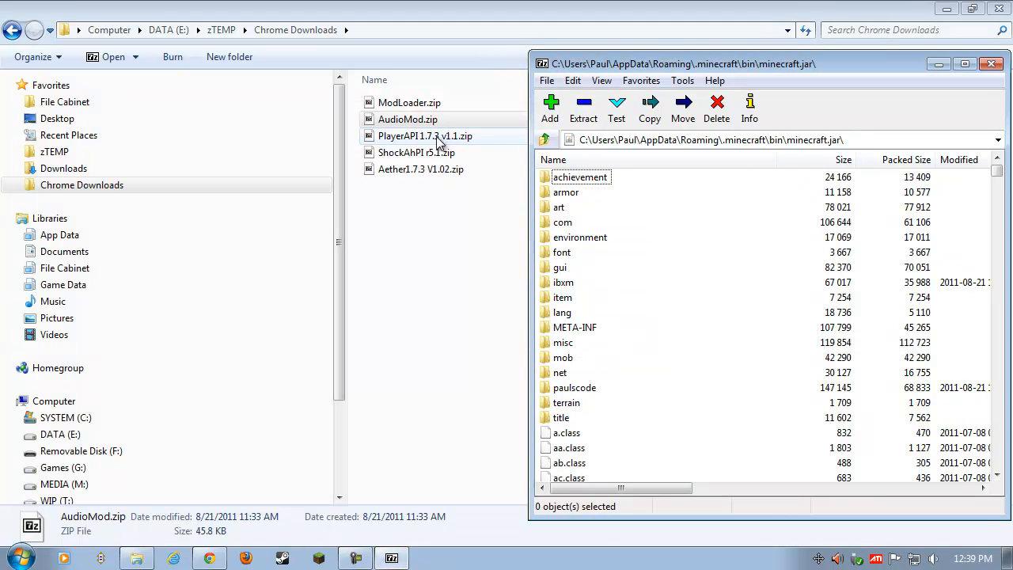
Load PlayerAPI 1.7.3 v1.1.zip as an archive alongside the minecraft.jar window
right_click(425, 135)
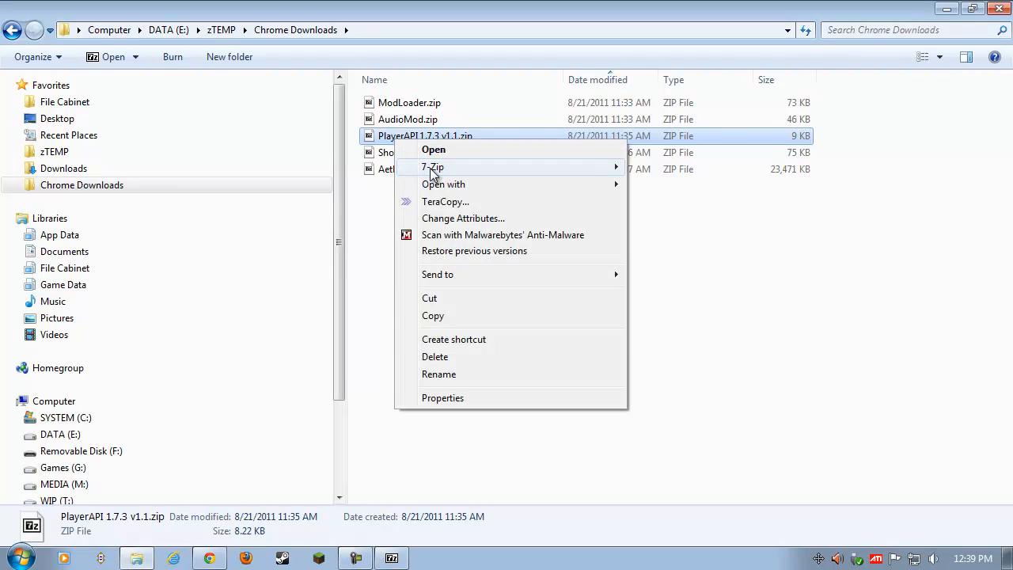
left_click(433, 167)
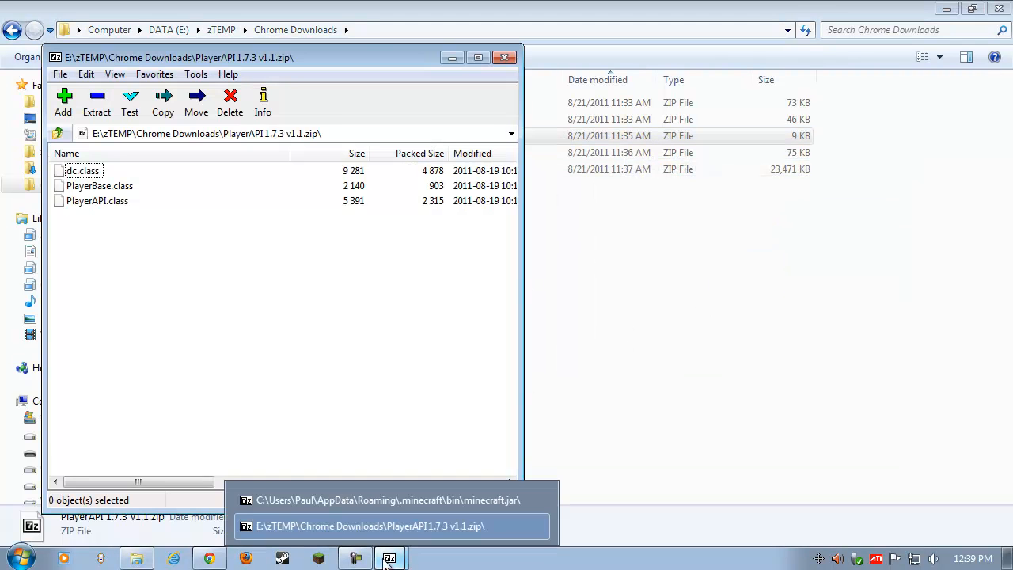
left_click(387, 500)
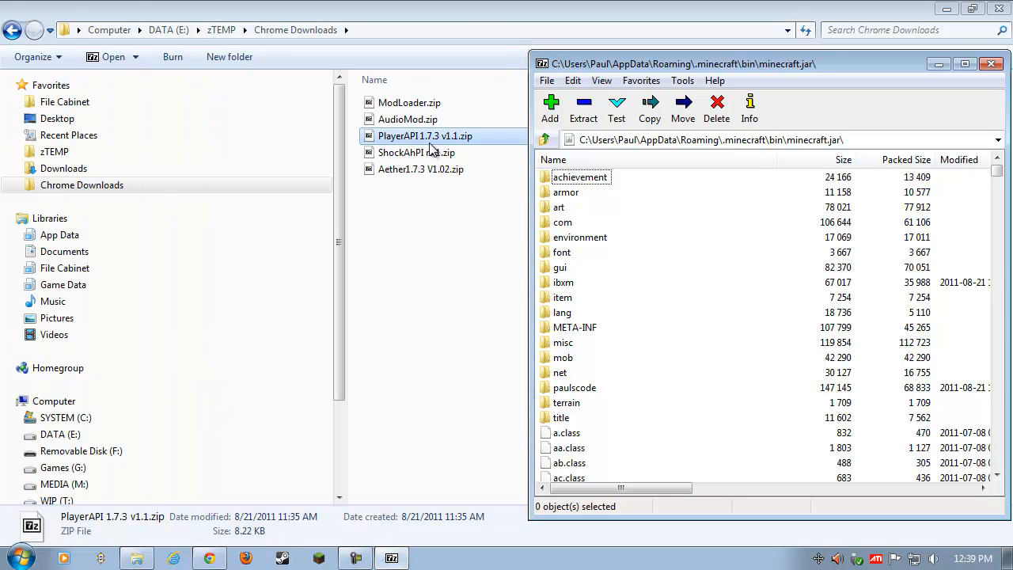
Load ShockAhPI r5.1.zip as an archive and browse into its bin folder
right_click(415, 152)
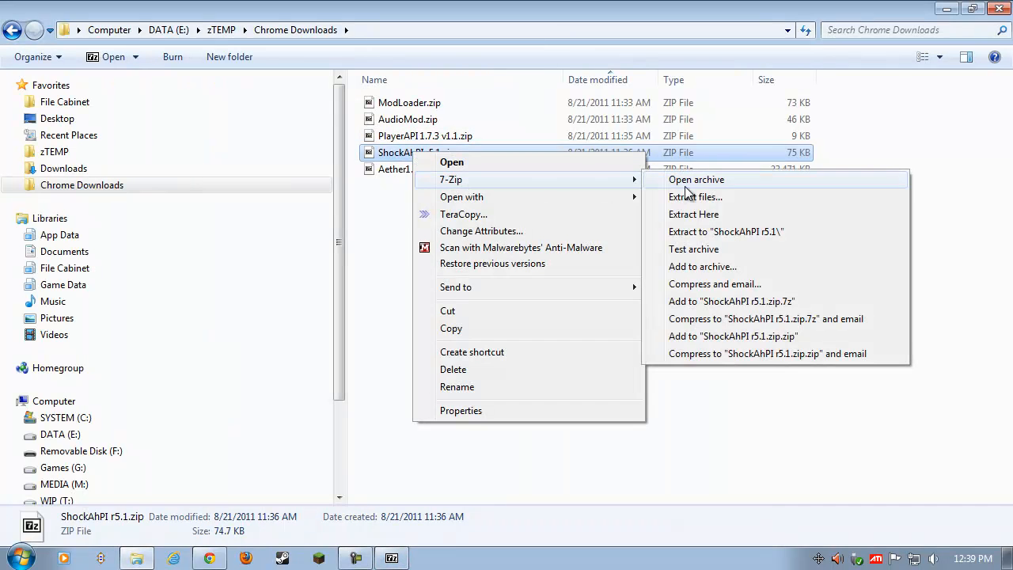
left_click(696, 179)
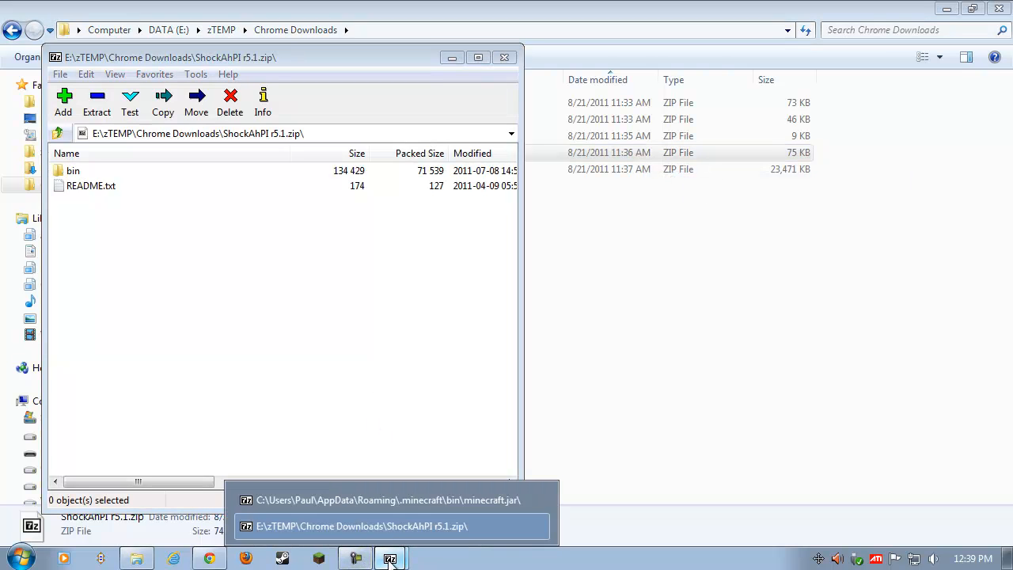
left_click(387, 499)
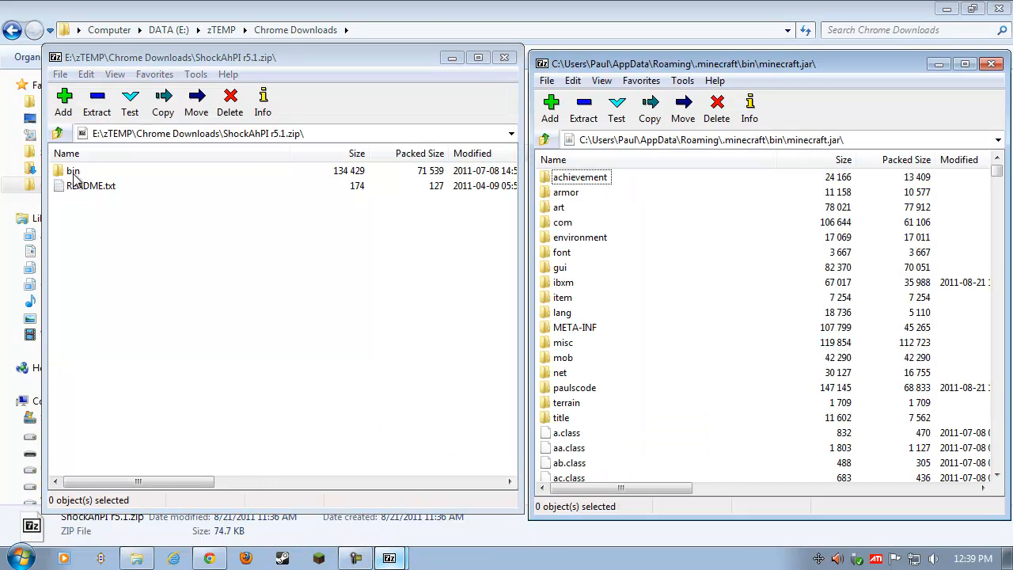
double_click(73, 170)
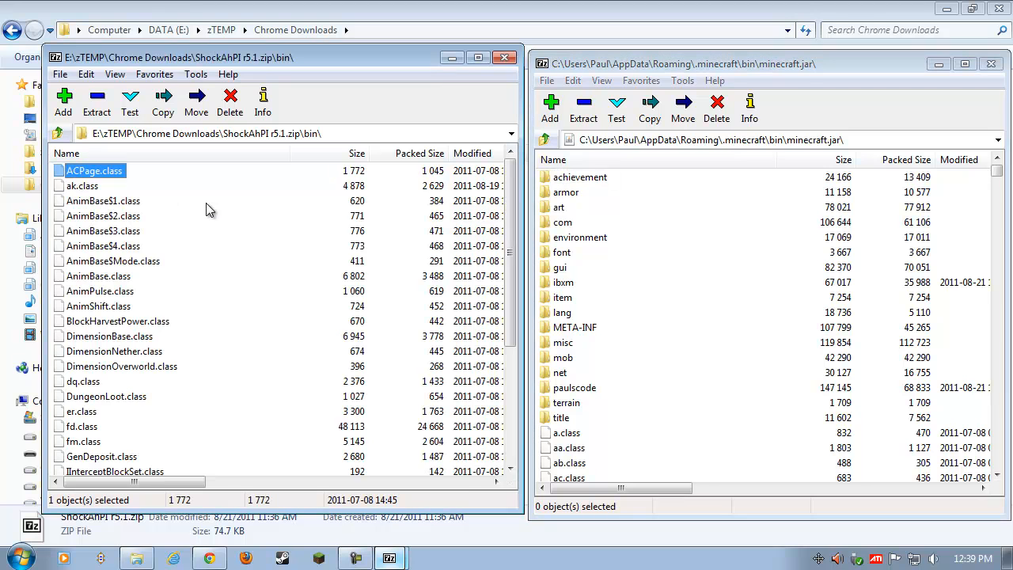
mouse_move(96, 102)
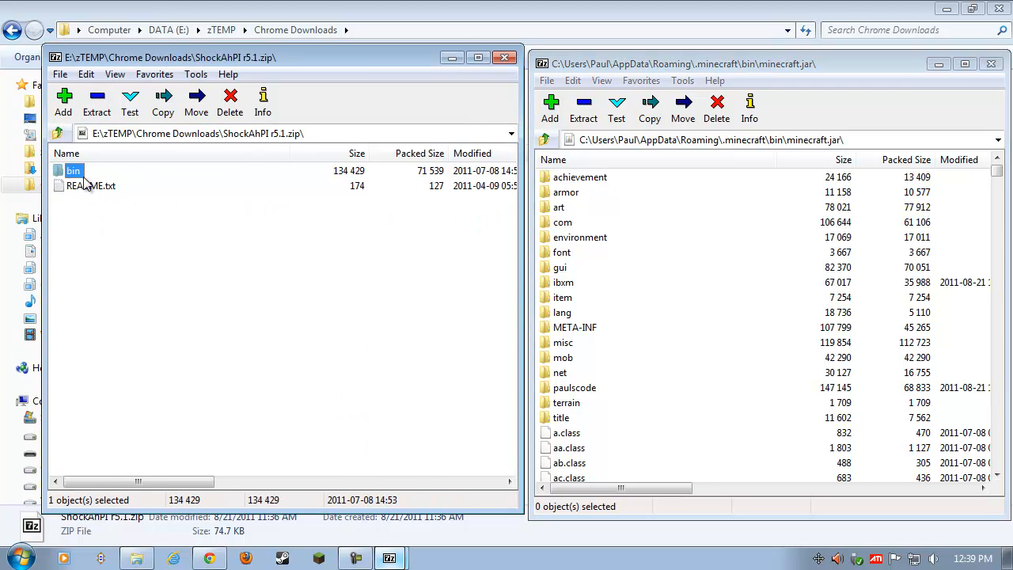
double_click(73, 171)
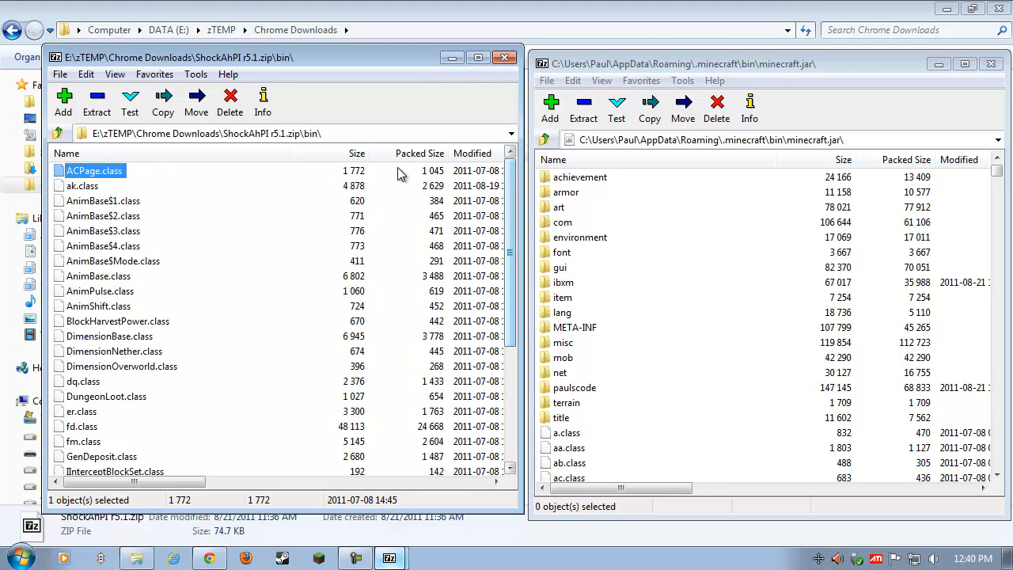
Copy every file from ShockAhPI's bin folder into minecraft.jar and close that archive
left_click(86, 74)
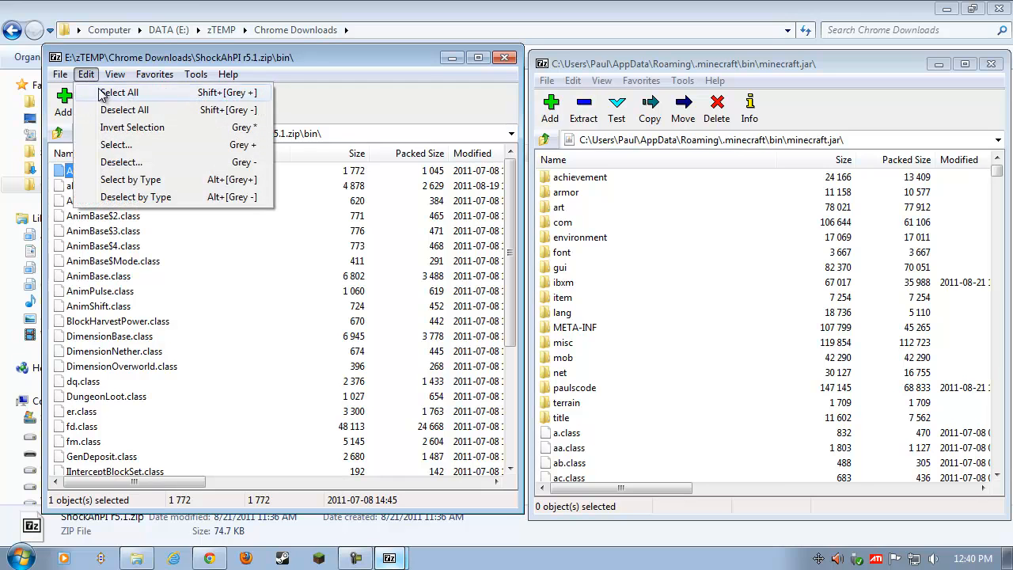
left_click(120, 93)
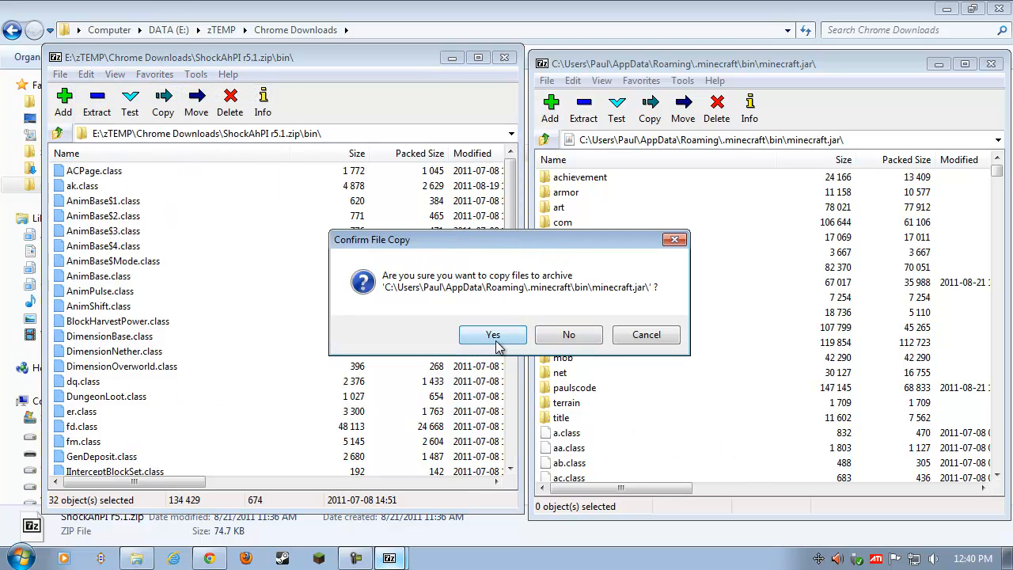
left_click(492, 334)
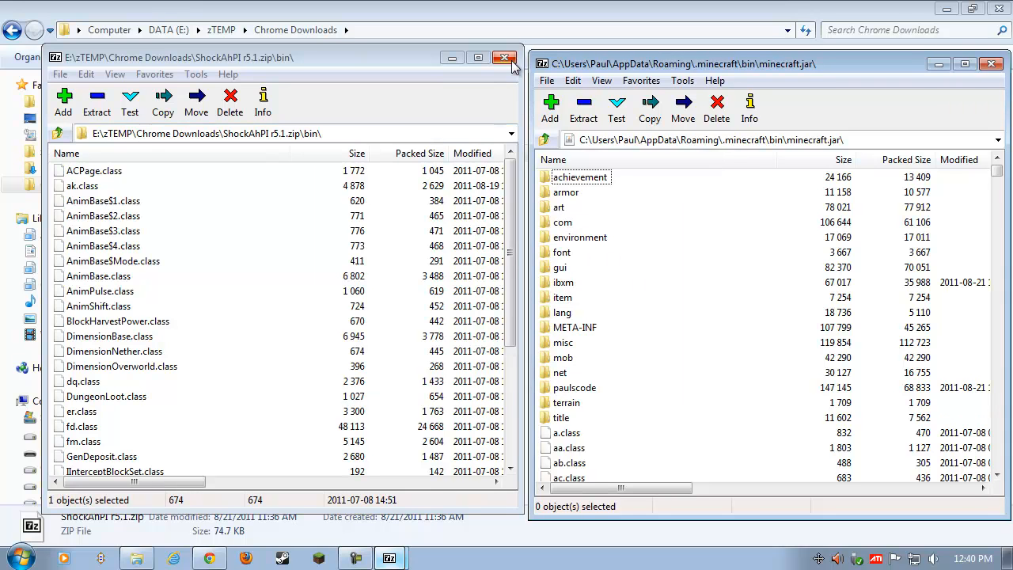
left_click(504, 57)
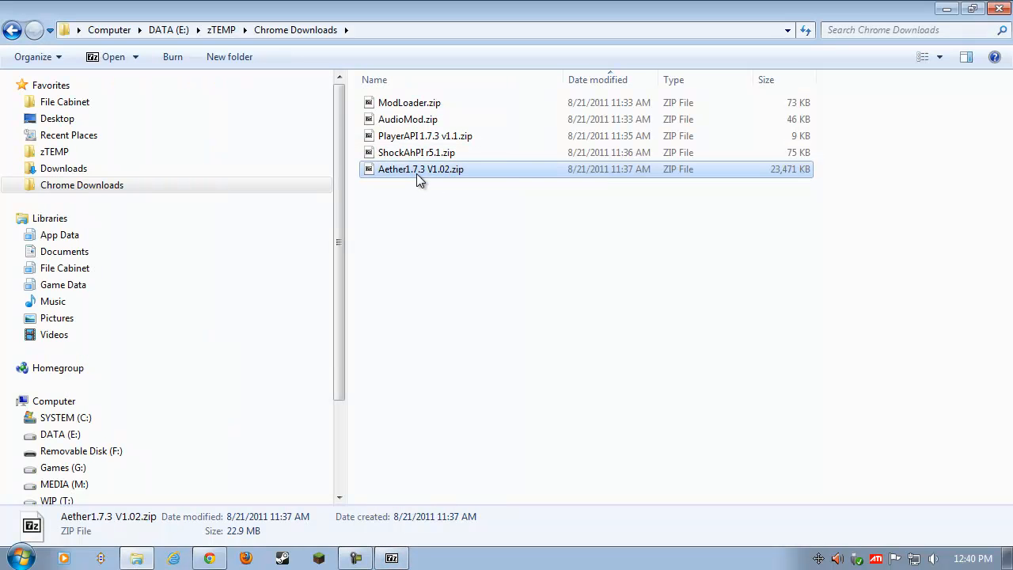
Copy the whole Aether Jar folder contents into minecraft.jar and return to the archive's top level
right_click(420, 169)
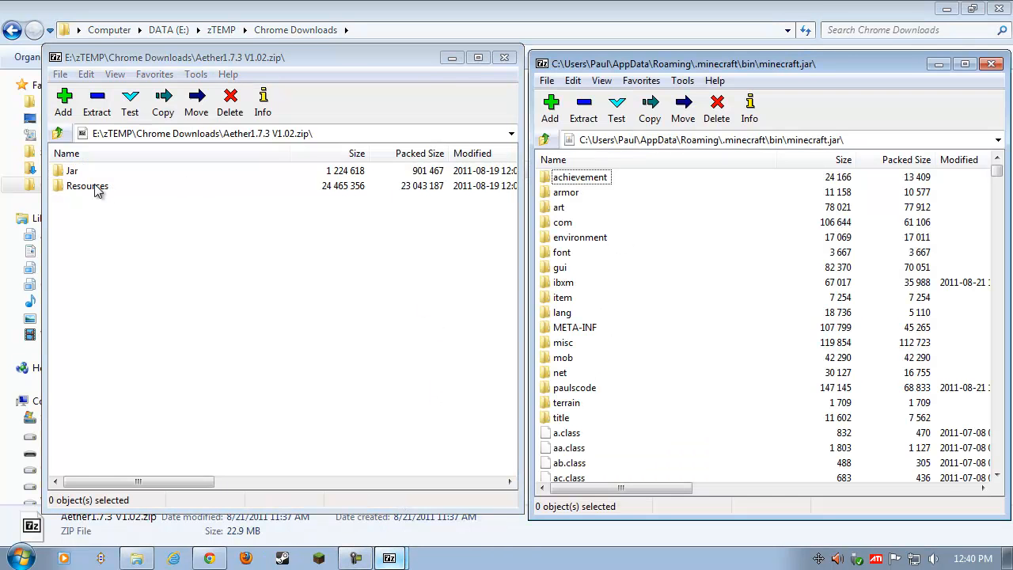
mouse_move(71, 171)
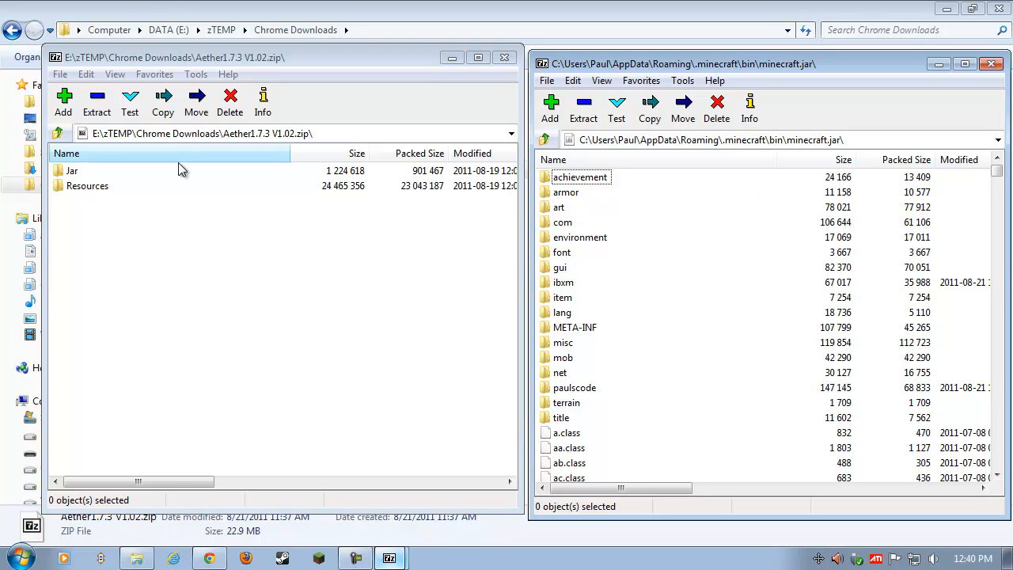
double_click(72, 170)
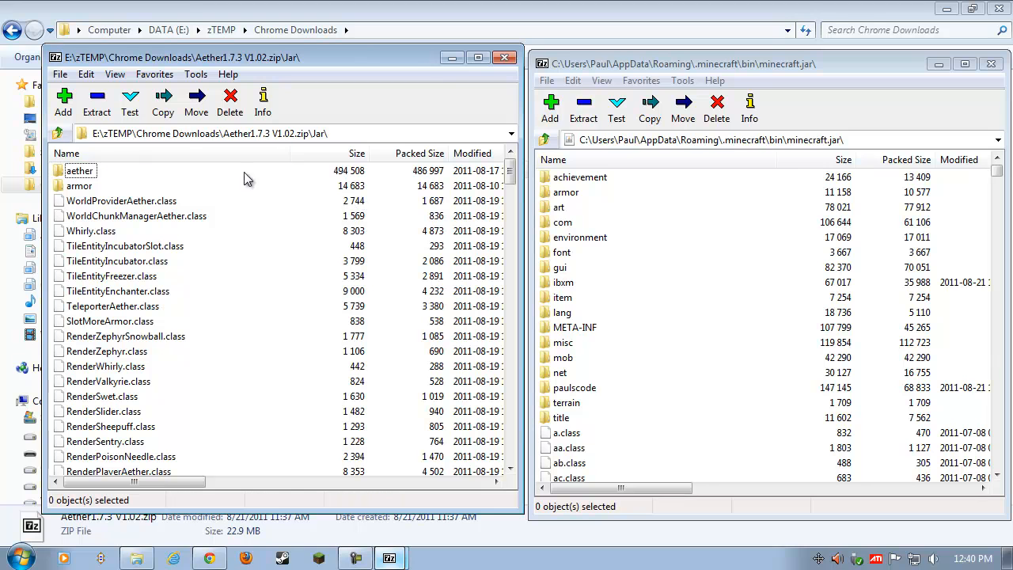
key("ctrl+a")
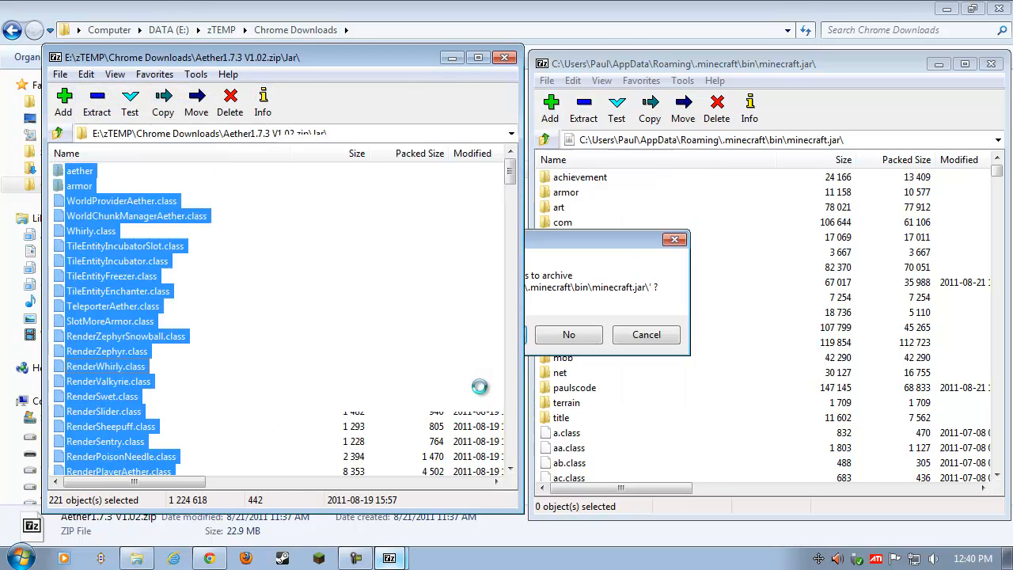
left_click(569, 334)
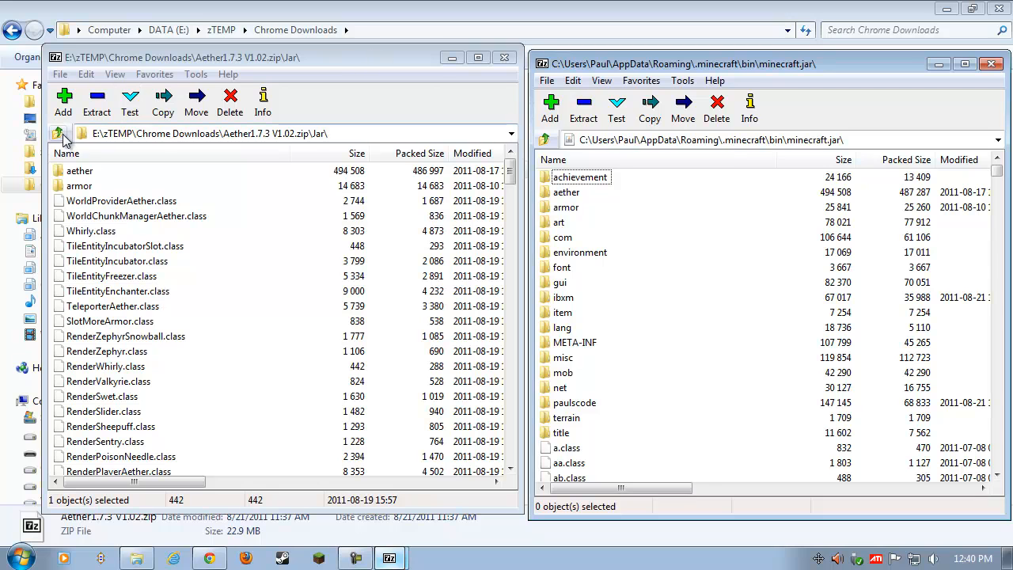
left_click(58, 133)
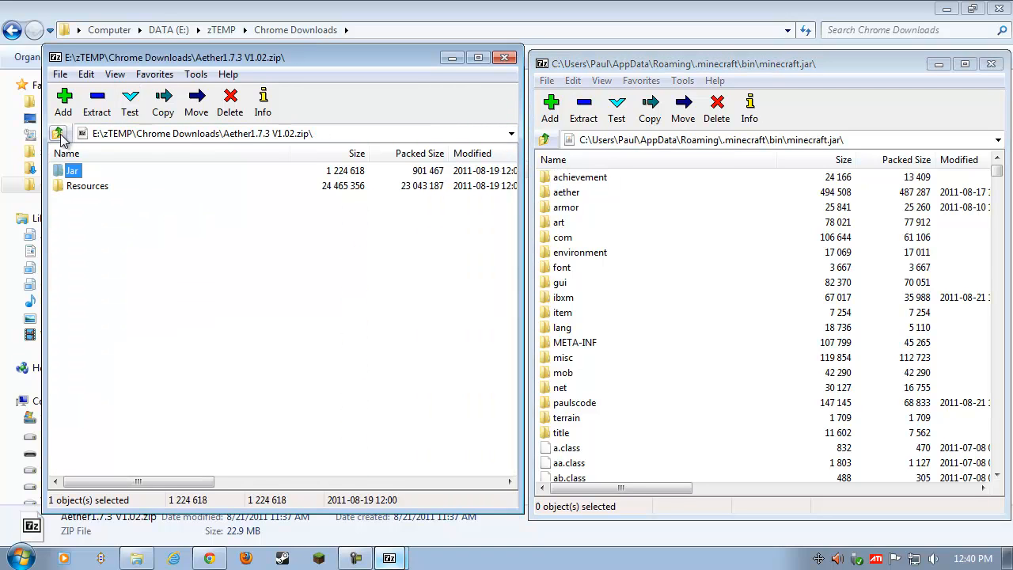
Delete the META-INF folder from minecraft.jar
left_click(87, 185)
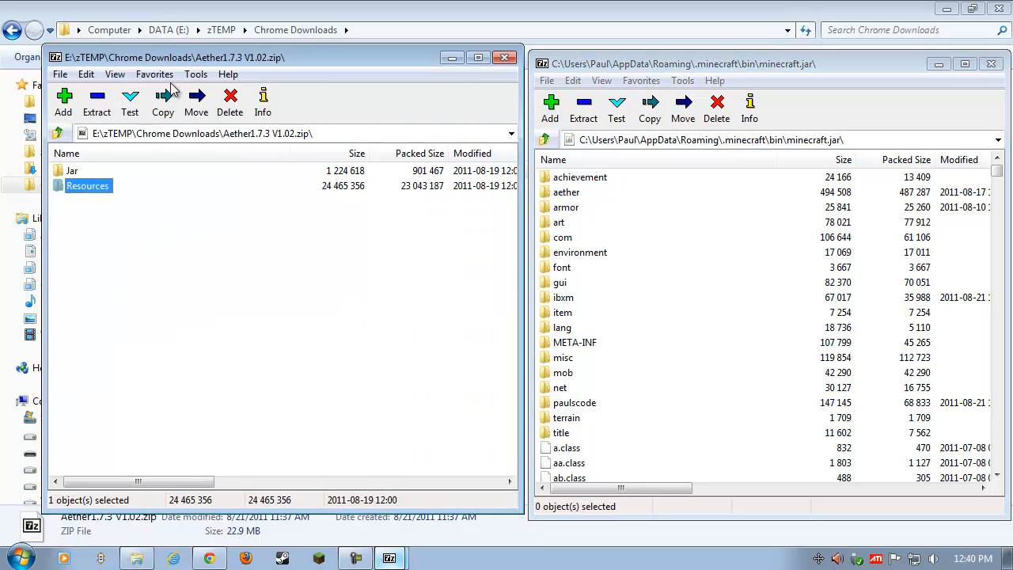
mouse_move(644, 339)
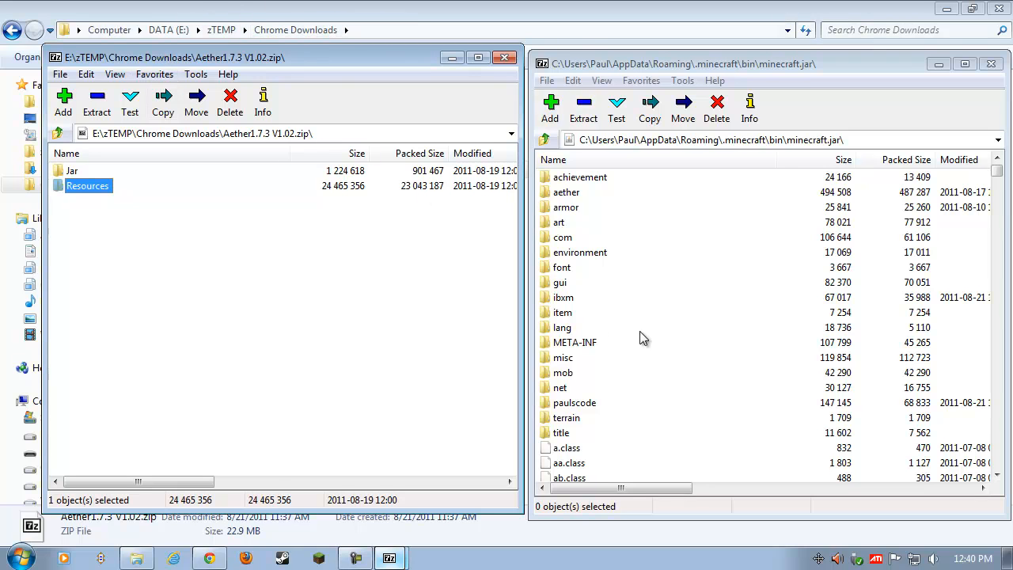
mouse_move(585, 350)
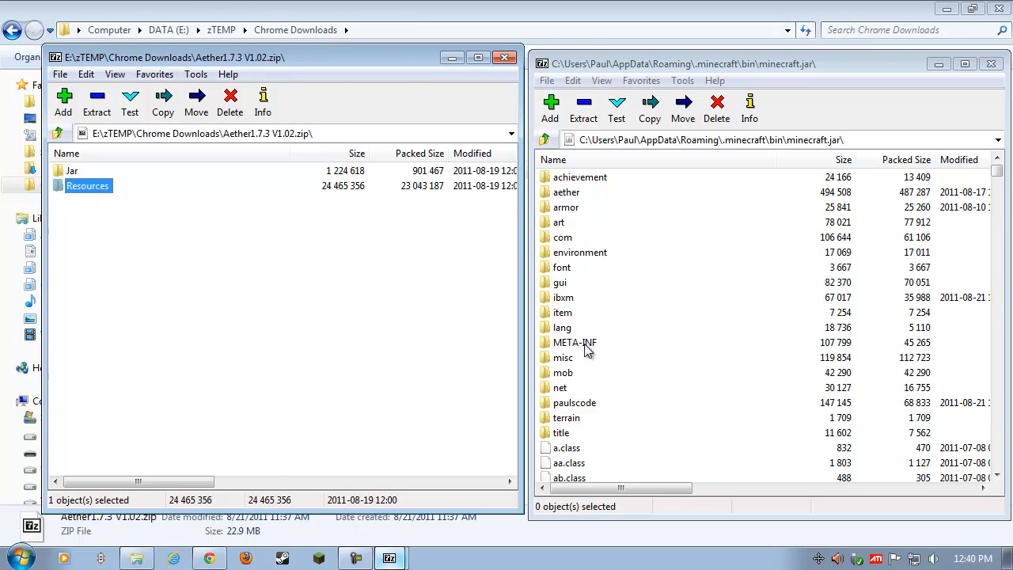
left_click(575, 342)
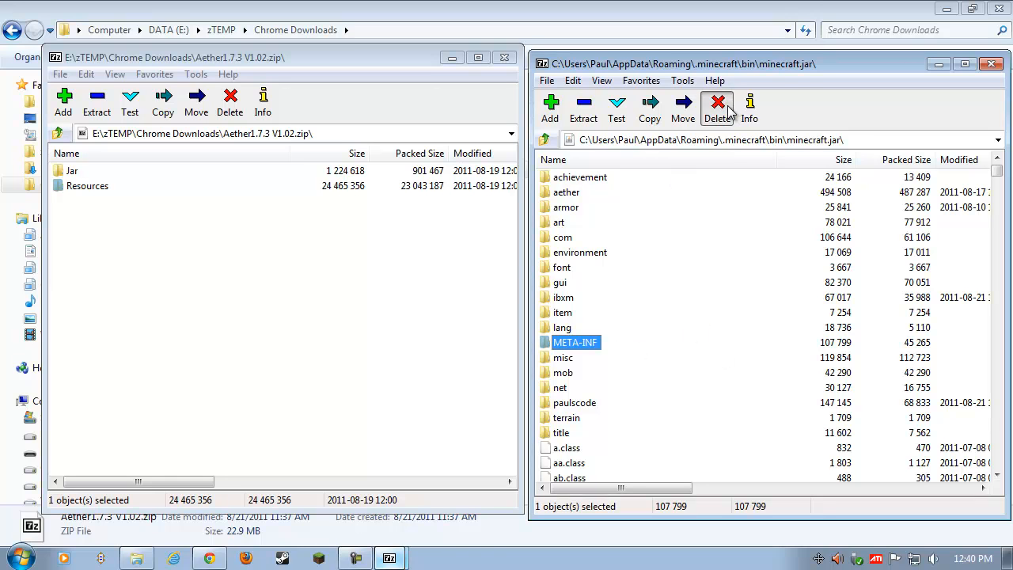
left_click(716, 108)
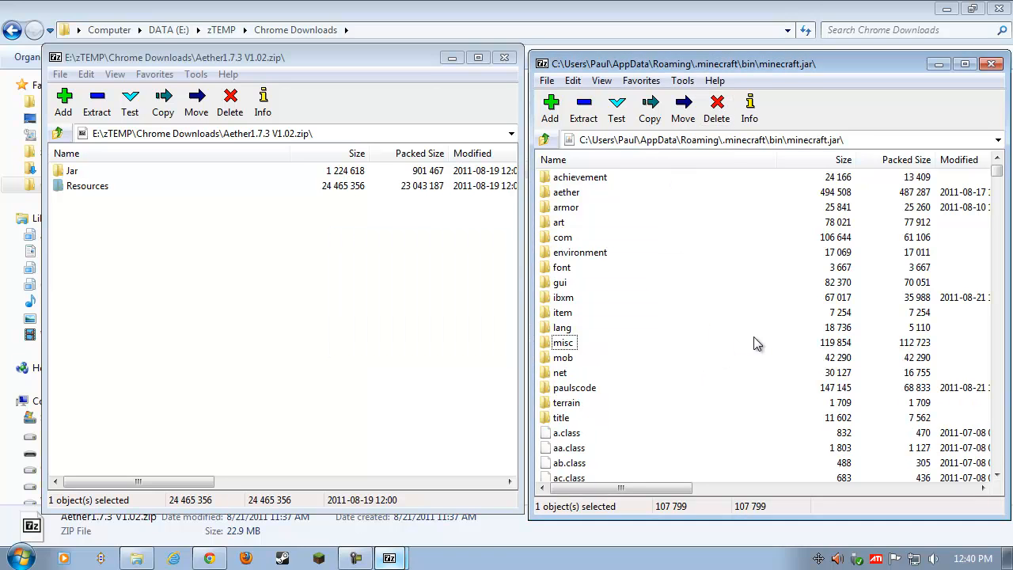
mouse_move(802, 331)
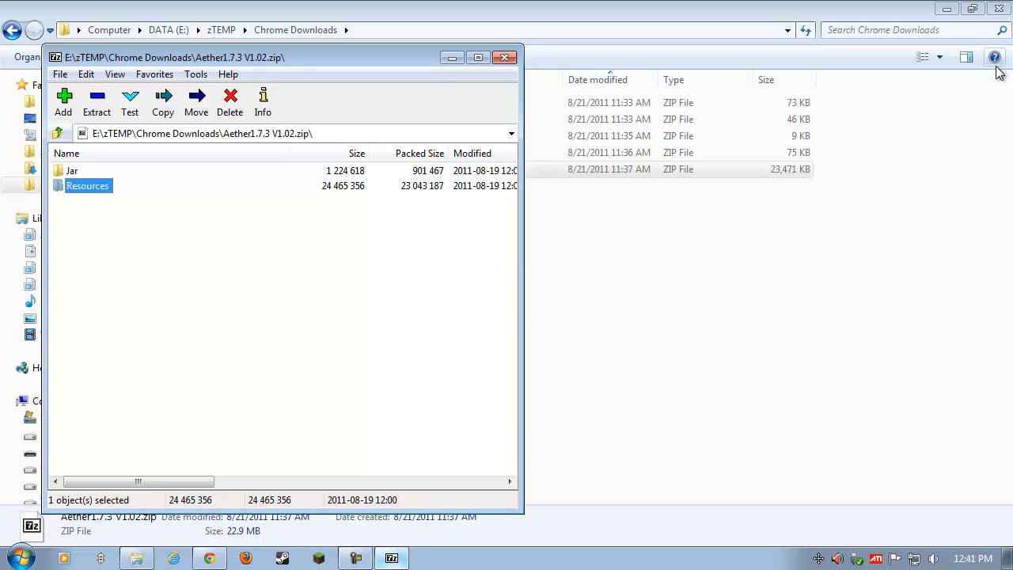
Move the Aether archive window aside and launch Minecraft from its shortcut
left_click_drag(167, 57, 436, 67)
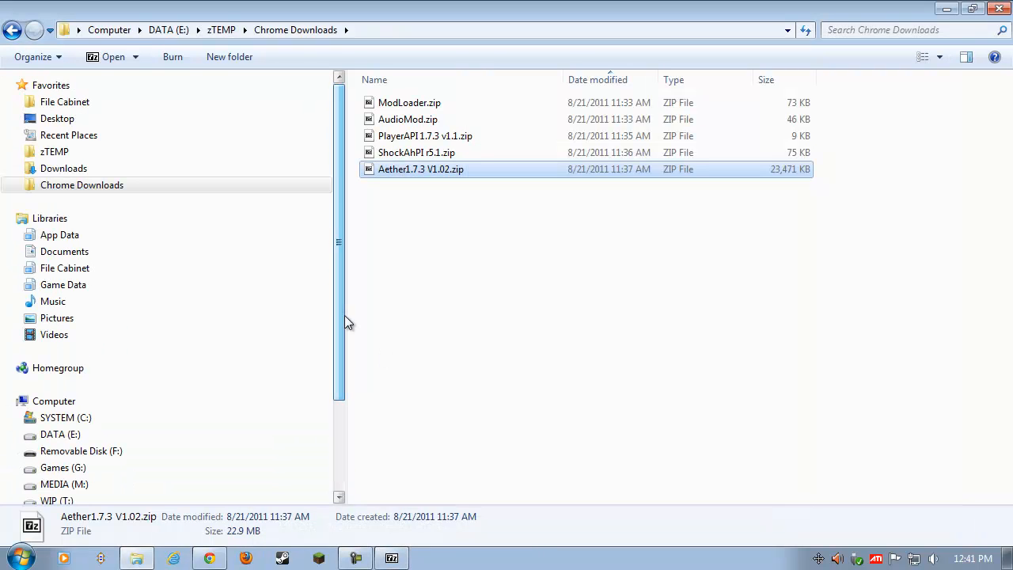
double_click(421, 169)
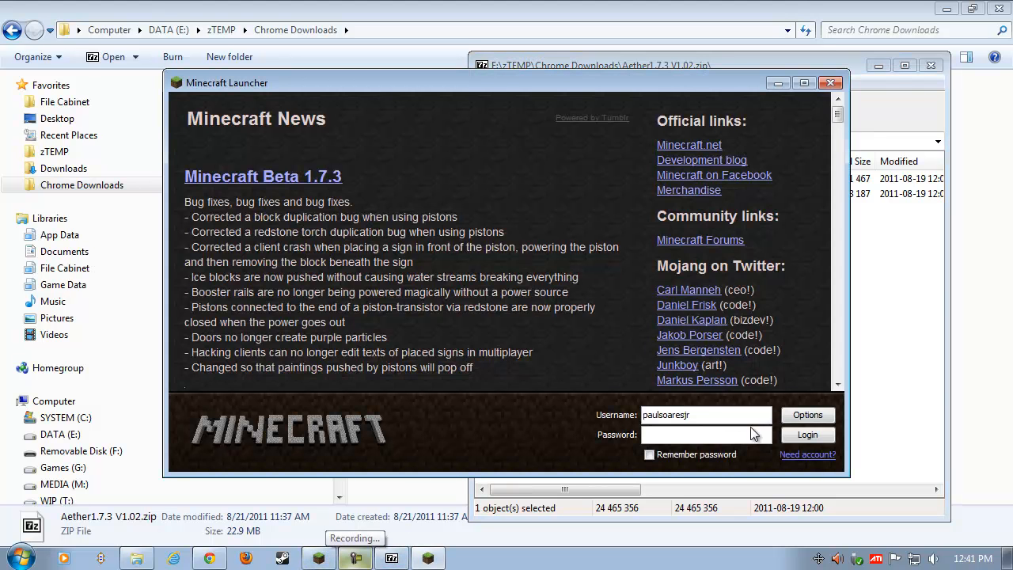
Log in so Minecraft Beta 1.7.3 starts to the Aether-themed title menu
left_click(807, 434)
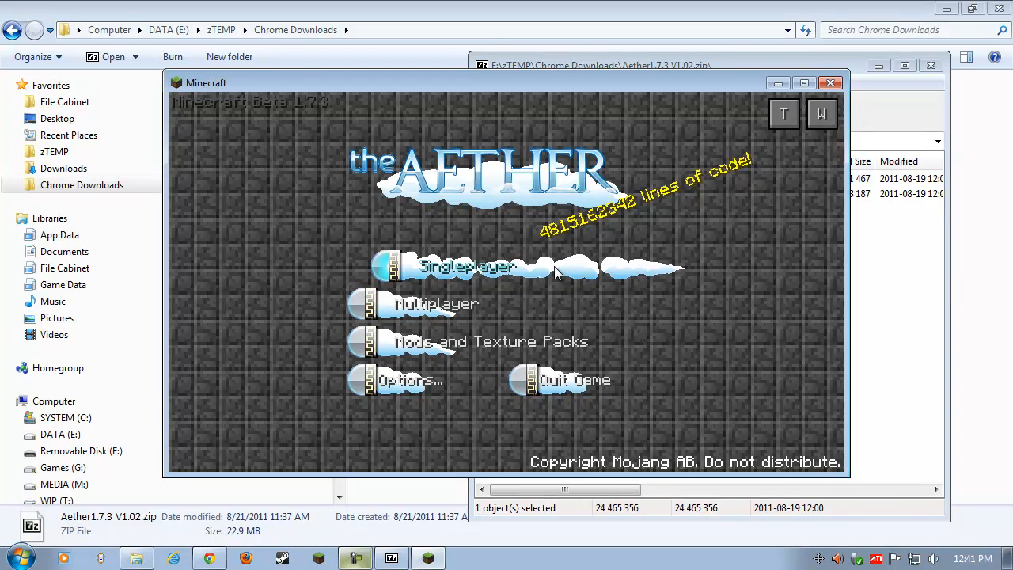
mouse_move(566, 182)
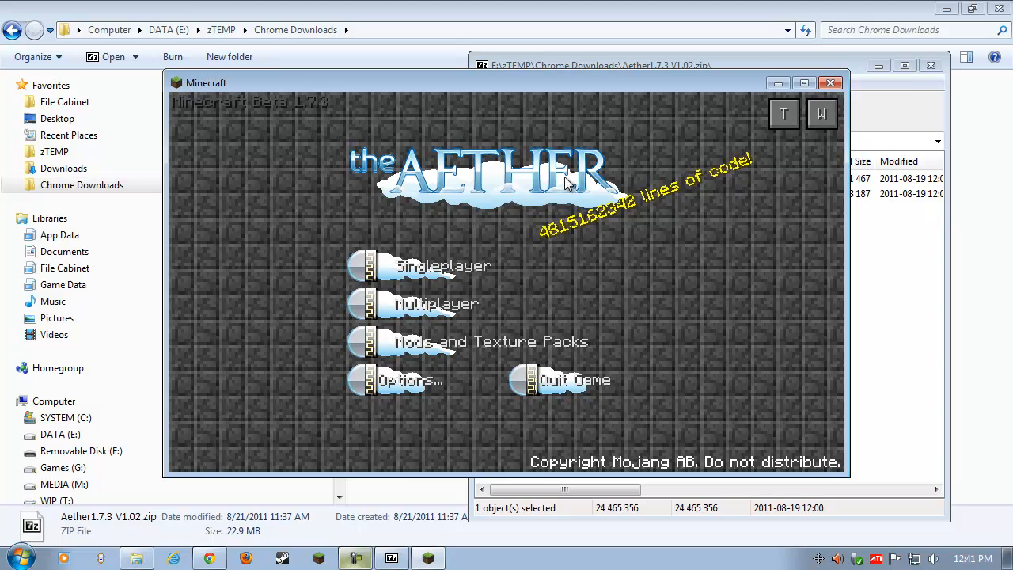
mouse_move(503, 319)
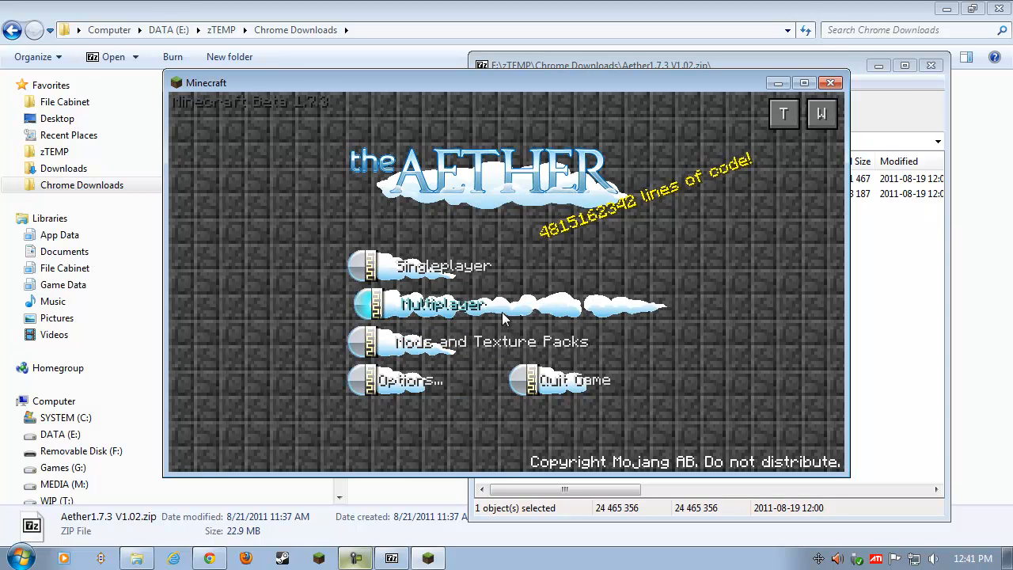
mouse_move(461, 342)
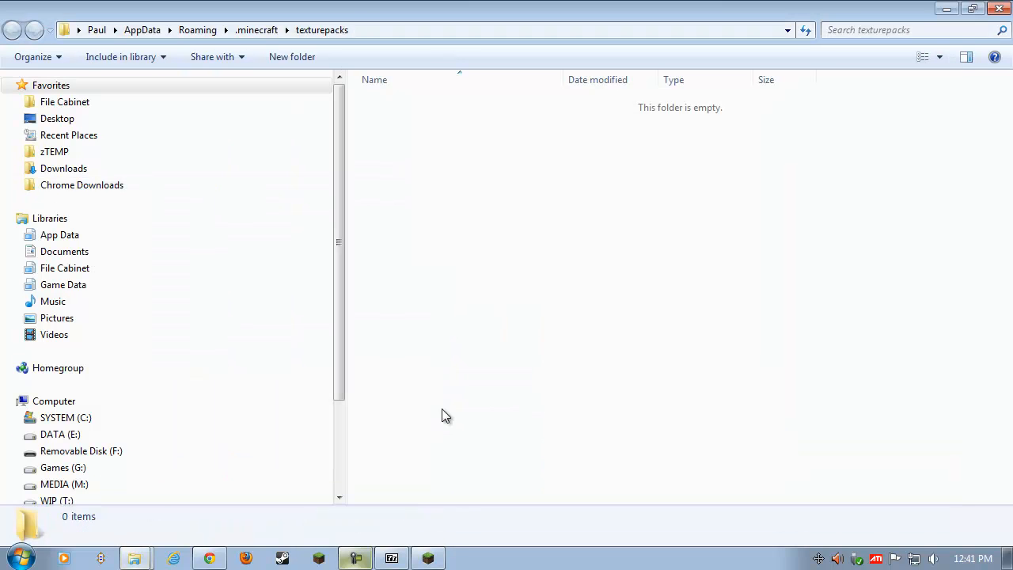
mouse_move(396, 300)
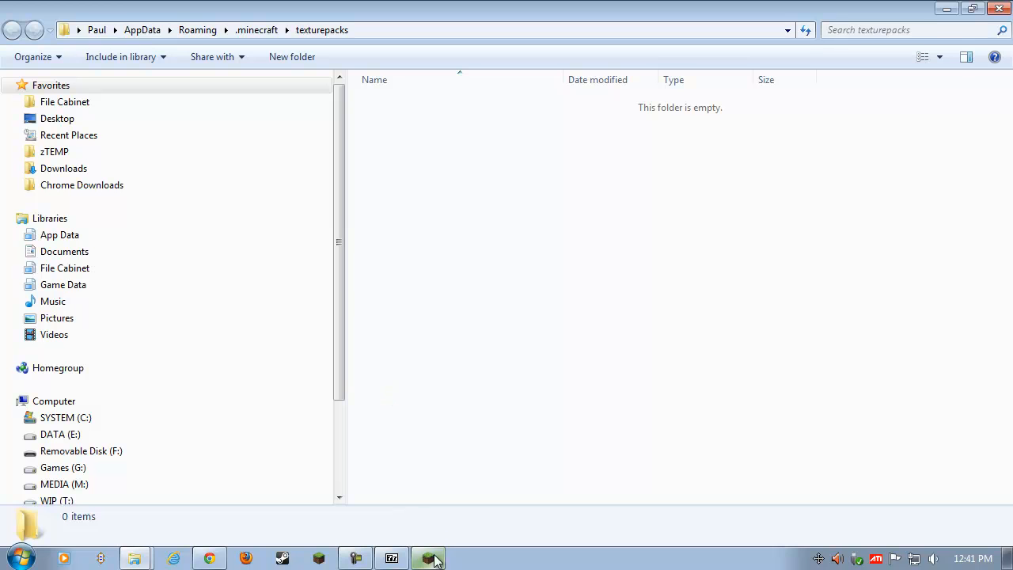
Close the running Minecraft game window
left_click(428, 558)
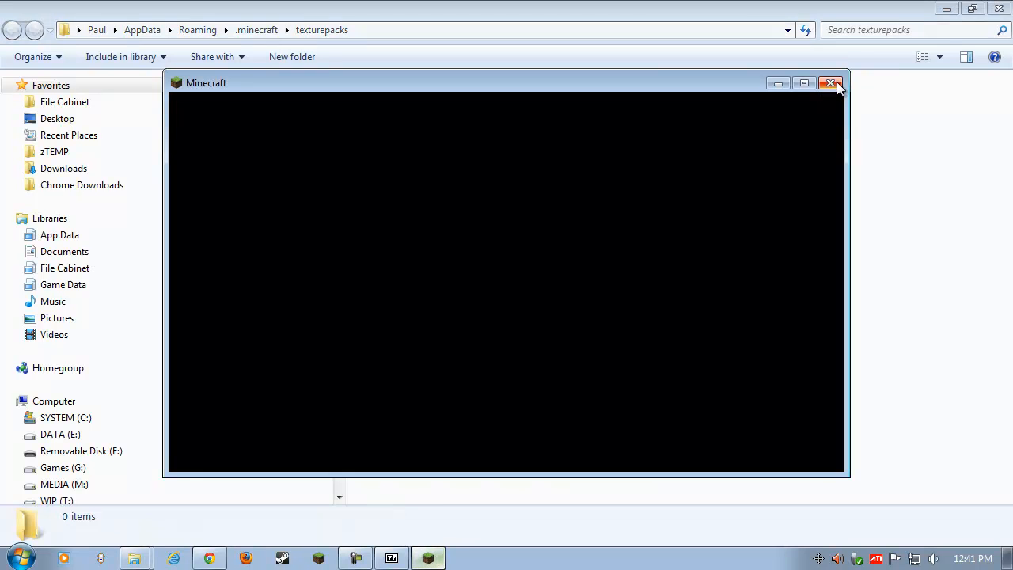
left_click(830, 83)
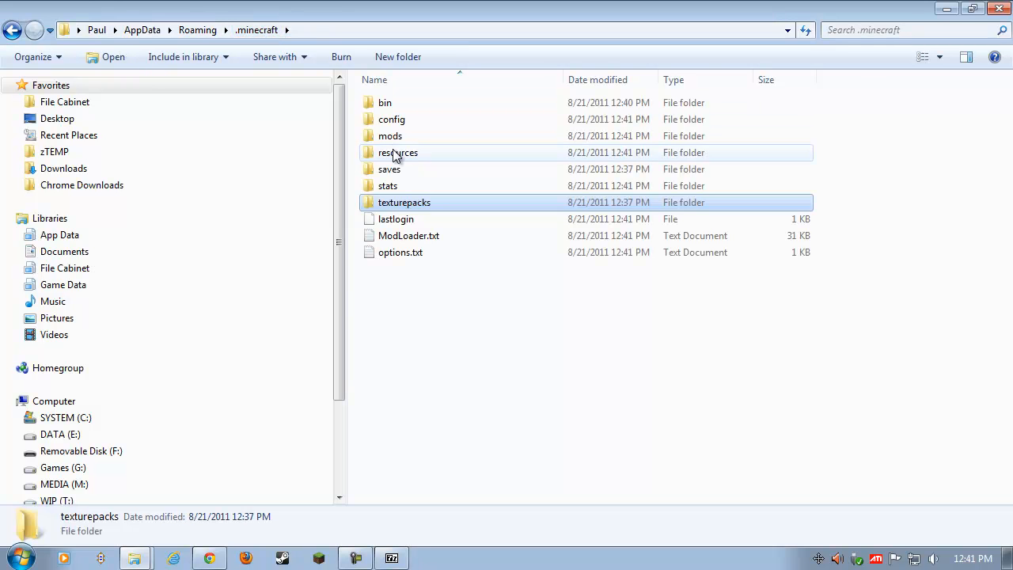
mouse_move(397, 153)
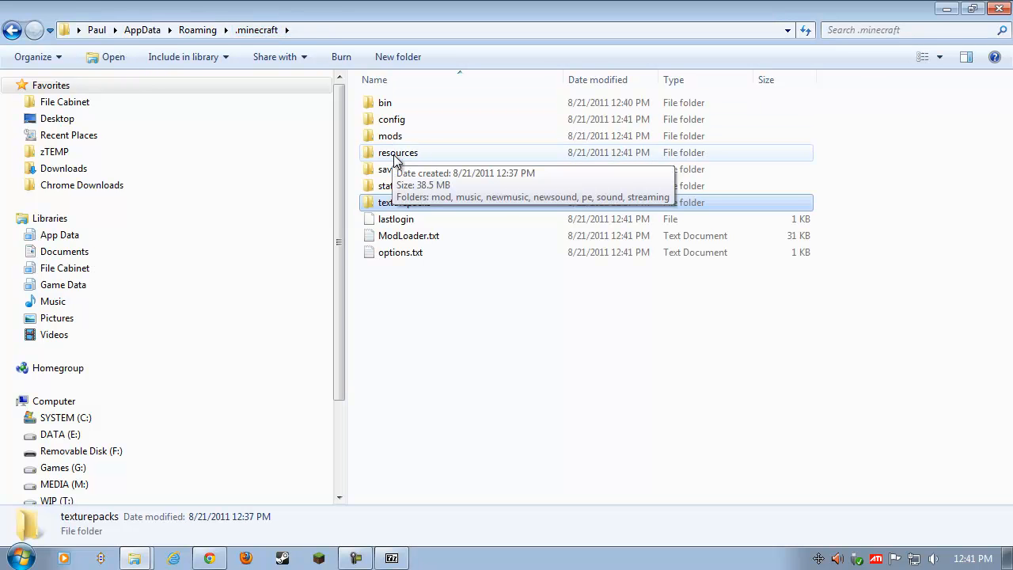
mouse_move(404, 158)
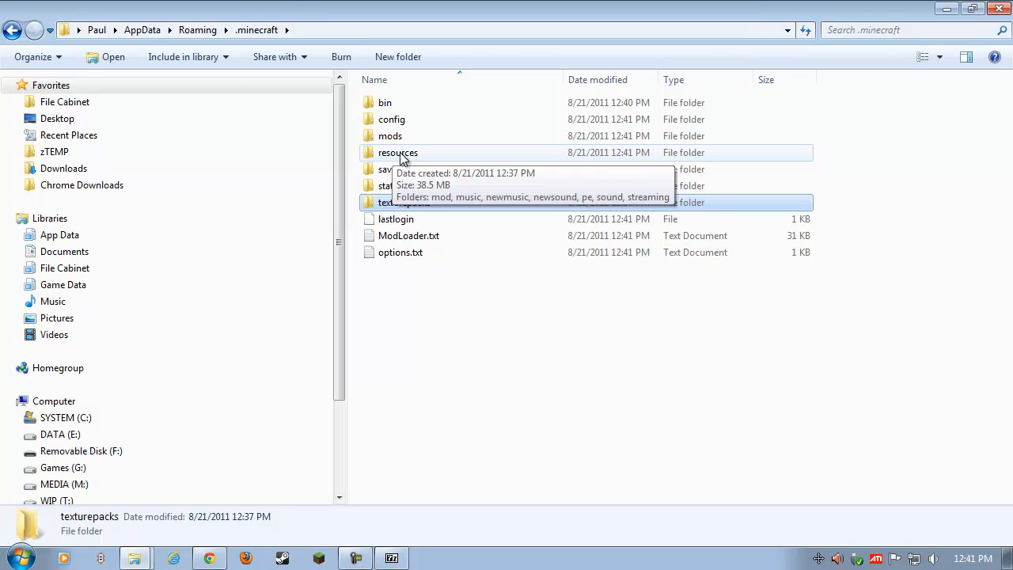
Open the .minecraft resources folder and bring the Aether archive window back
double_click(397, 152)
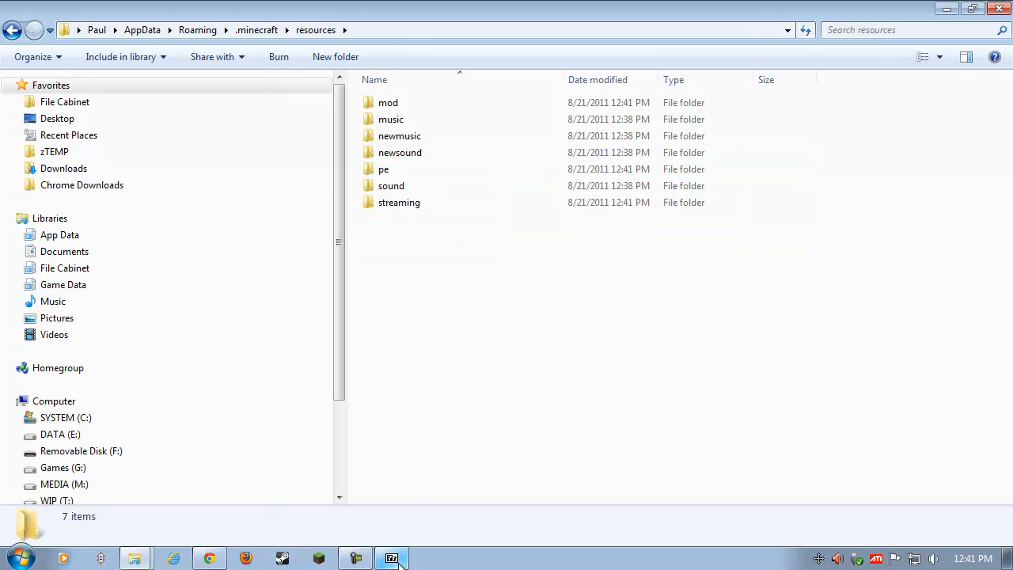
left_click(391, 558)
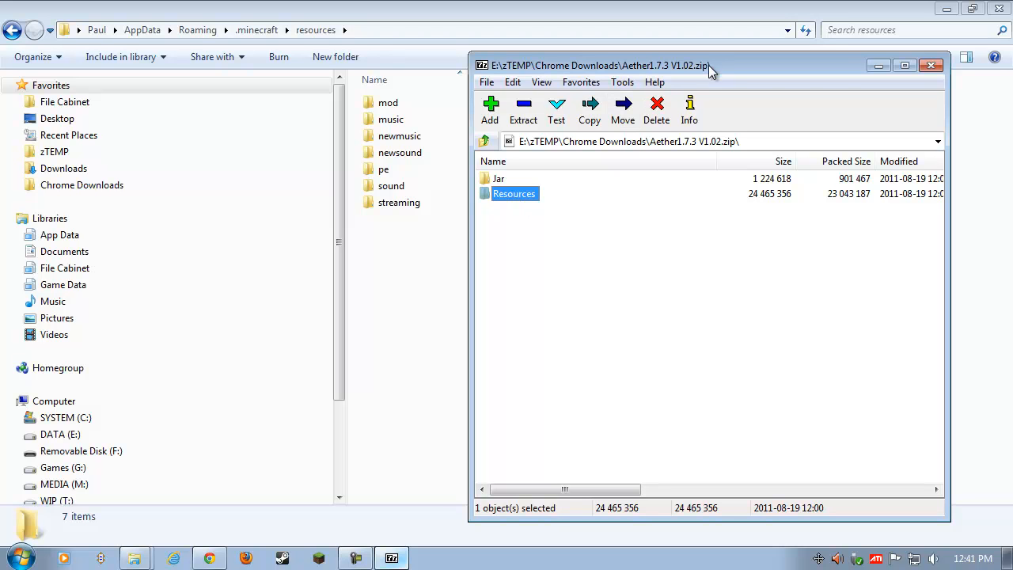
Merge the archive's Resources mod folder into .minecraft/resources/mod, check its contents, and close 7-Zip
double_click(514, 193)
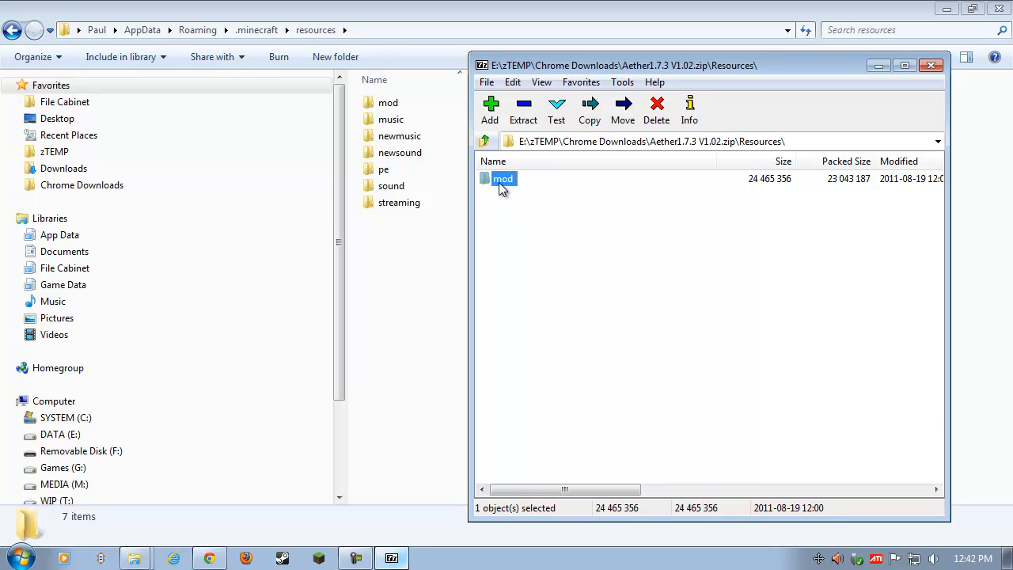
mouse_move(541, 208)
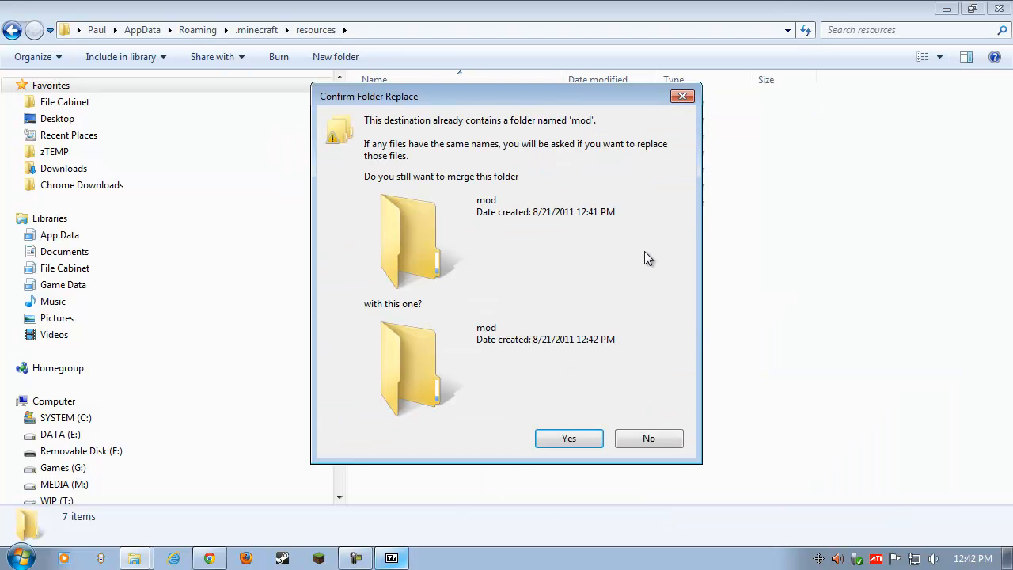
mouse_move(568, 211)
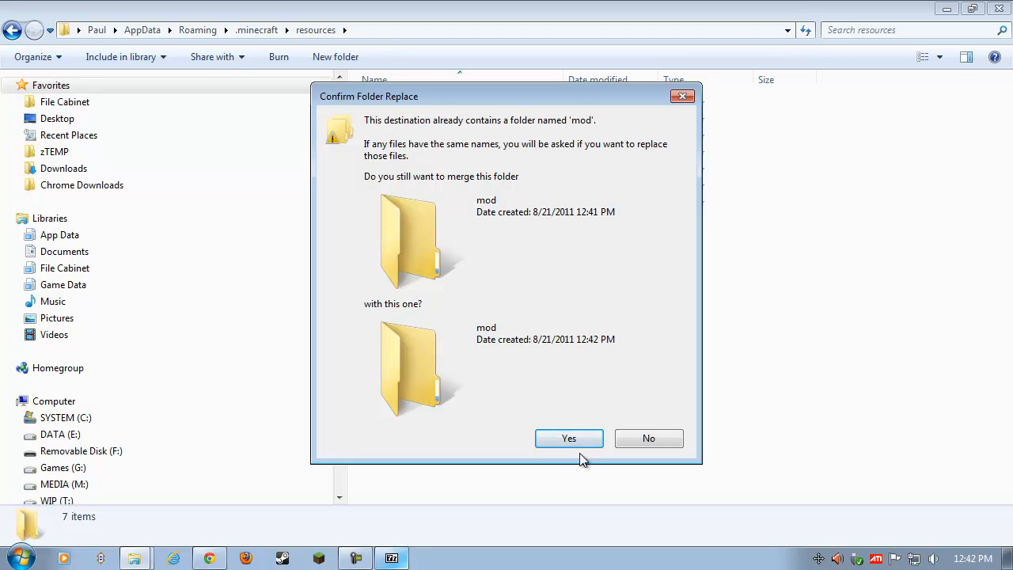
left_click(568, 438)
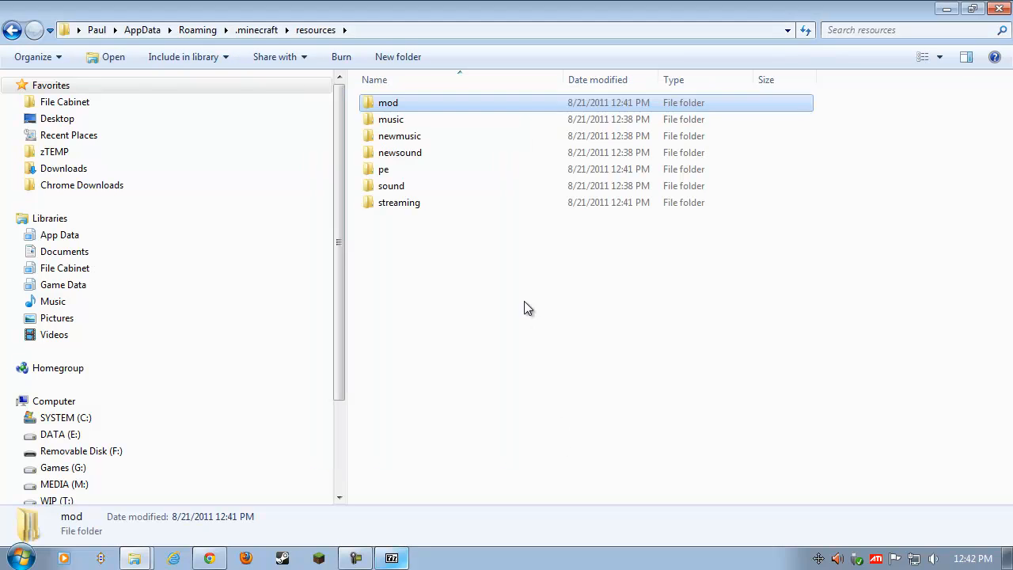
mouse_move(400, 103)
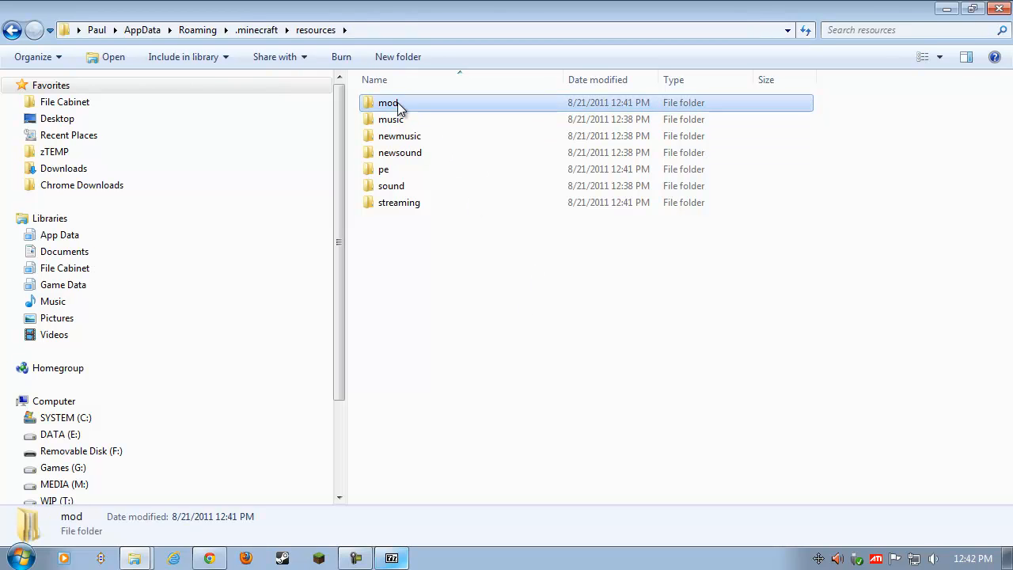
double_click(388, 102)
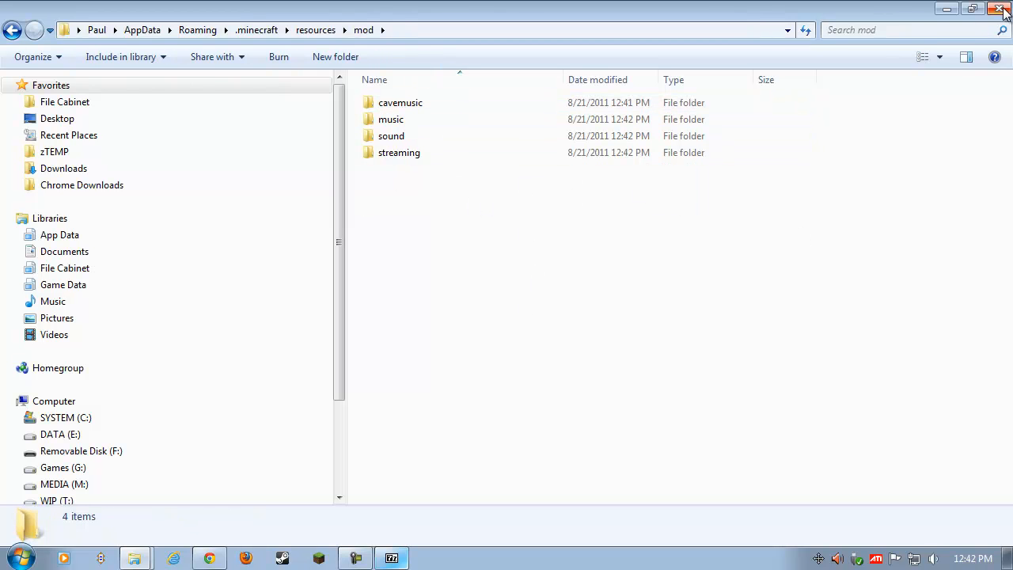
left_click(1003, 9)
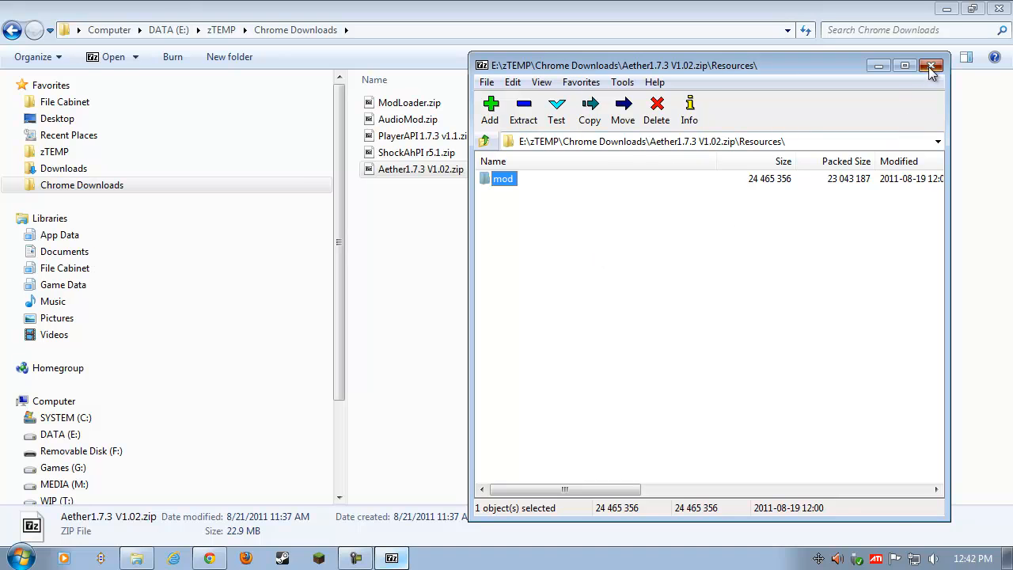
Start the Minecraft Launcher and sign in with the saved credentials
left_click(933, 64)
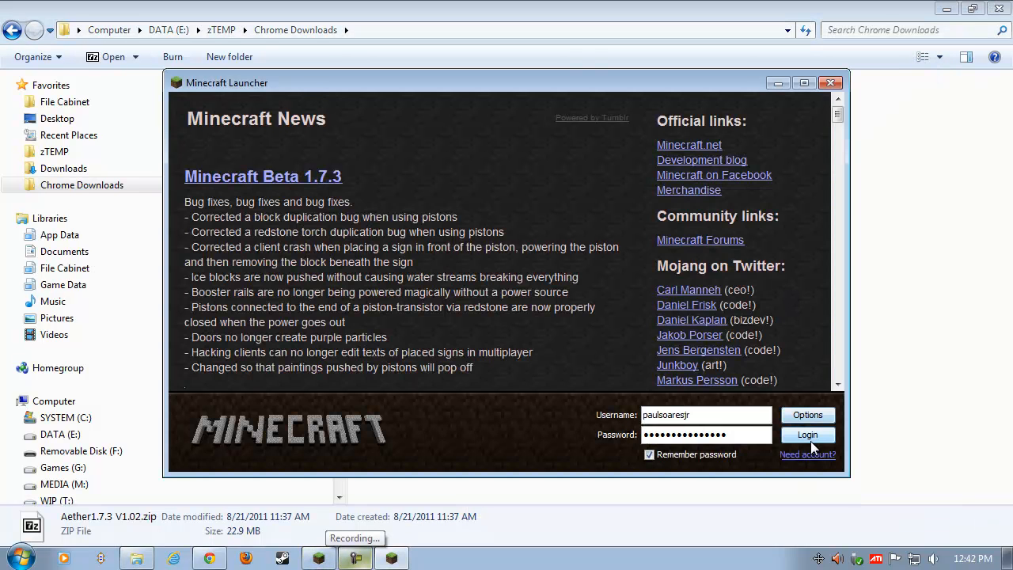
left_click(808, 435)
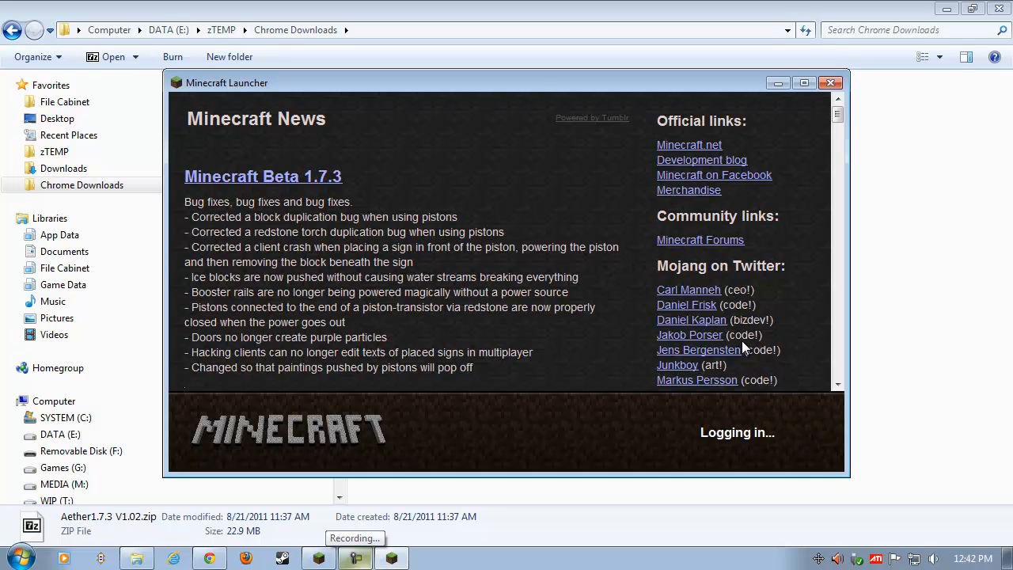
mouse_move(554, 222)
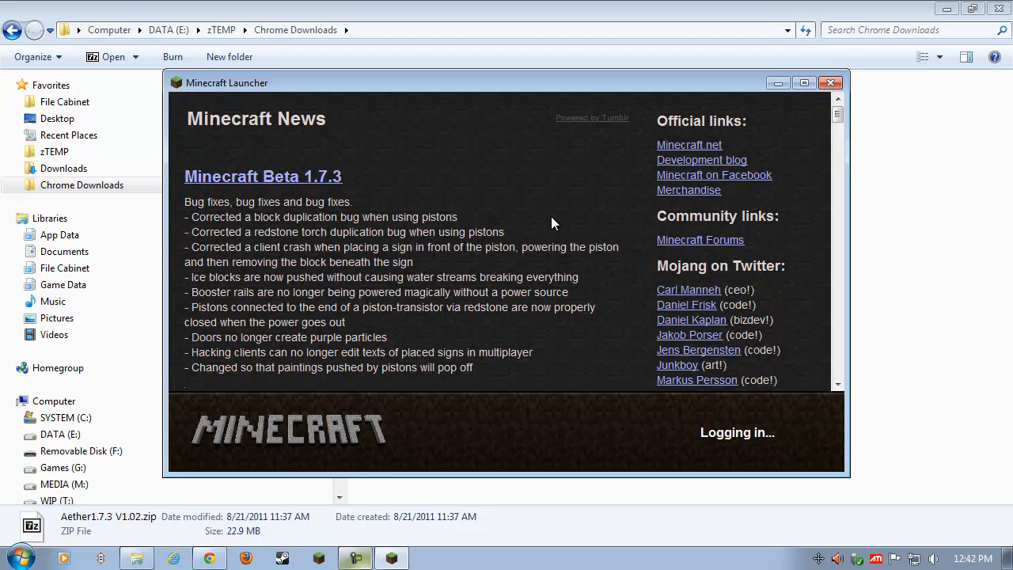
mouse_move(532, 176)
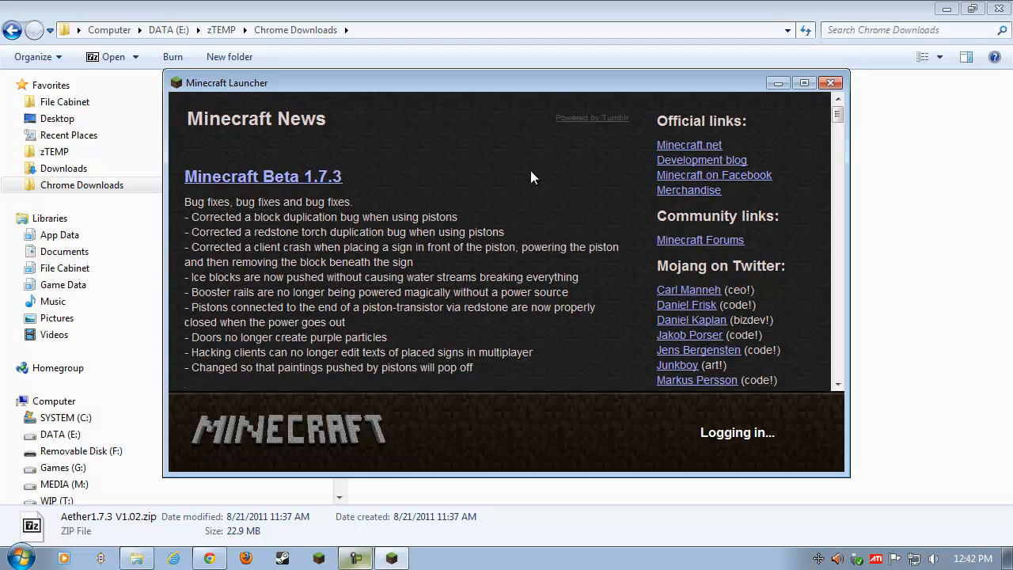
mouse_move(585, 212)
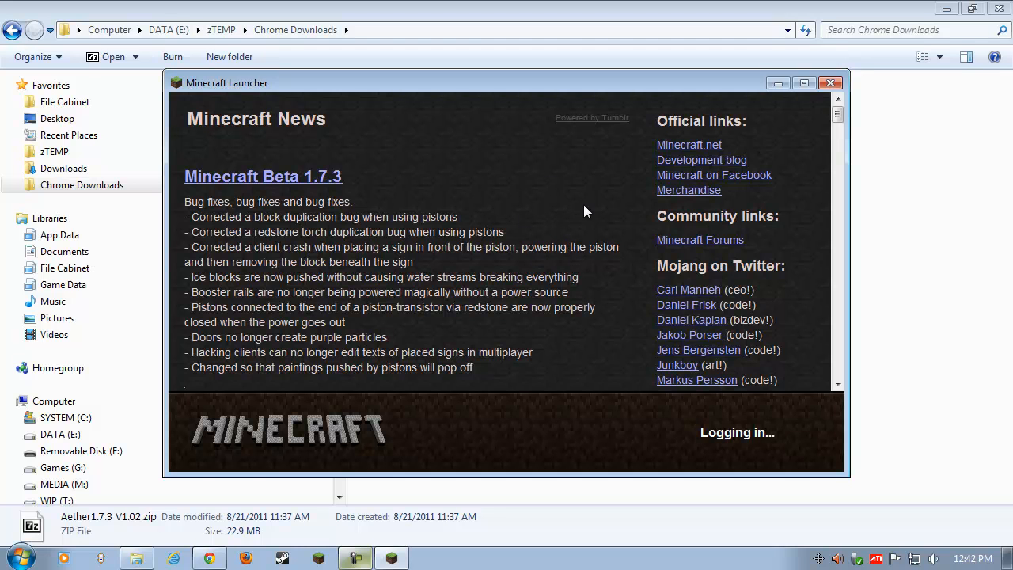
mouse_move(590, 204)
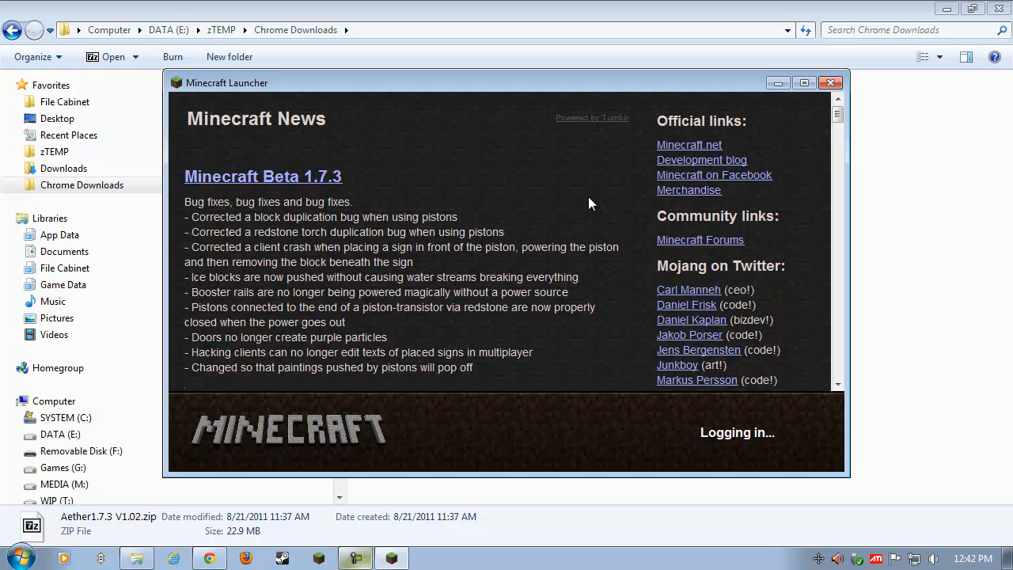
mouse_move(526, 239)
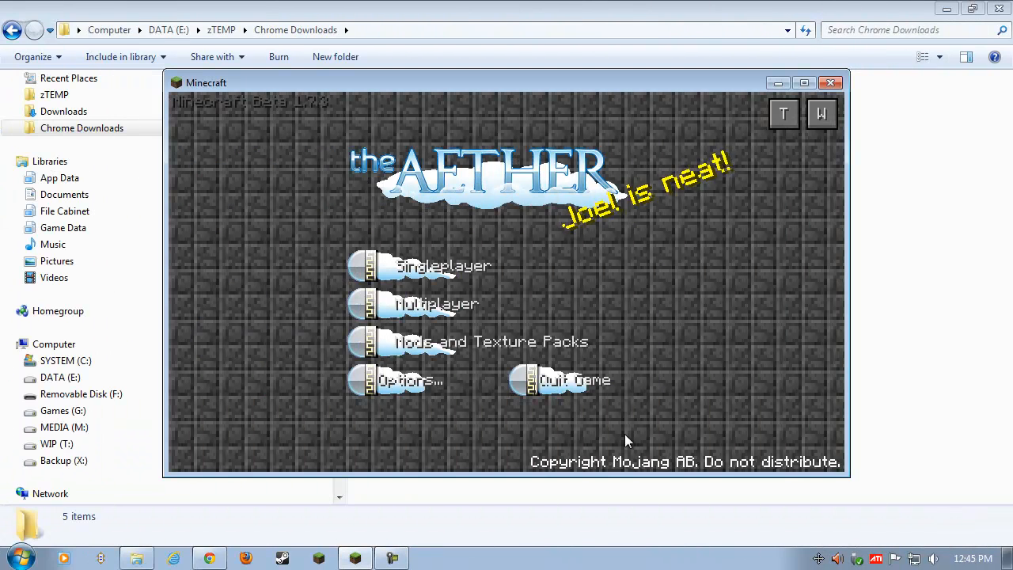
mouse_move(567, 441)
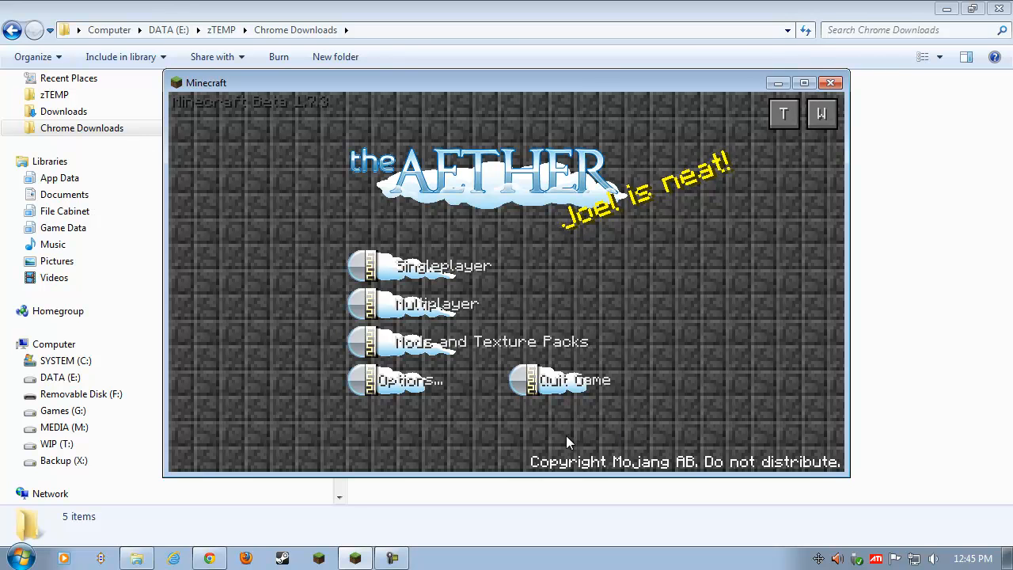
mouse_move(632, 429)
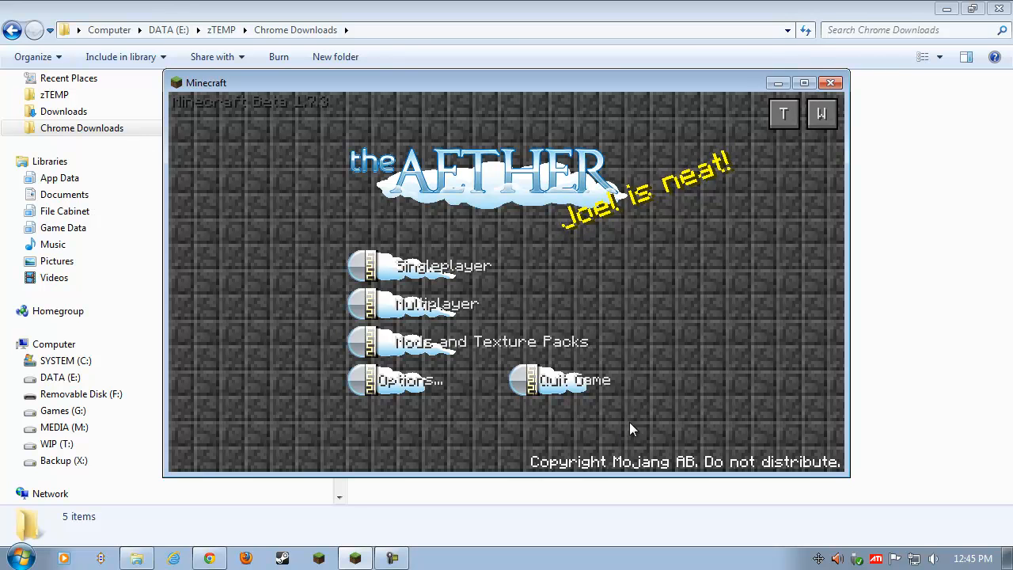
mouse_move(772, 419)
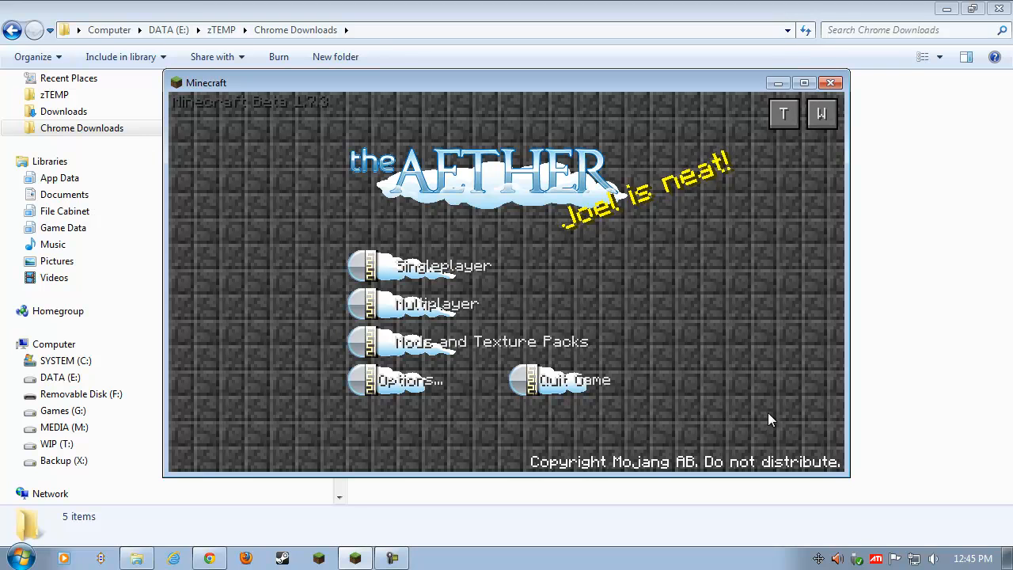
mouse_move(768, 307)
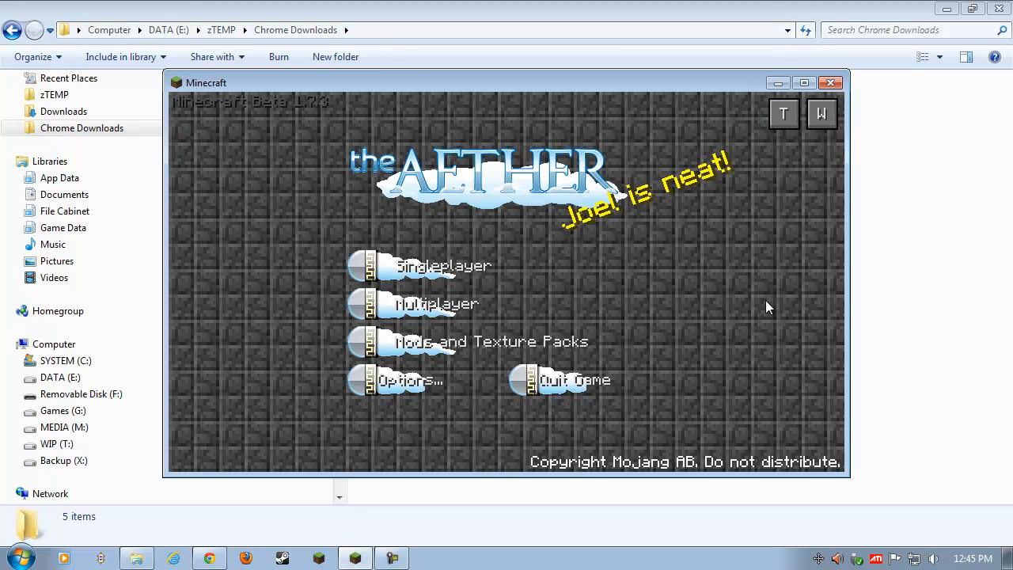
mouse_move(439, 285)
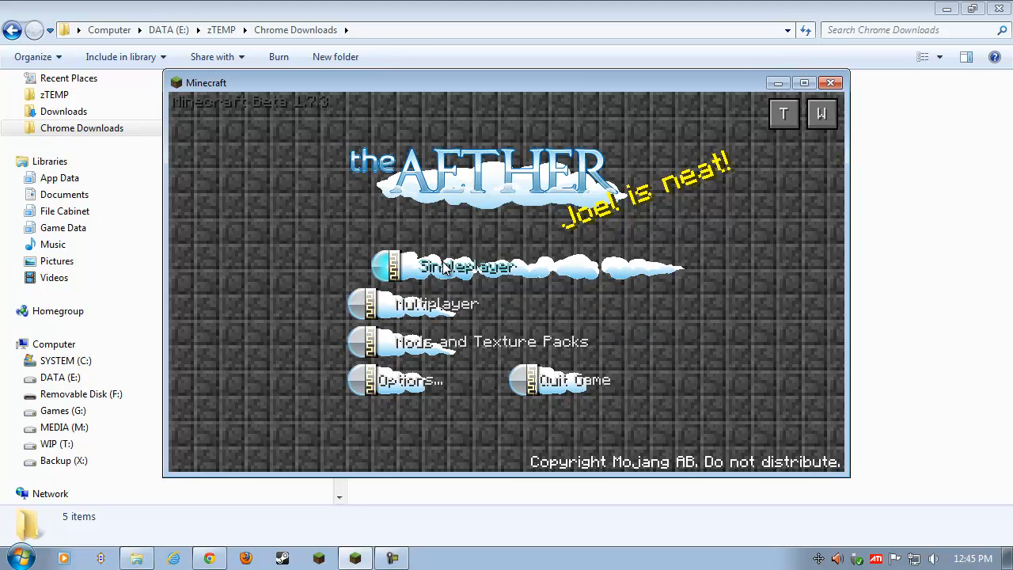
Create a new singleplayer world named Aether, enter it briefly, then quit so it saves
left_click(467, 267)
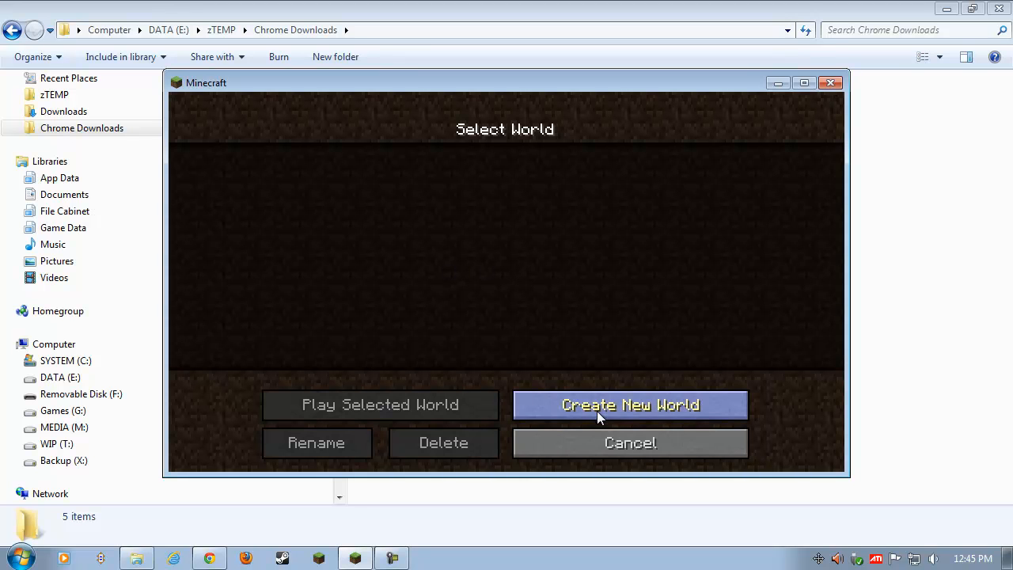
left_click(630, 404)
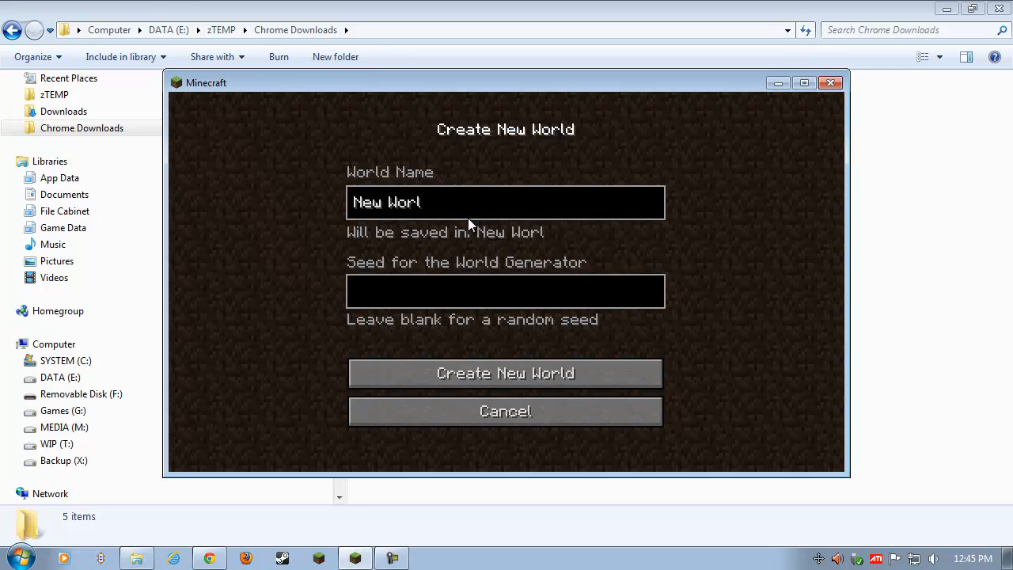
type("Aether")
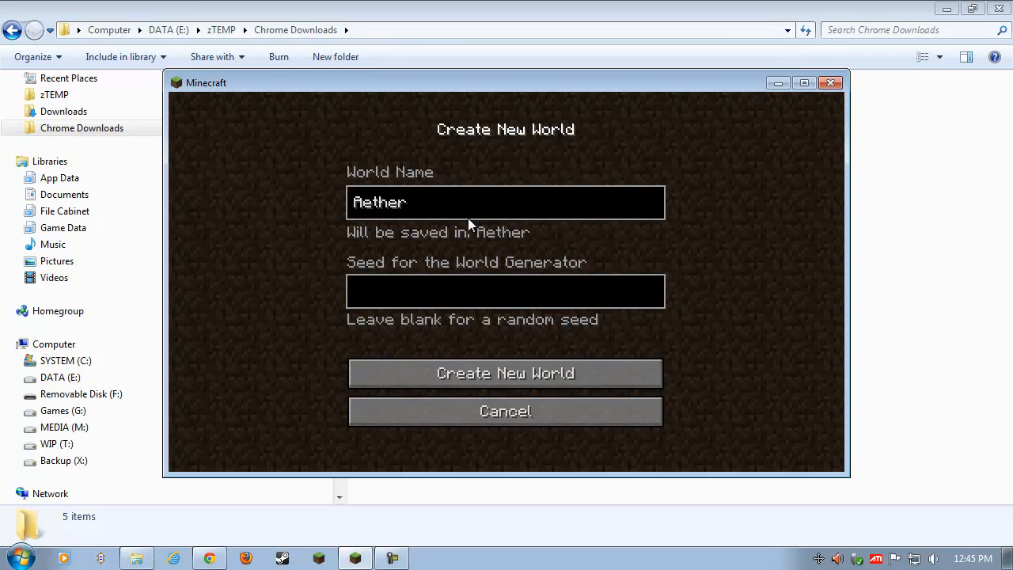
left_click(505, 373)
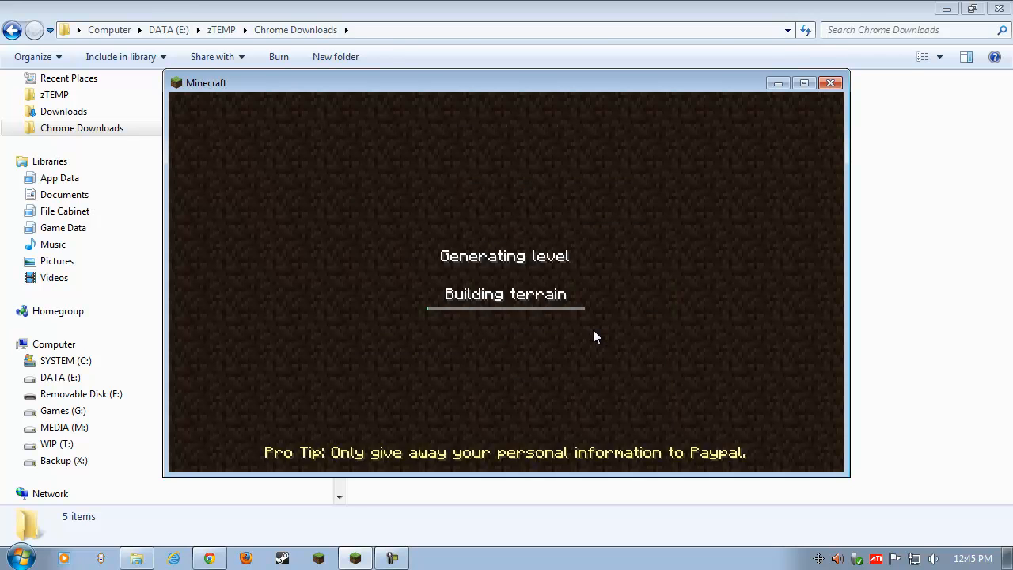
mouse_move(380, 458)
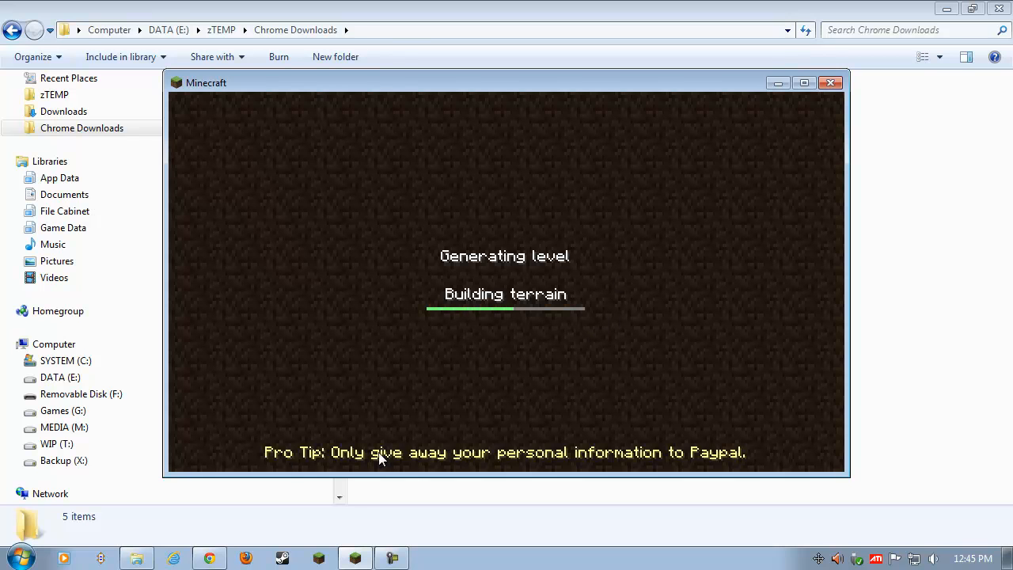
mouse_move(424, 466)
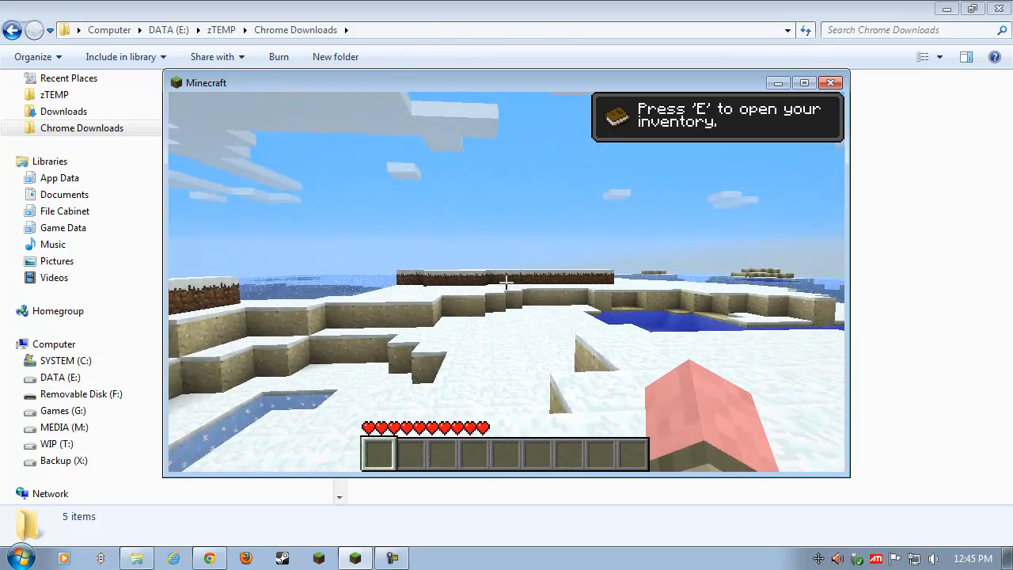
key("Escape")
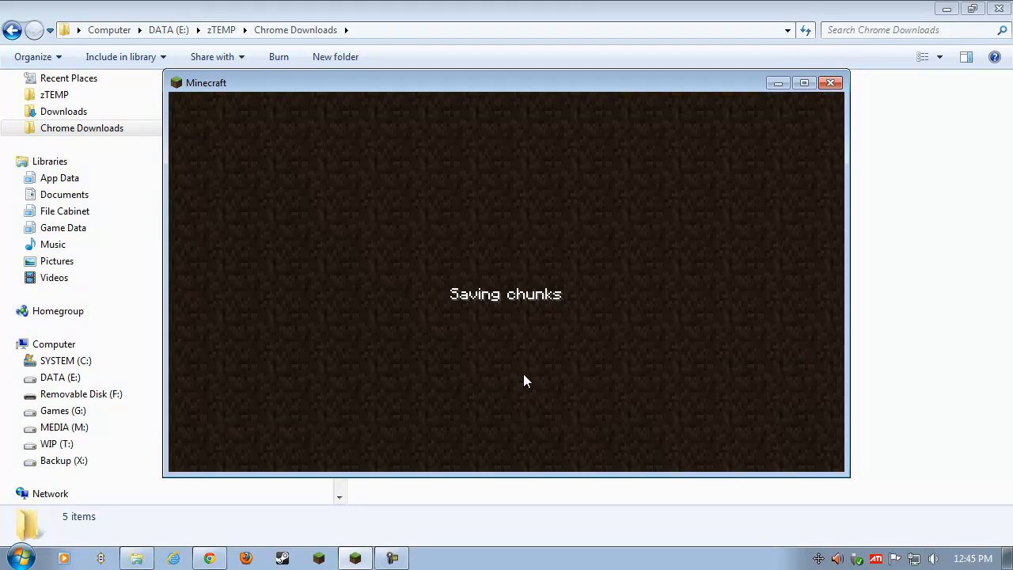
Close the Minecraft window, leaving the Chrome Downloads folder with its mod zips showing
left_click(831, 82)
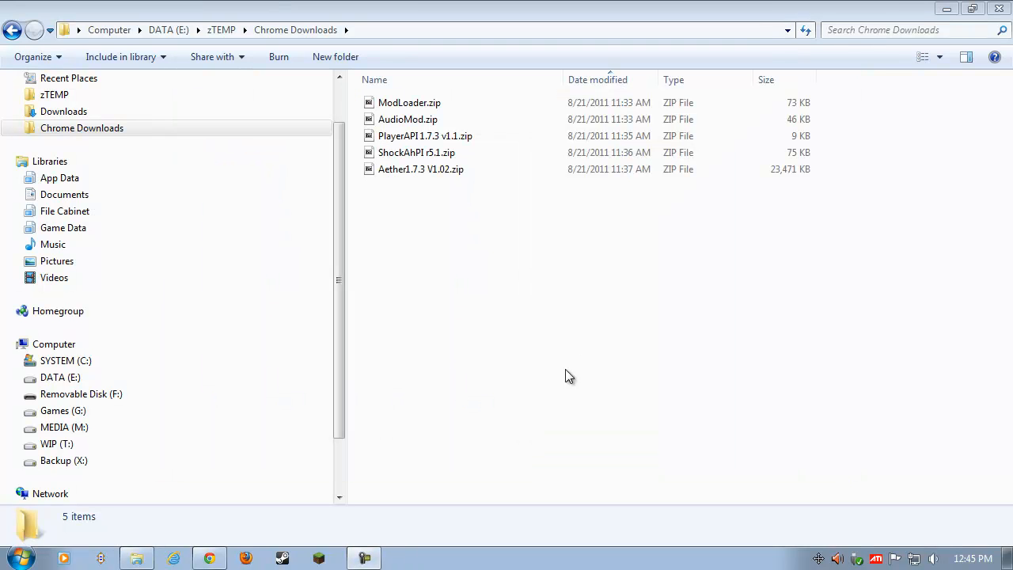
mouse_move(356, 316)
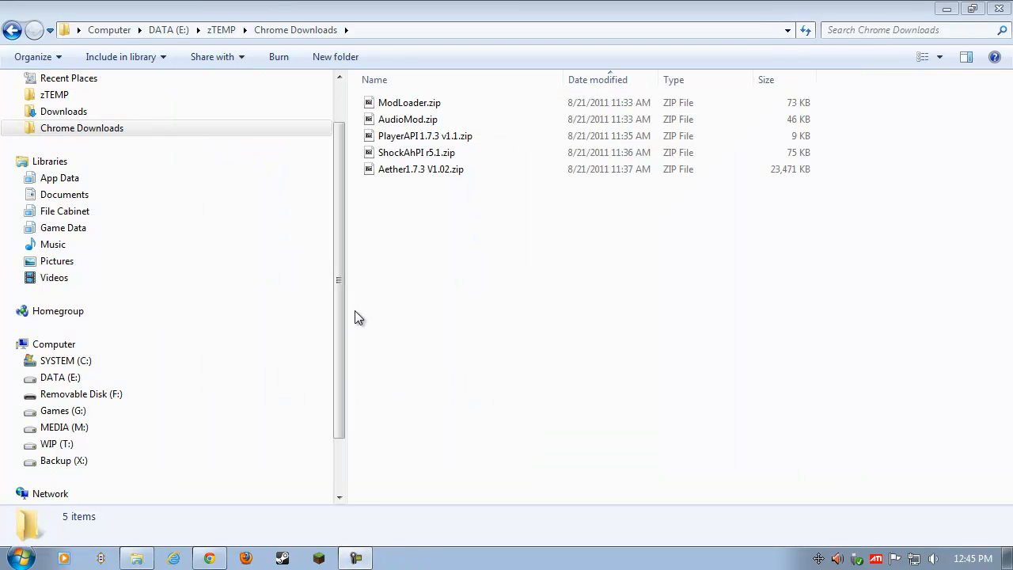
scroll("down", 3)
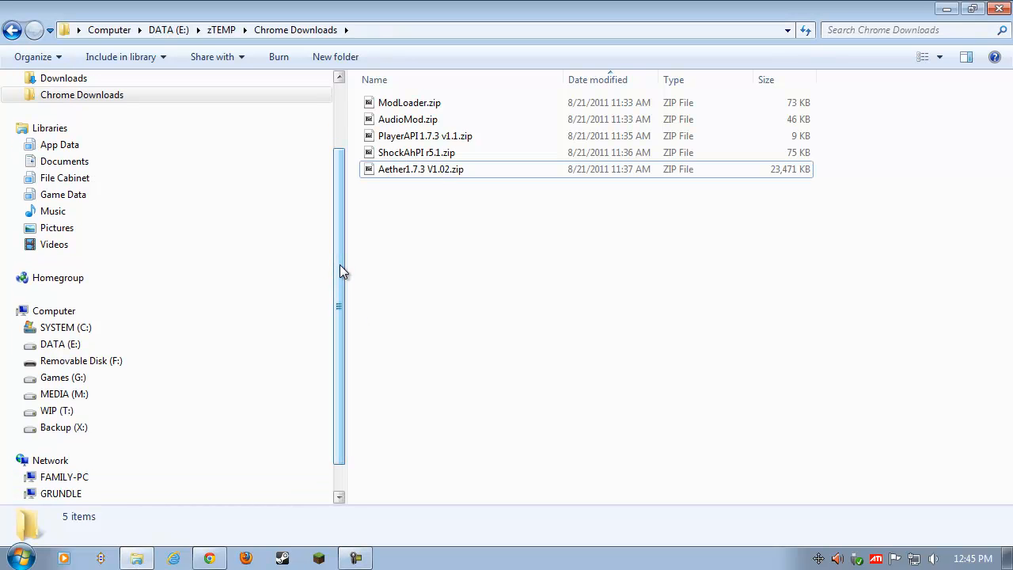
scroll("up", 3)
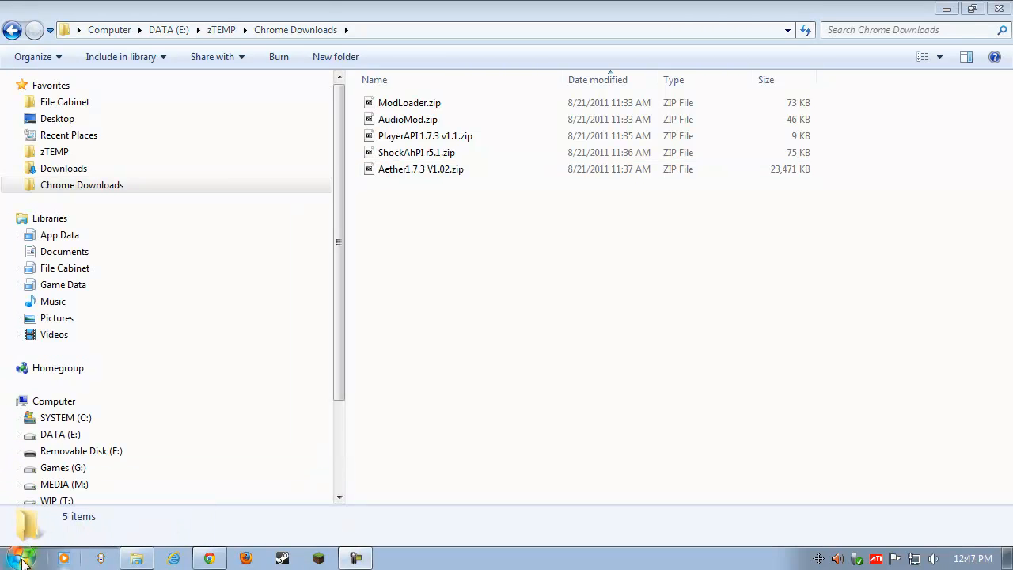
Browse to the AppData\Roaming folder from the Start search using %appdata%
left_click(20, 558)
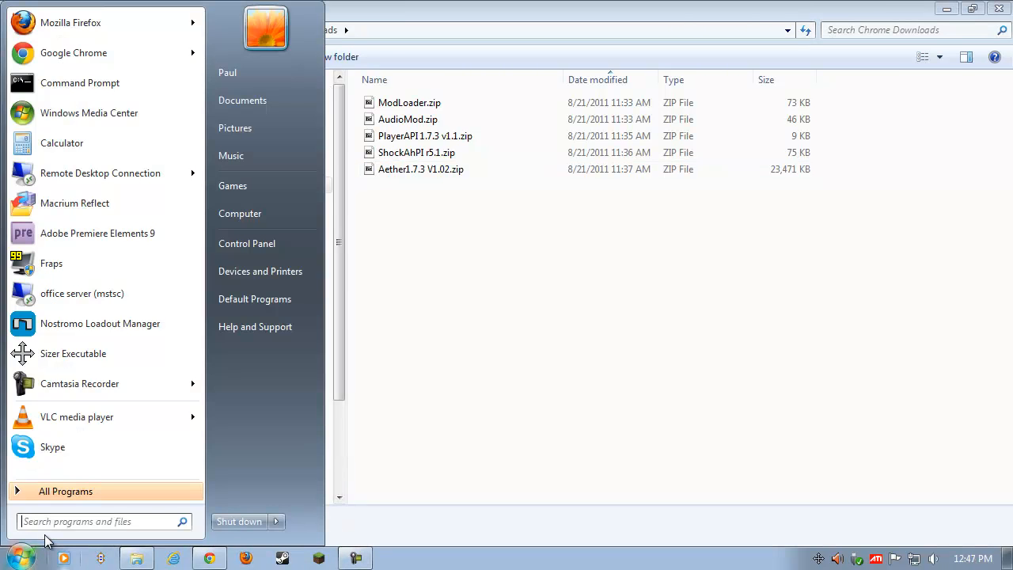
type("%appda")
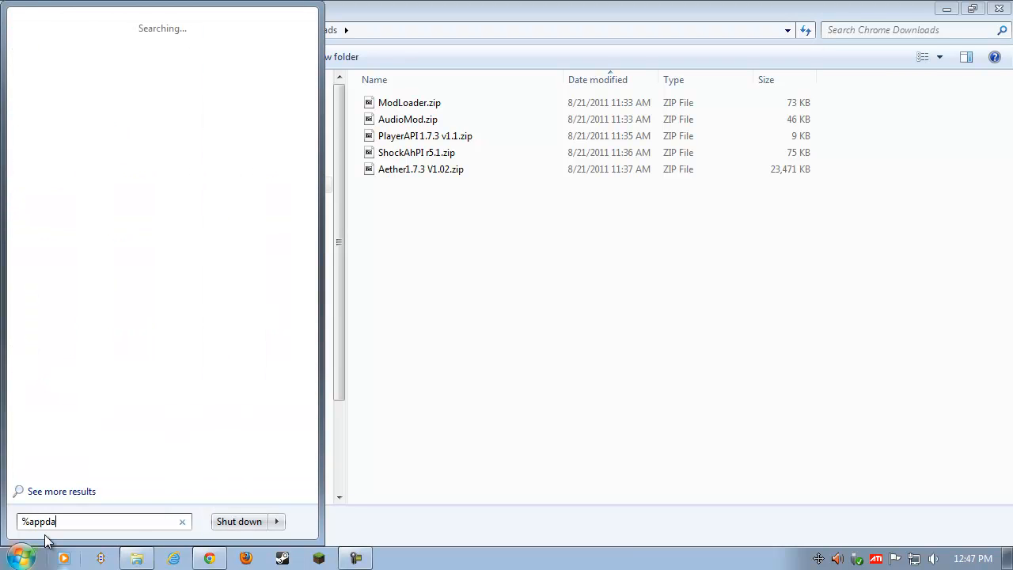
type("ta%")
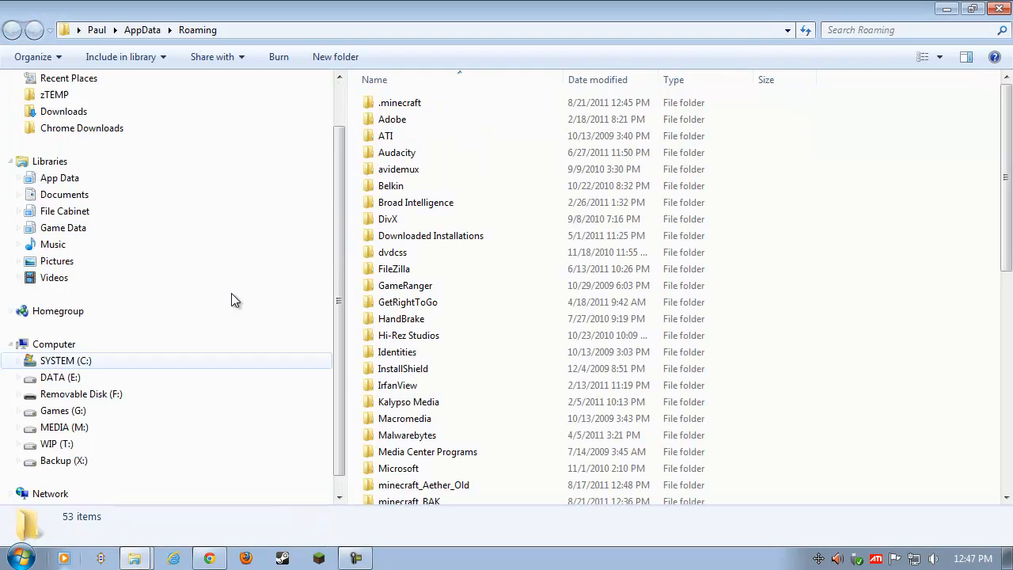
scroll("up", 3)
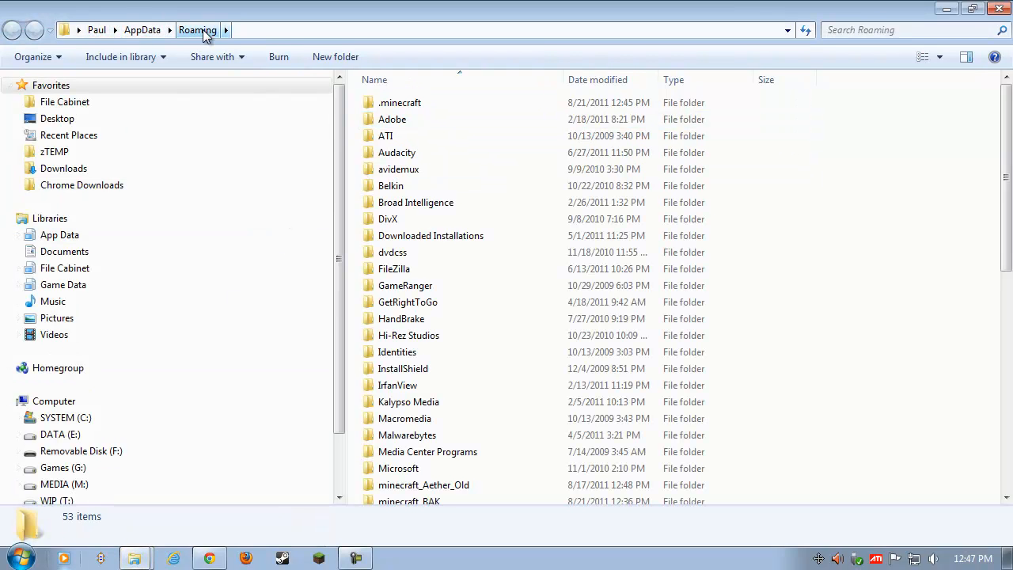
left_click(400, 103)
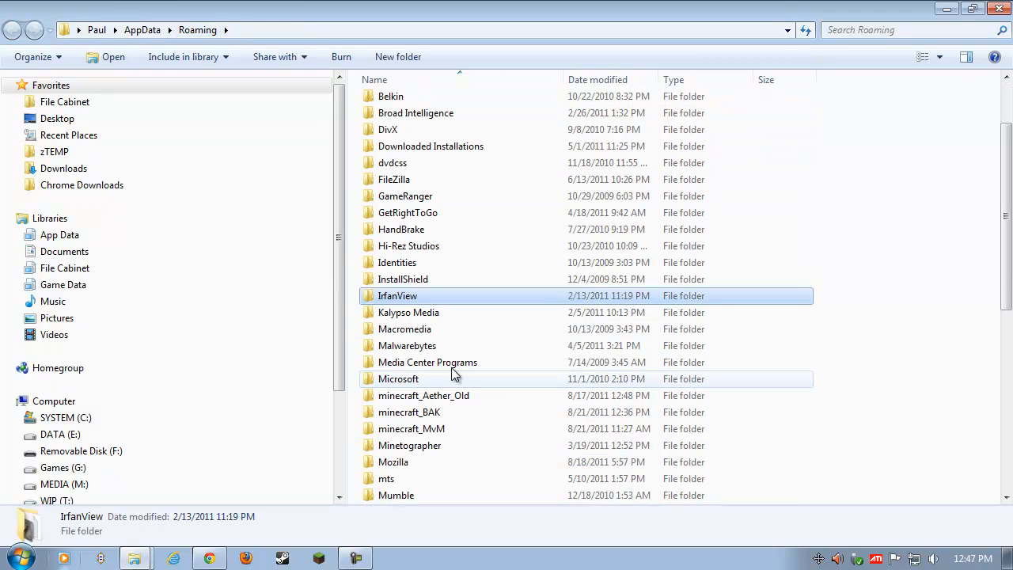
Locate and select the minecraft_BAK backup folder in Roaming
scroll("down", 3)
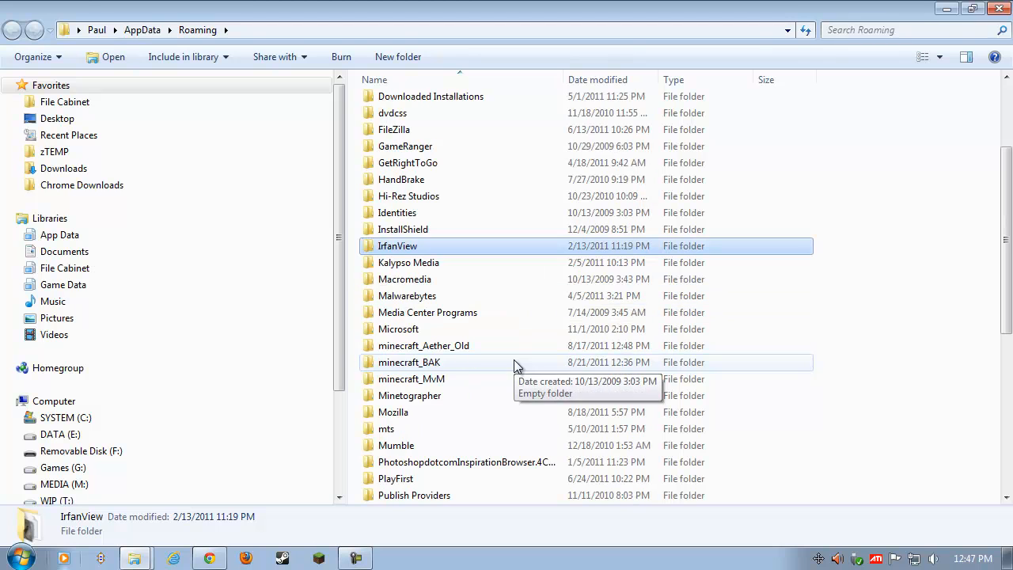
mouse_move(406, 370)
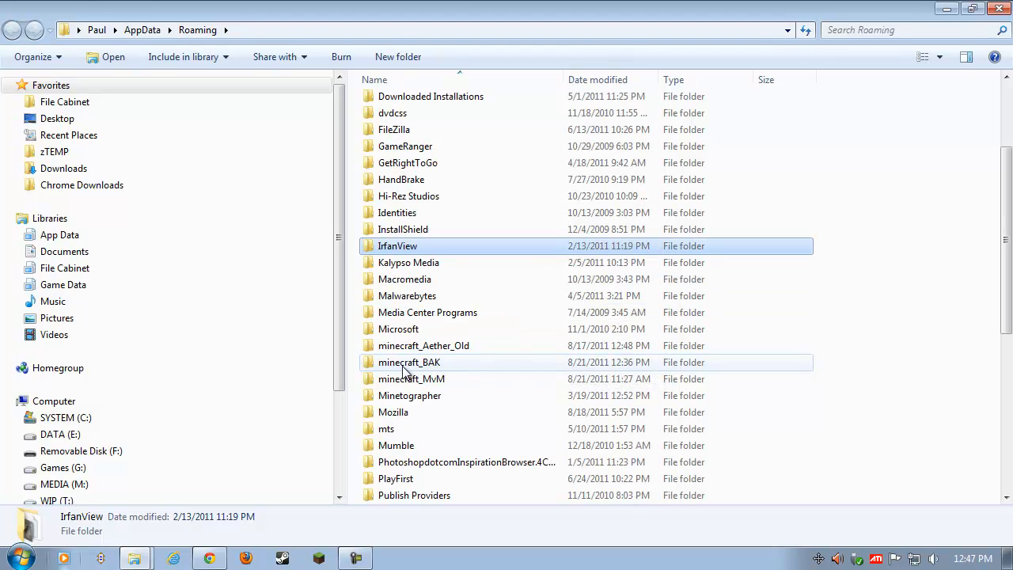
left_click(410, 362)
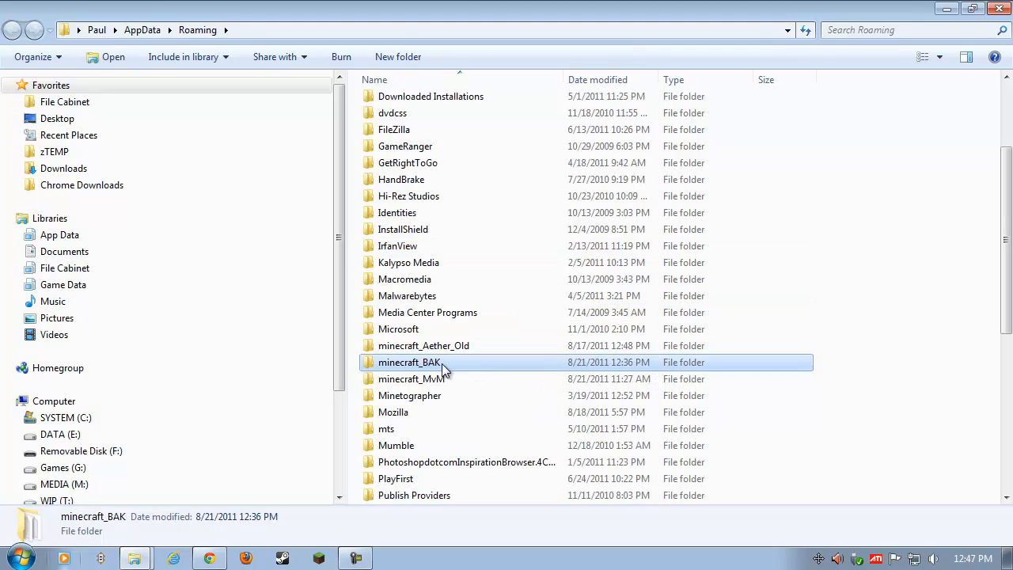
mouse_move(428, 366)
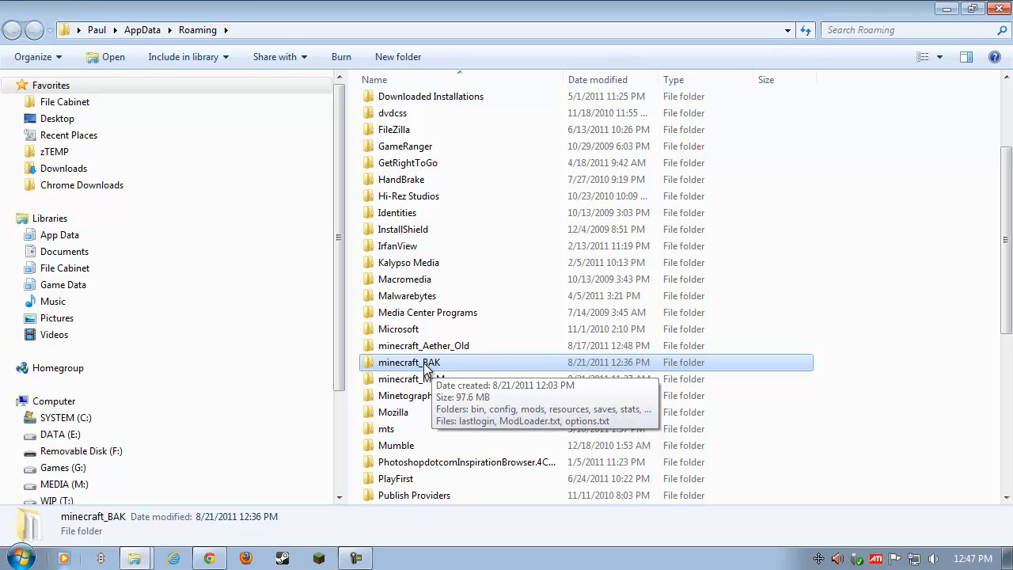
Select all three items in minecraft_BAK's saves folder via Organize > Select all
double_click(409, 362)
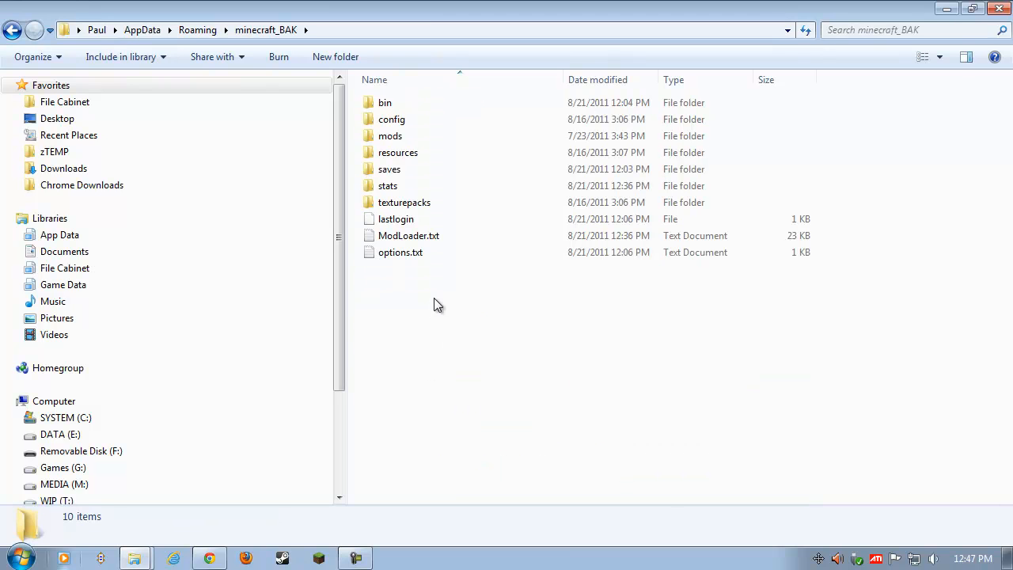
mouse_move(400, 174)
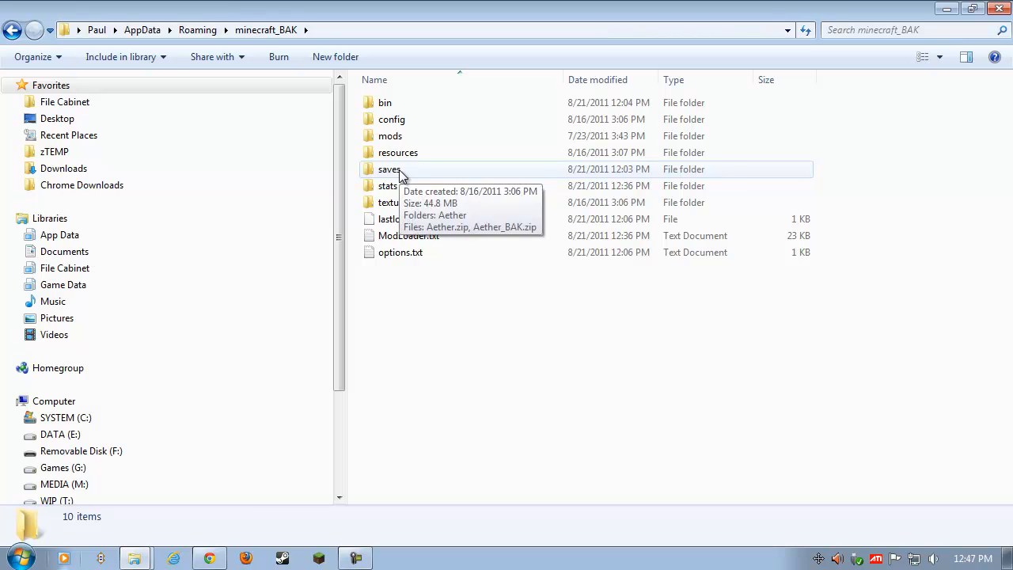
double_click(388, 168)
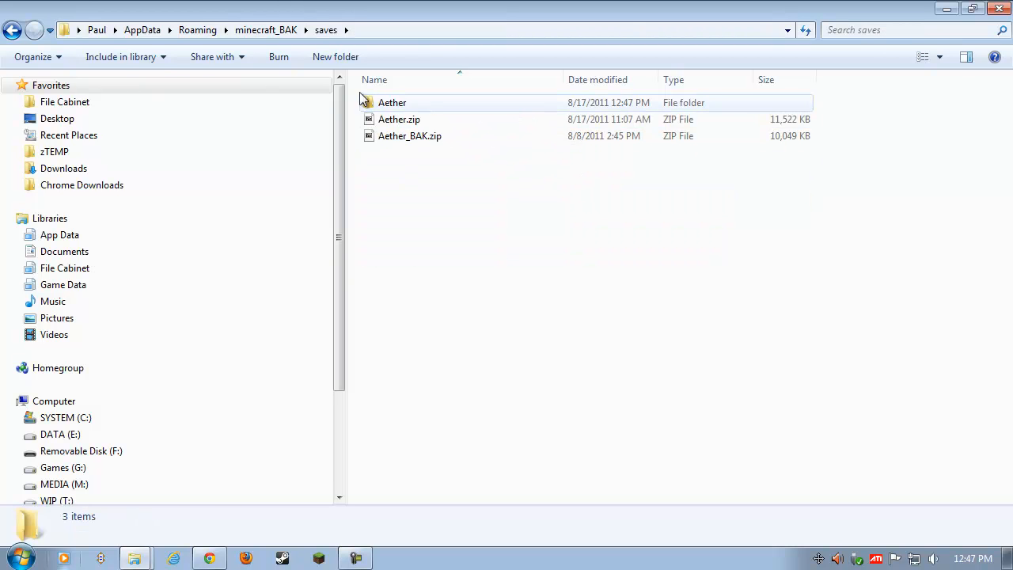
left_click(34, 56)
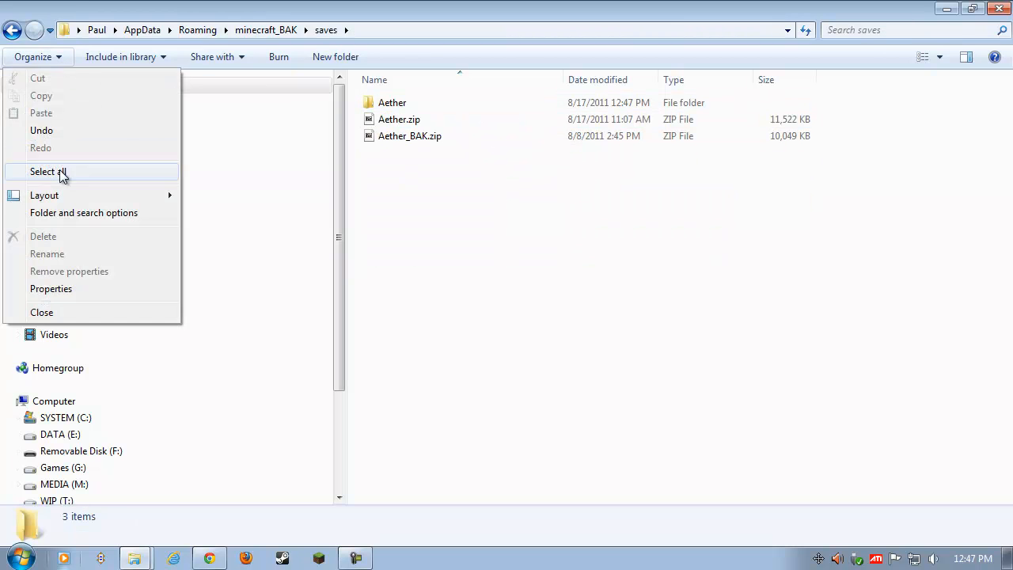
left_click(48, 171)
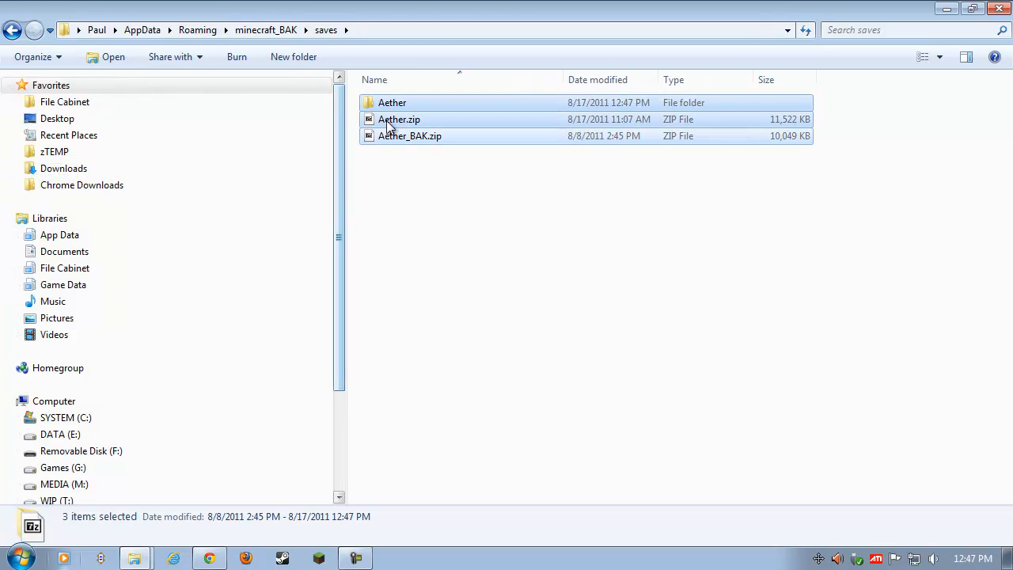
scroll("down", 3)
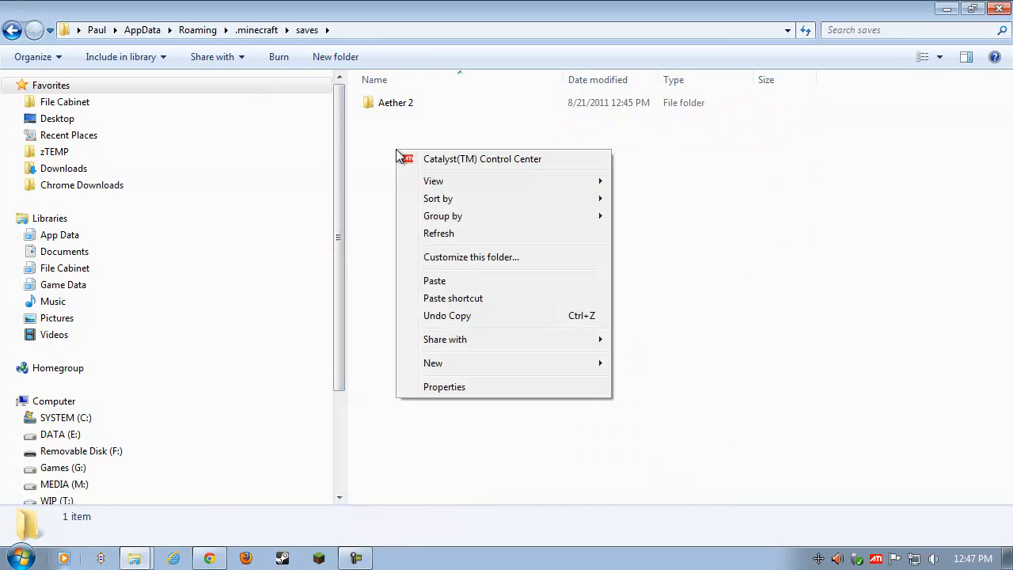
Paste the Aether folder, Aether.zip and Aether_BAK.zip into .minecraft\saves beside Aether 2
left_click(569, 285)
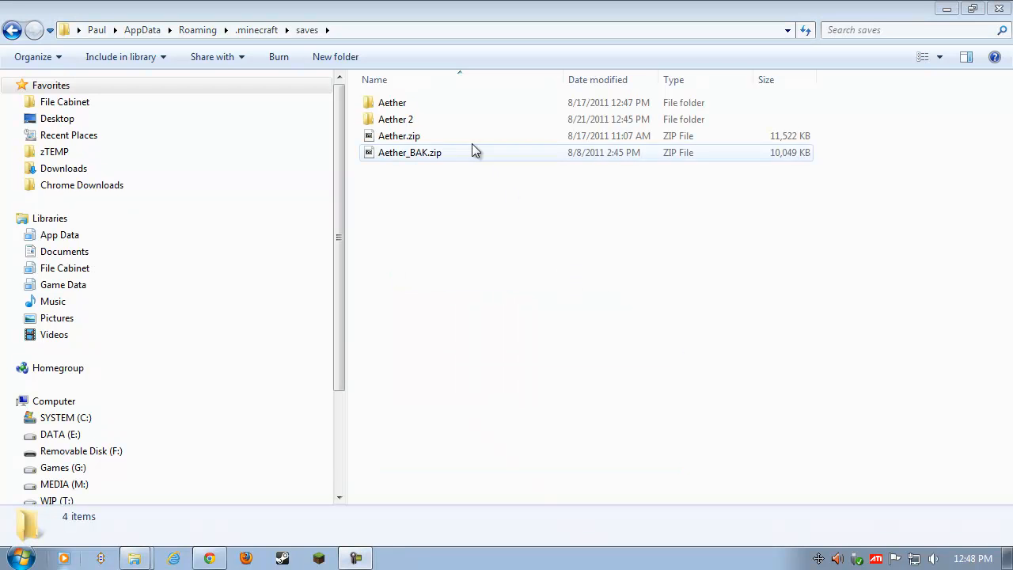
left_click(392, 102)
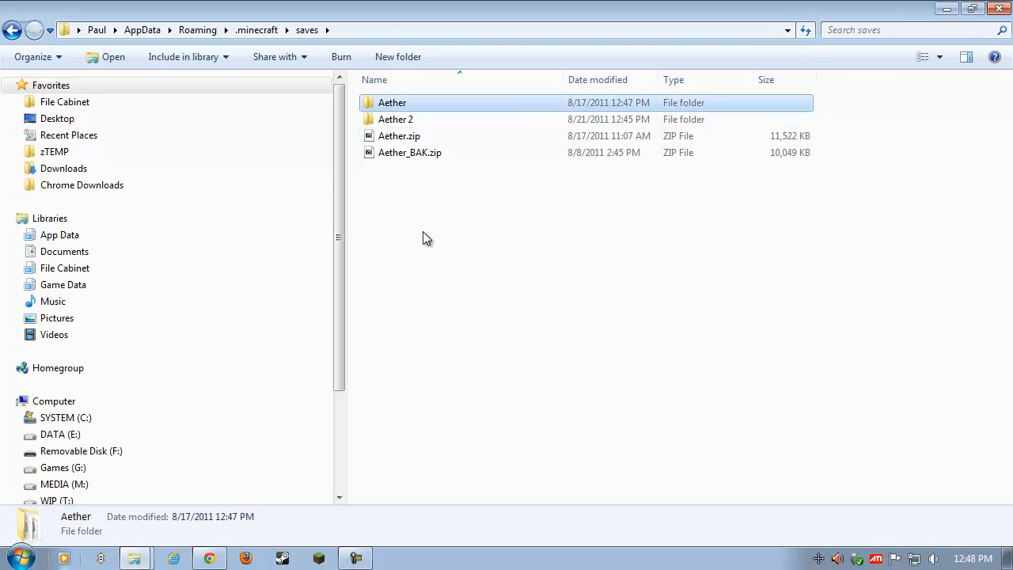
left_click(495, 272)
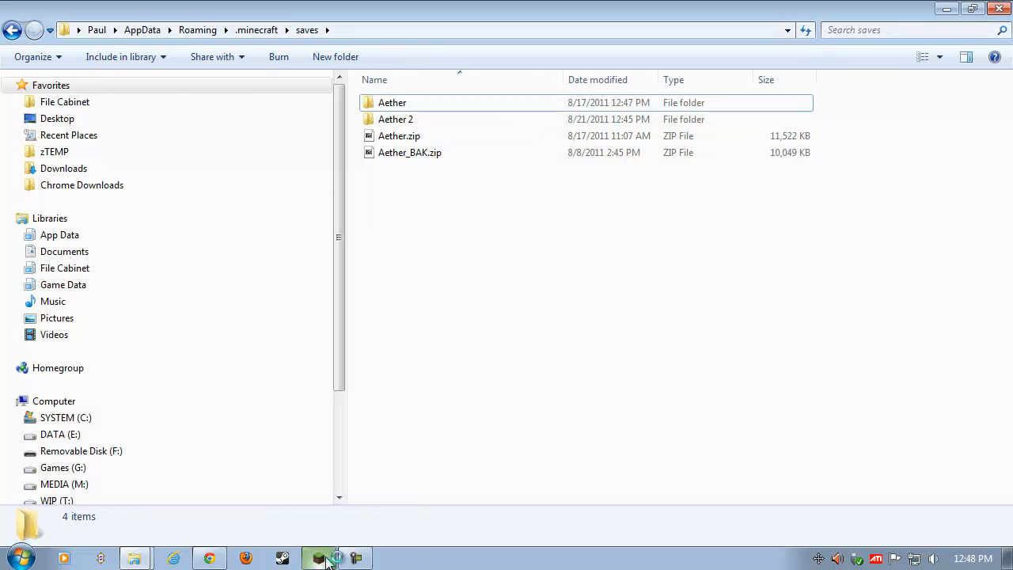
Log into the Minecraft launcher and play the old Aether world from the saved-worlds list
left_click(320, 558)
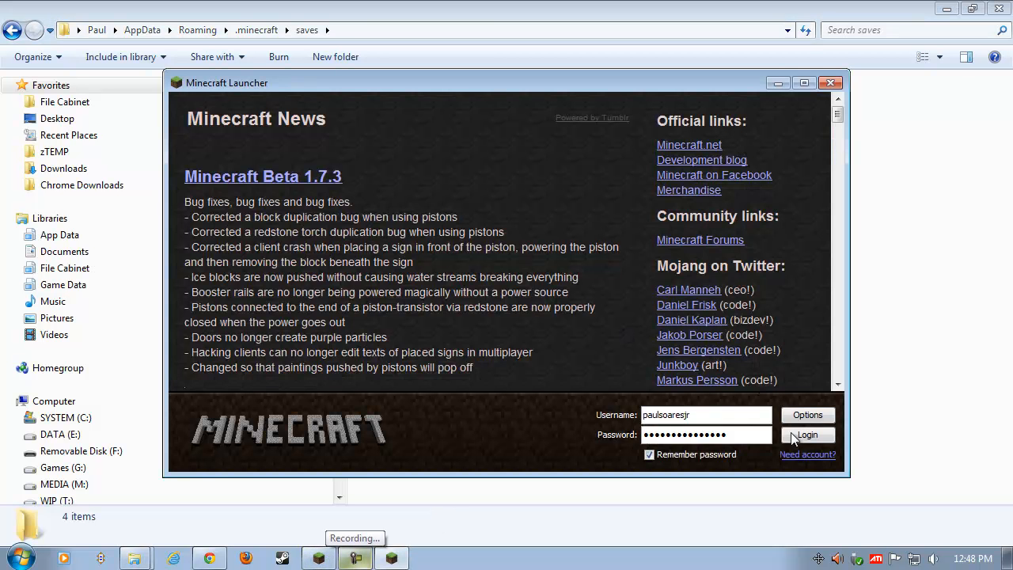
left_click(807, 435)
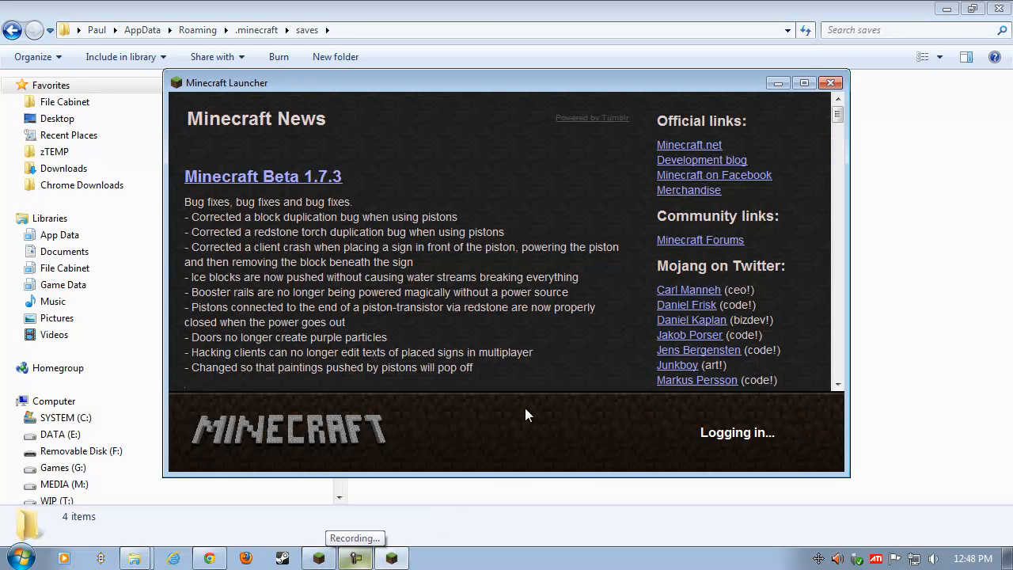
mouse_move(596, 497)
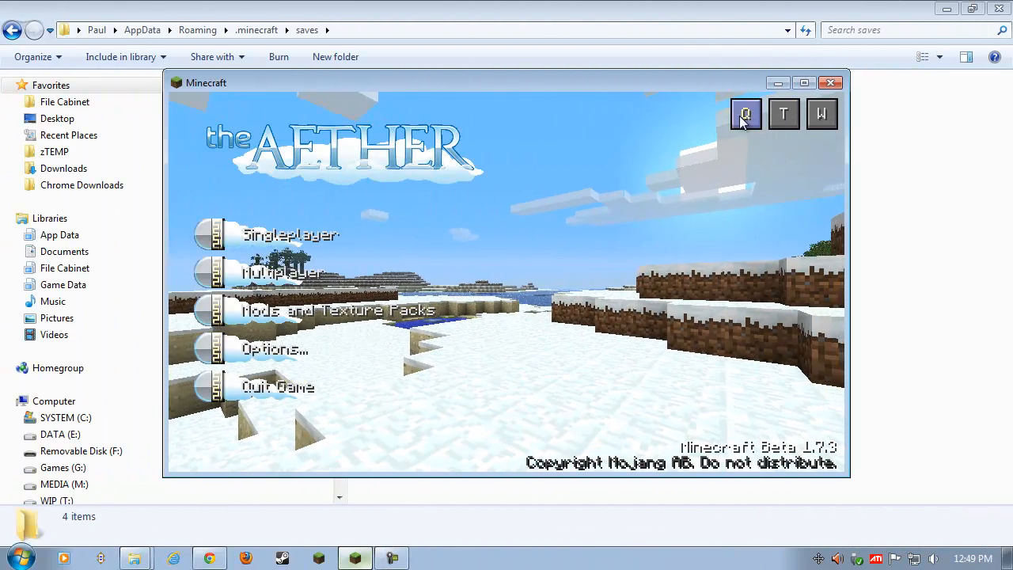
mouse_move(746, 113)
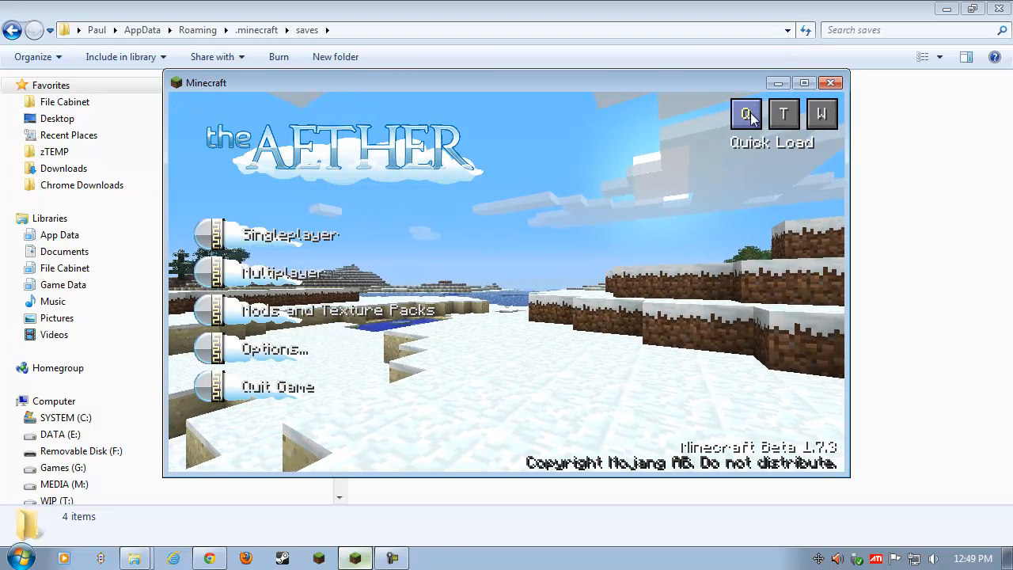
mouse_move(708, 127)
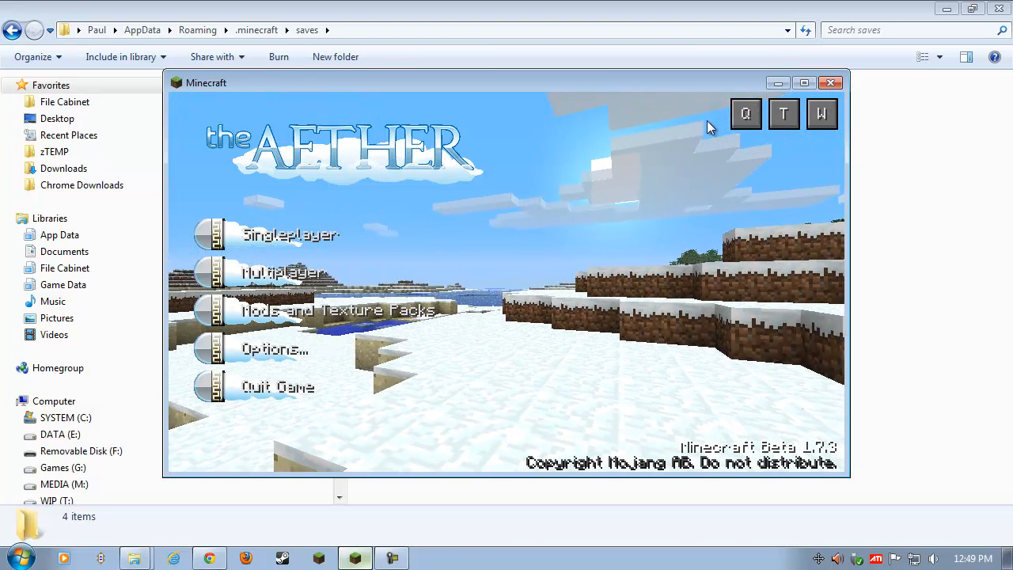
mouse_move(745, 114)
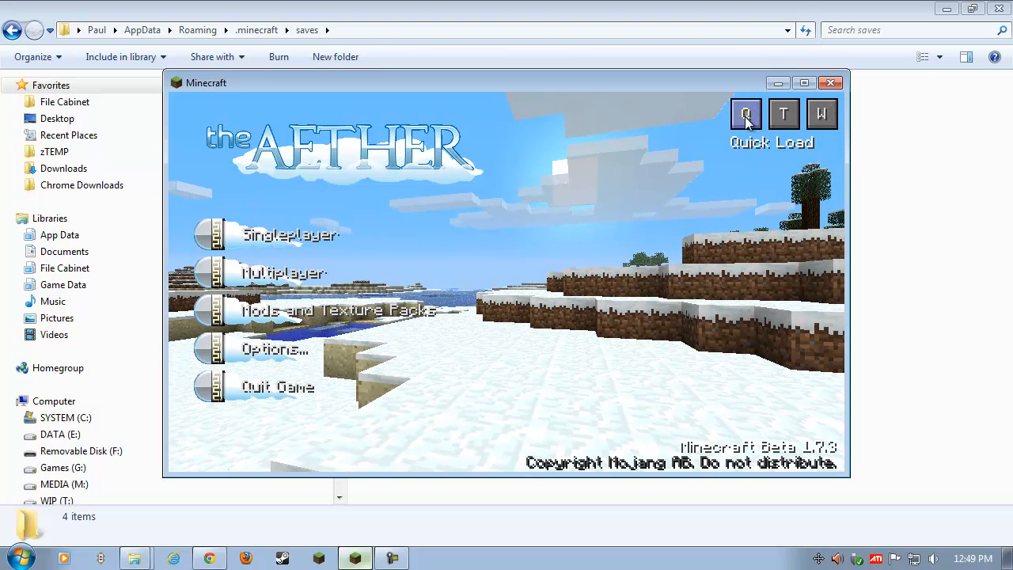
left_click(746, 113)
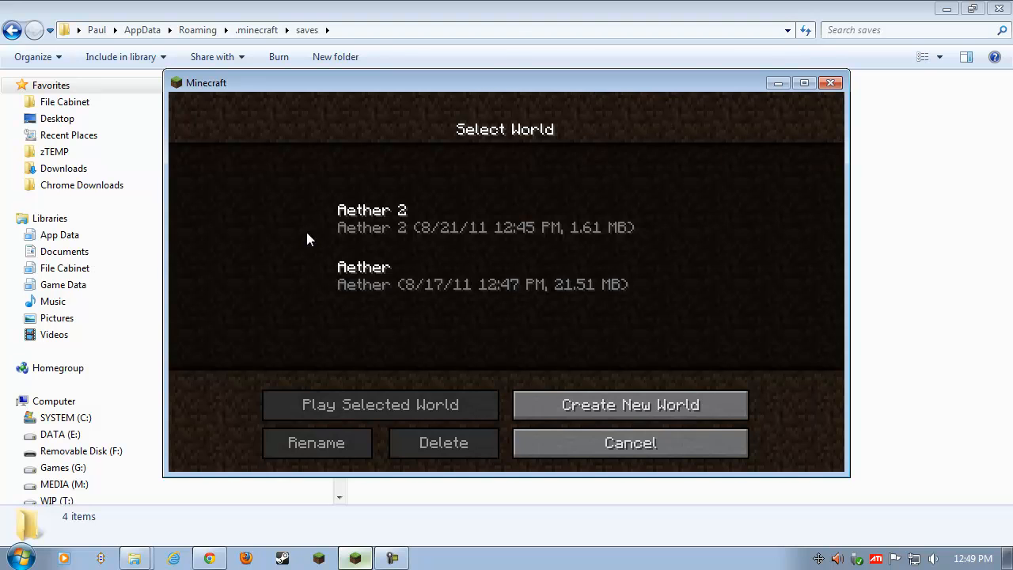
left_click(482, 276)
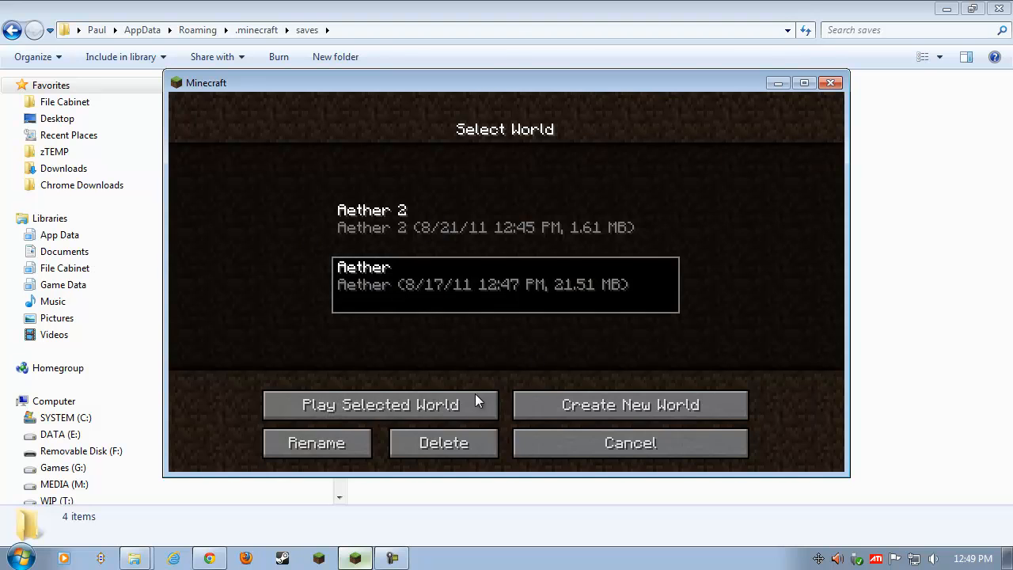
left_click(379, 405)
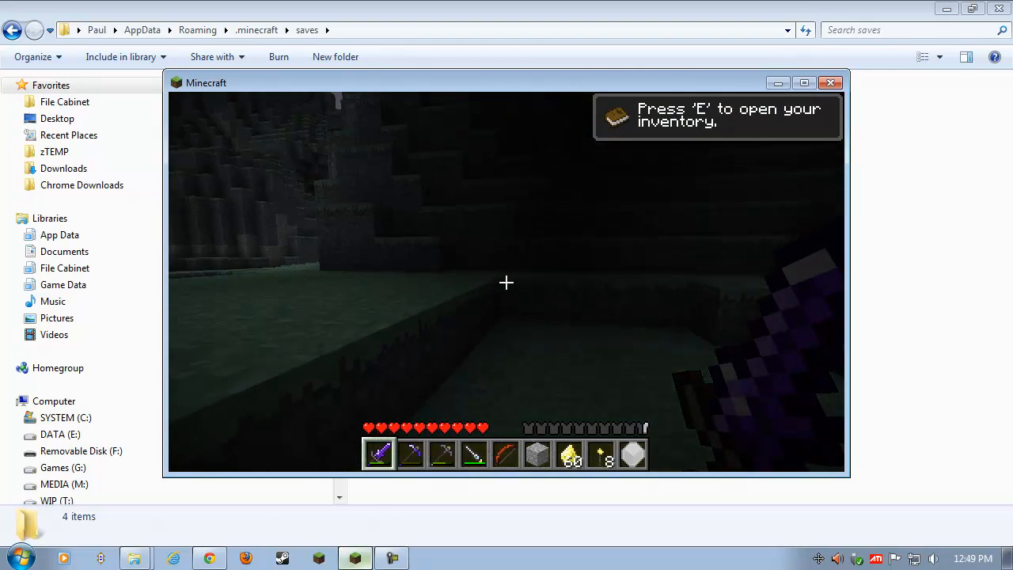
mouse_move(507, 283)
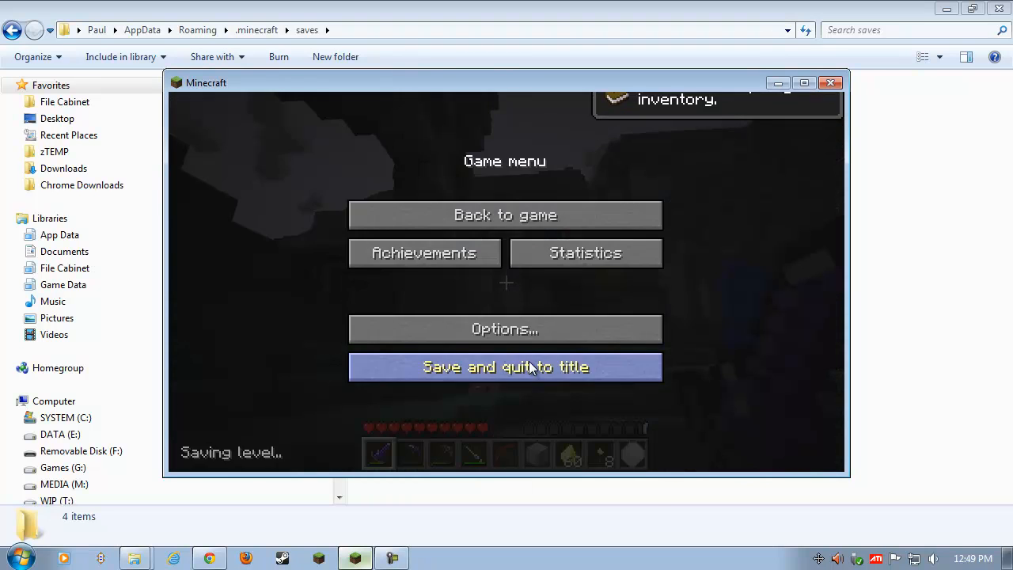
Resume the game and walk around the old Aether world near the golden-winged pig
left_click(504, 329)
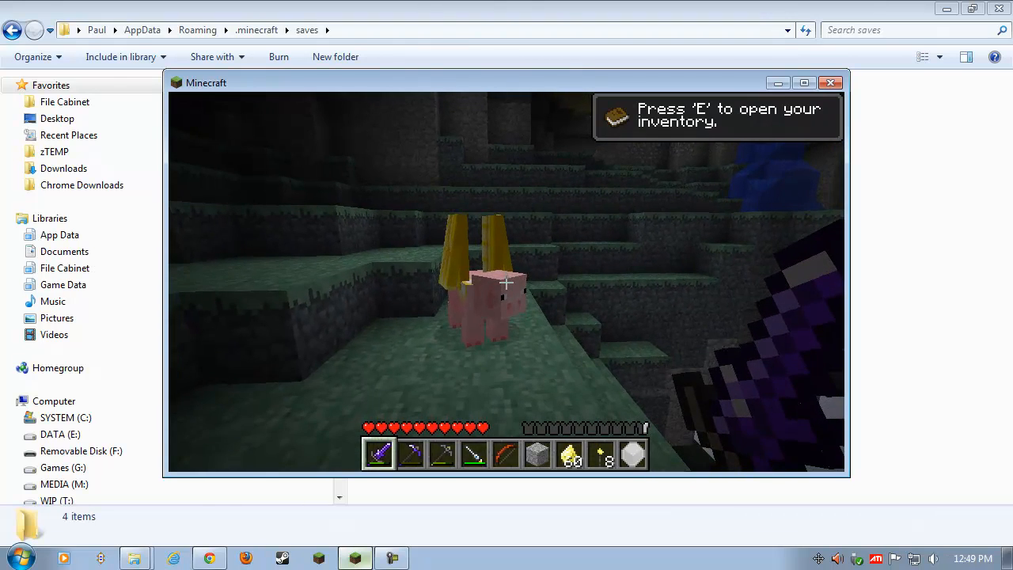
key("e")
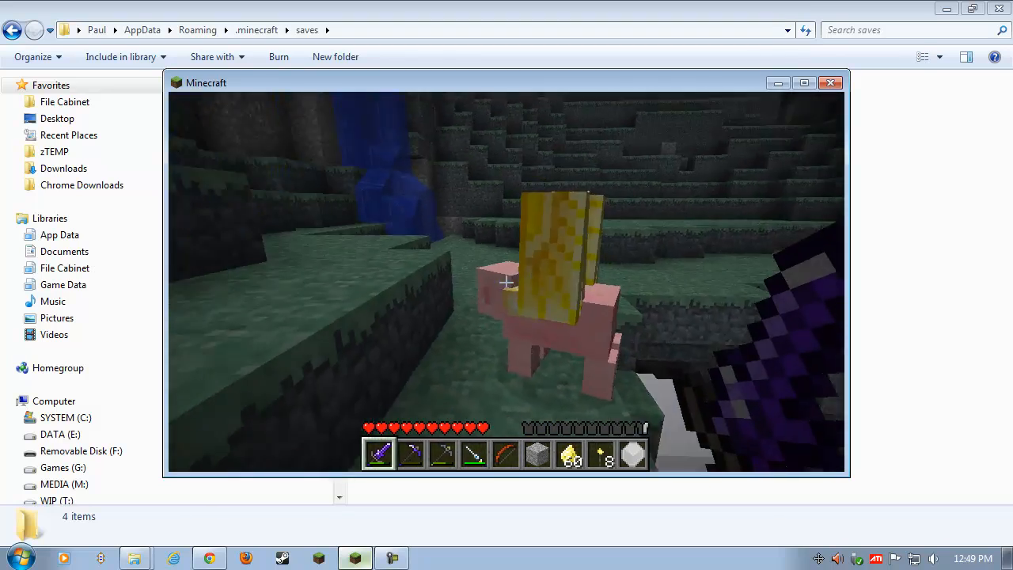
mouse_move(506, 282)
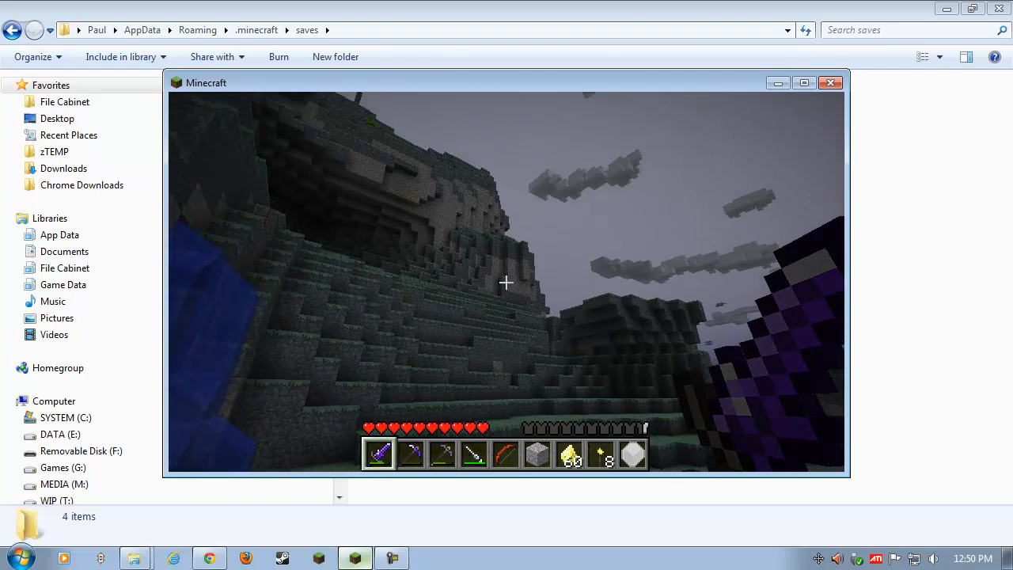
mouse_move(507, 283)
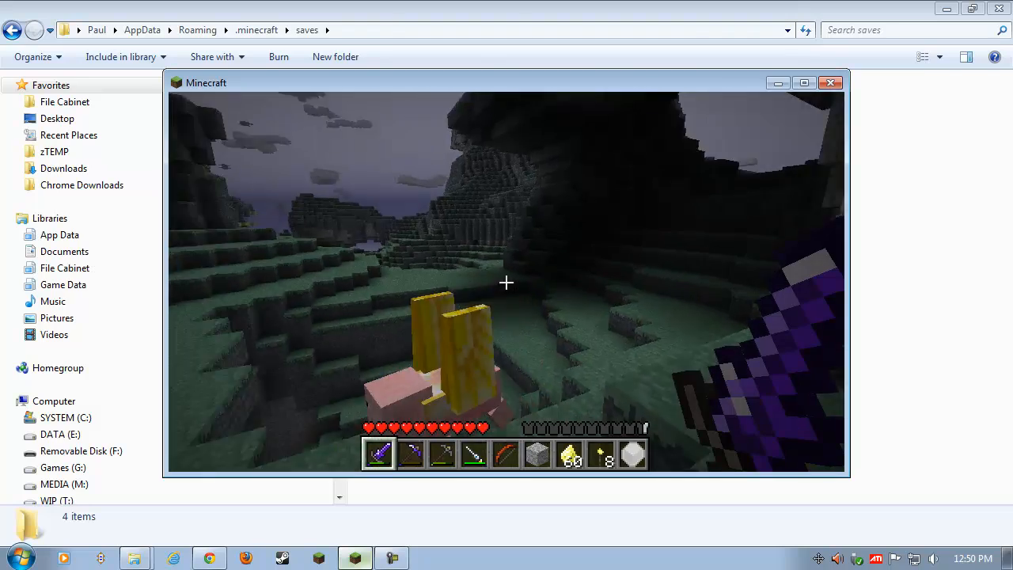